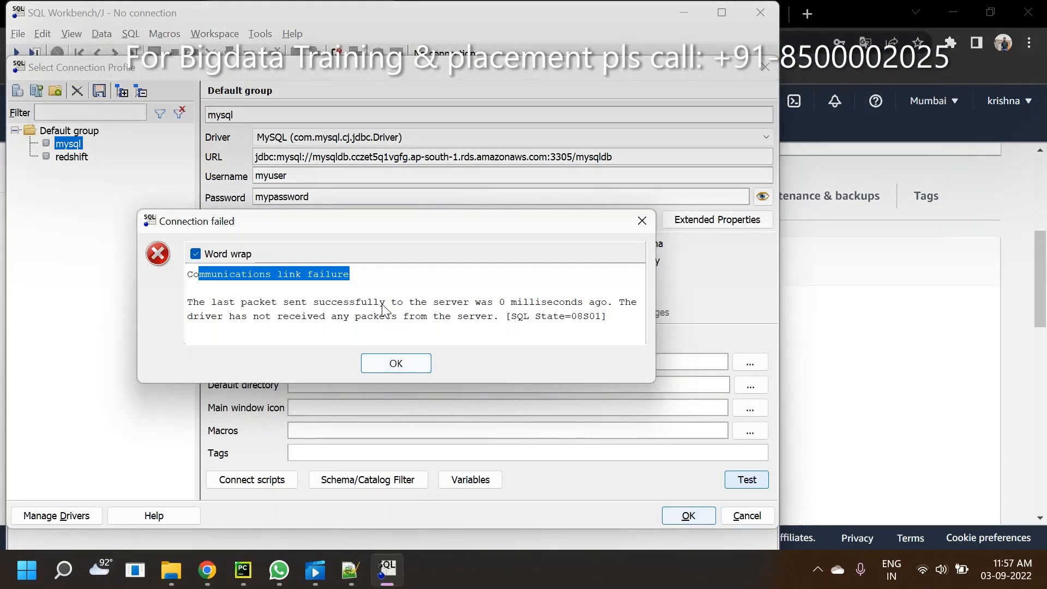
{"action": "mouse_move", "coordinate": [278, 245]}
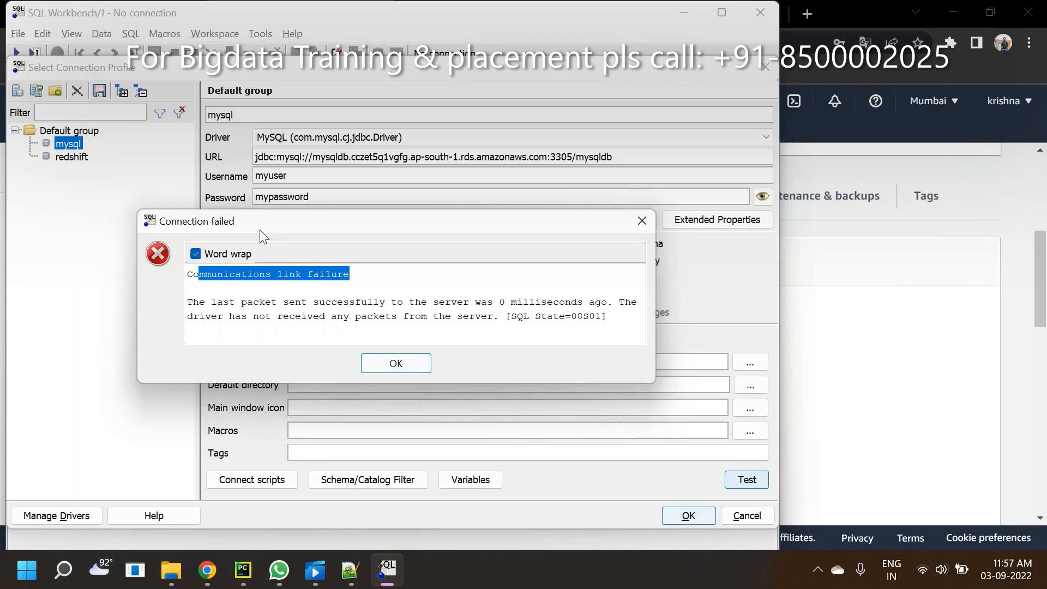
{"action": "mouse_move", "coordinate": [406, 350]}
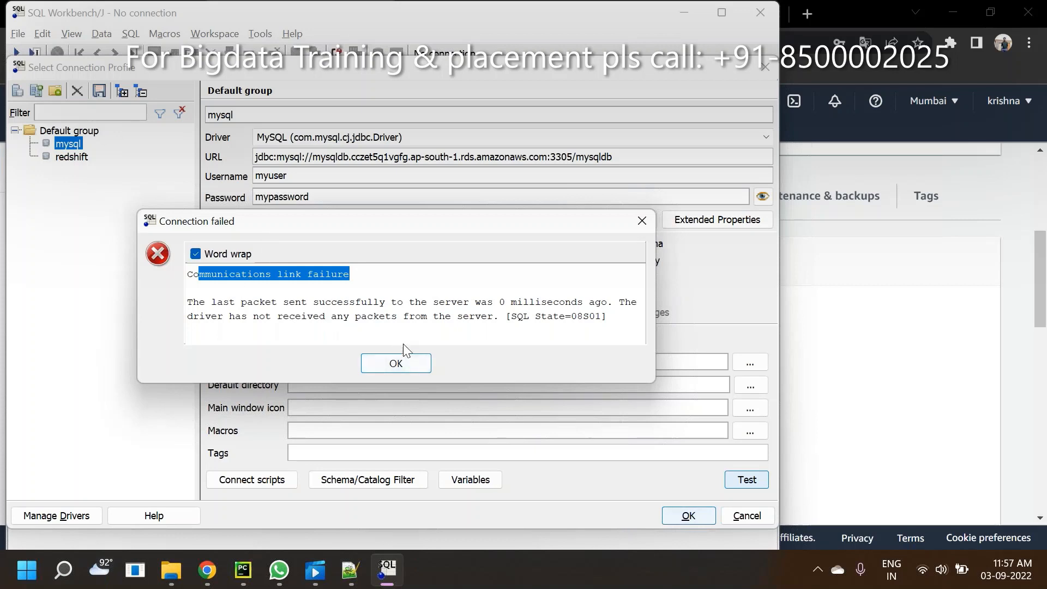
{"action": "mouse_move", "coordinate": [410, 367]}
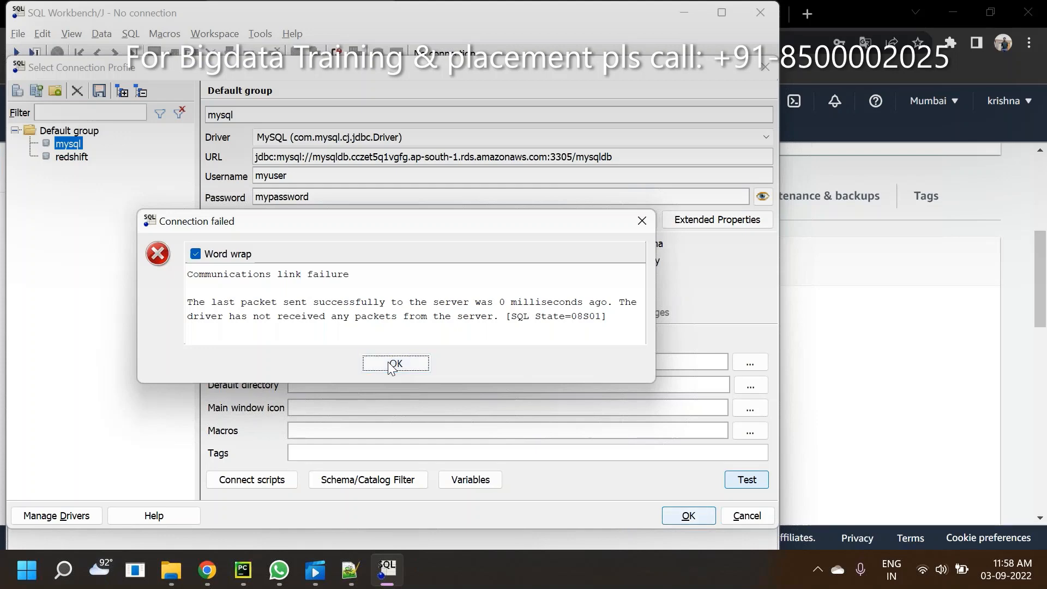
- Dismiss the communications link failure and return to the unsaved mysql connection profile
{"action": "left_click", "coordinate": [396, 364]}
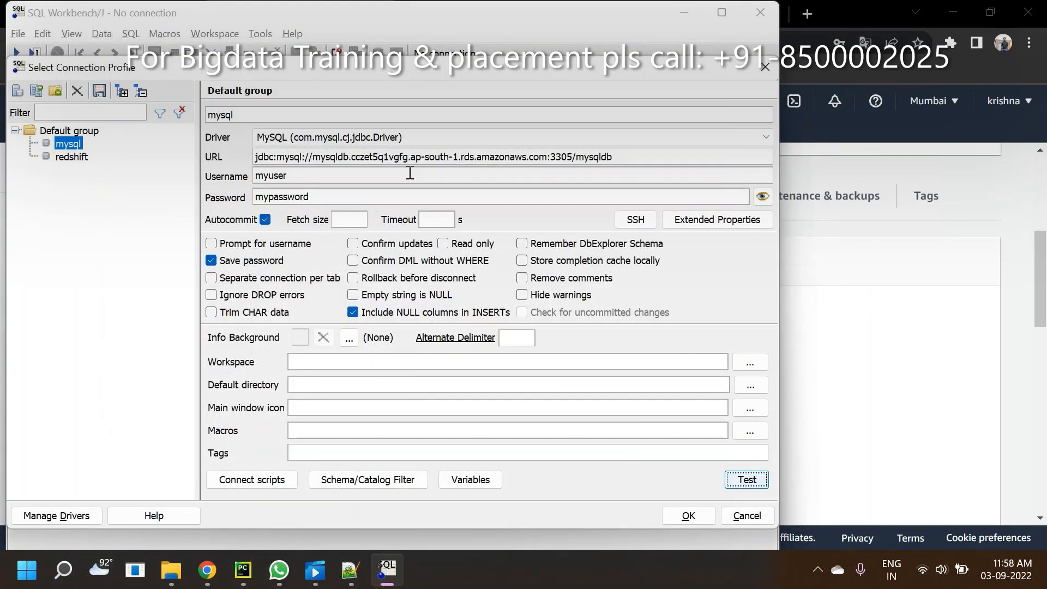
{"action": "mouse_move", "coordinate": [714, 194]}
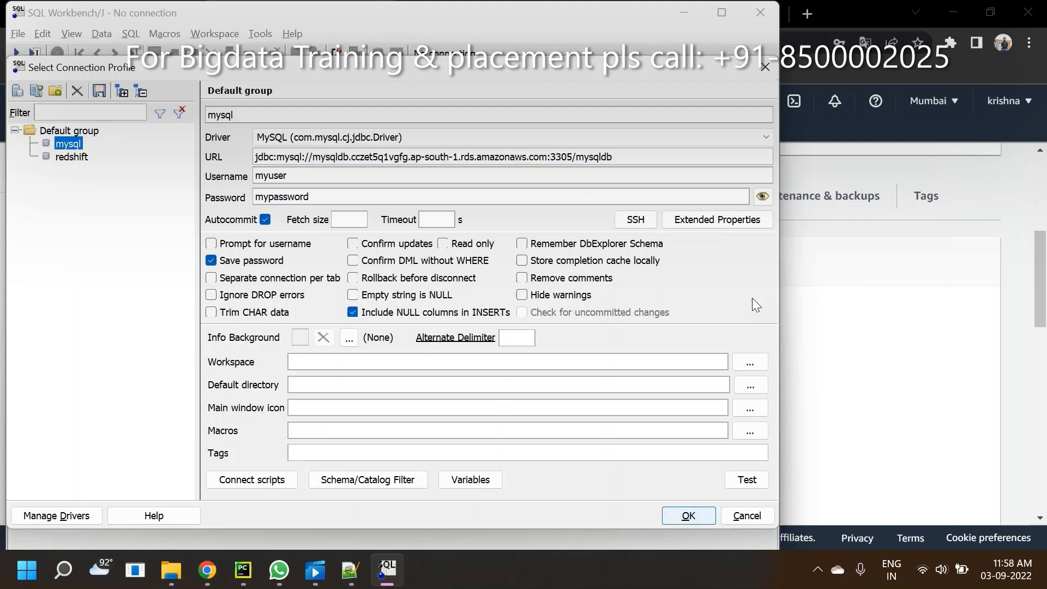
{"action": "mouse_move", "coordinate": [826, 393]}
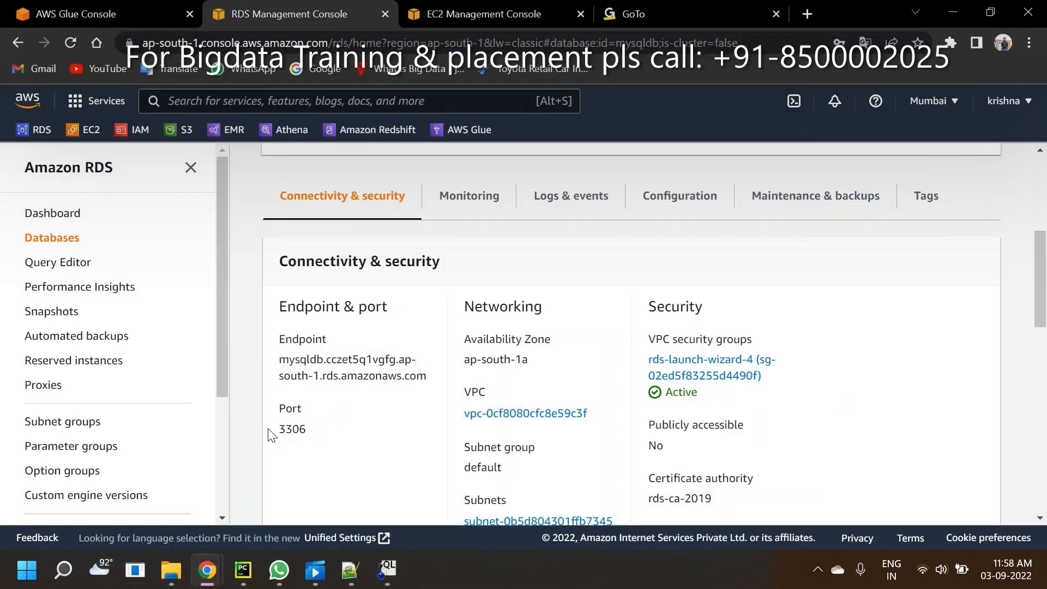
{"action": "mouse_move", "coordinate": [346, 266]}
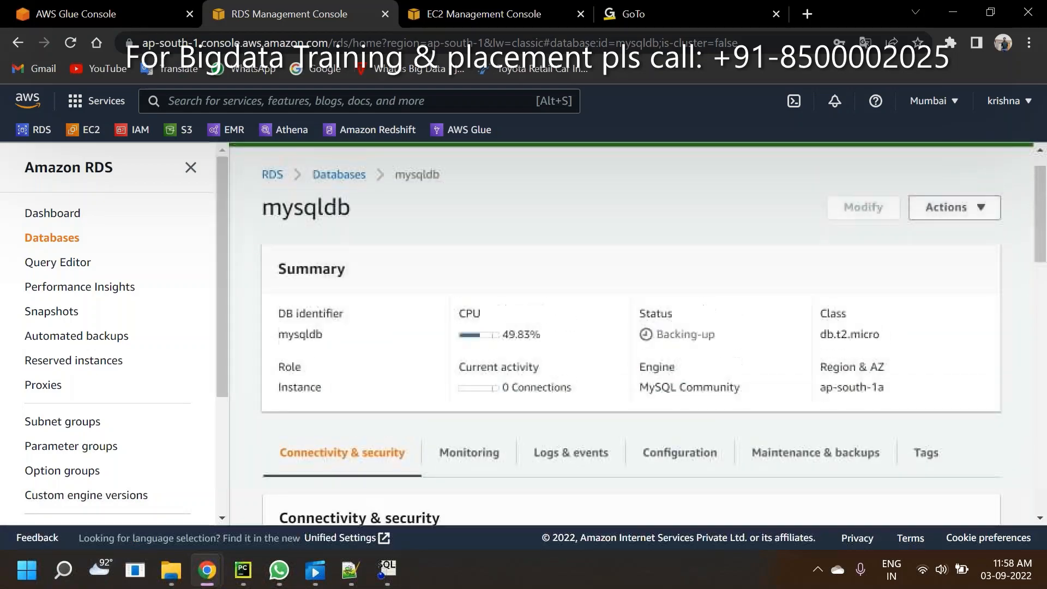
- Locate the mysqldb endpoint and its port 3306 under Connectivity & security
{"action": "scroll", "scroll_direction": "down", "scroll_amount": 3}
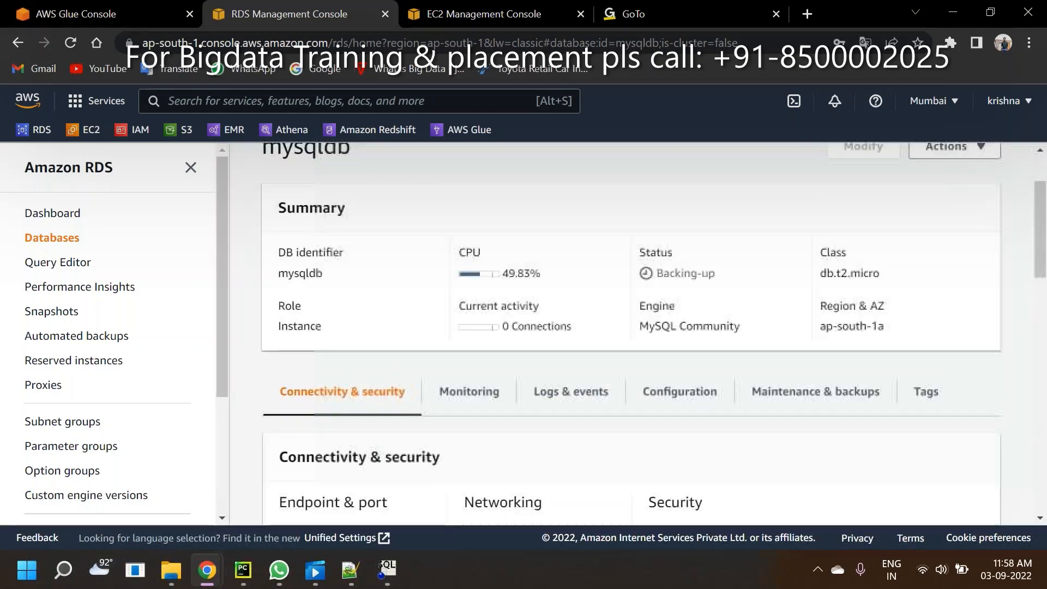
{"action": "scroll", "scroll_direction": "down", "scroll_amount": 3}
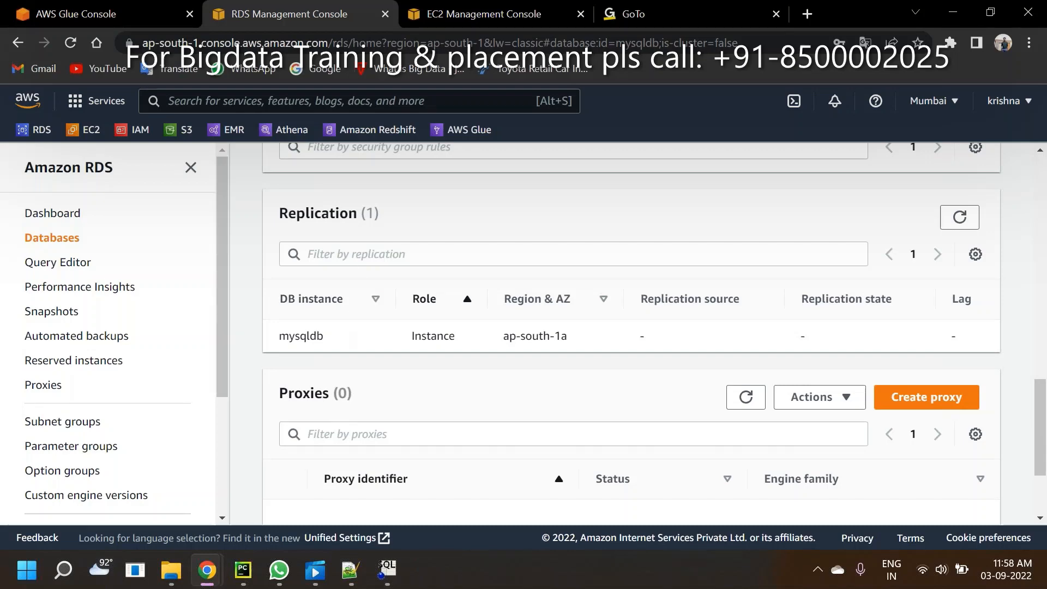
{"action": "scroll", "scroll_direction": "up", "scroll_amount": 3}
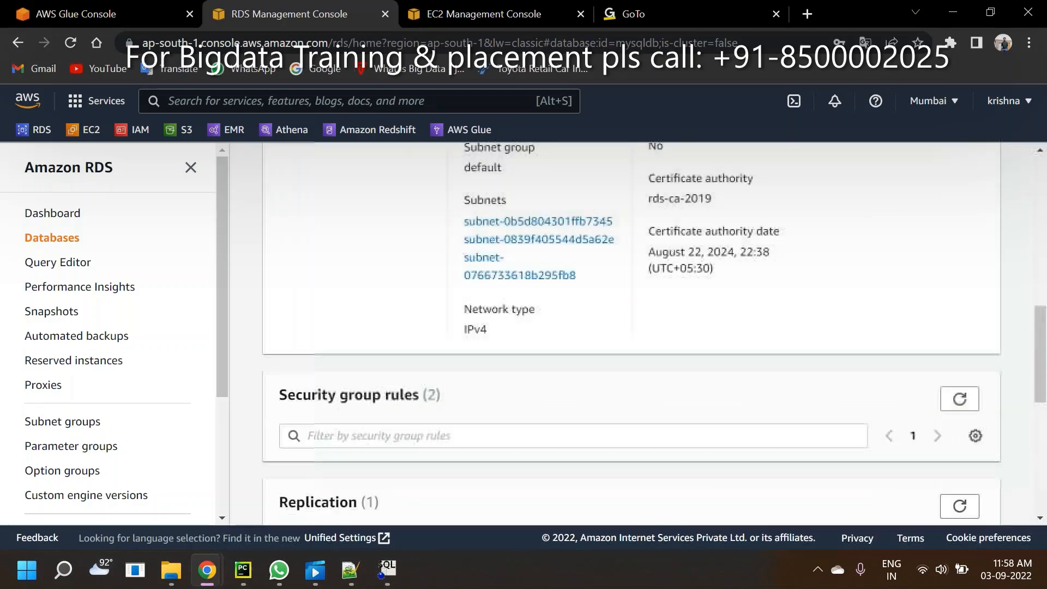
{"action": "scroll", "scroll_direction": "up", "scroll_amount": 3}
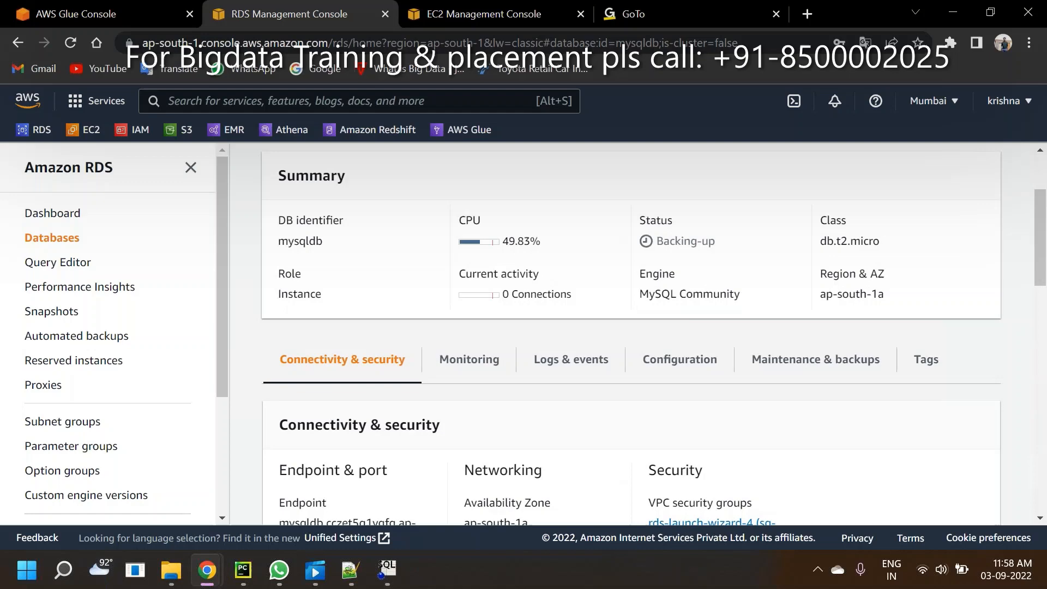
{"action": "scroll", "scroll_direction": "down", "scroll_amount": 3}
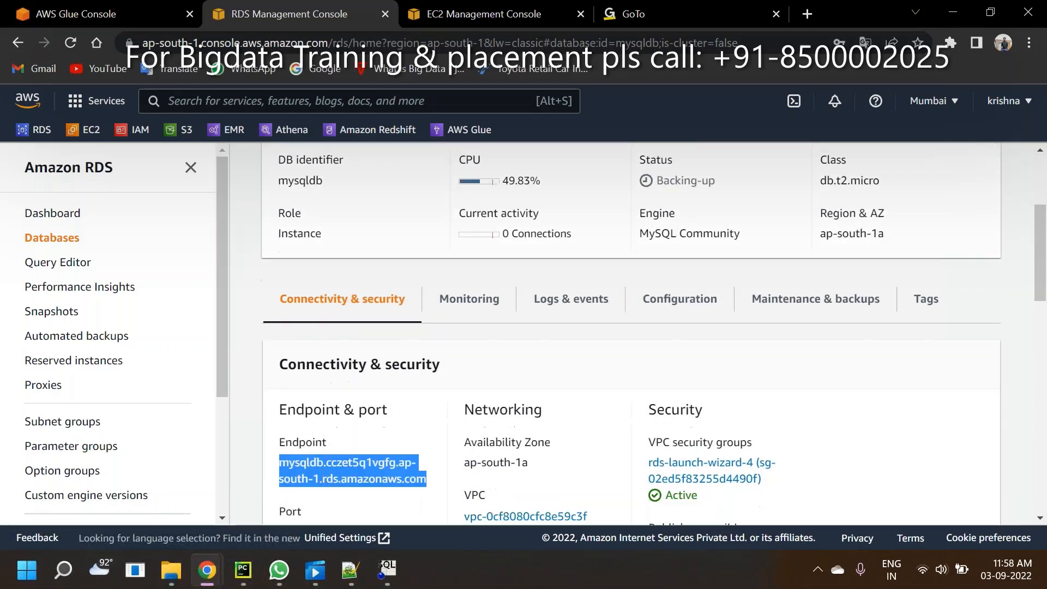
{"action": "scroll", "scroll_direction": "down", "scroll_amount": 3}
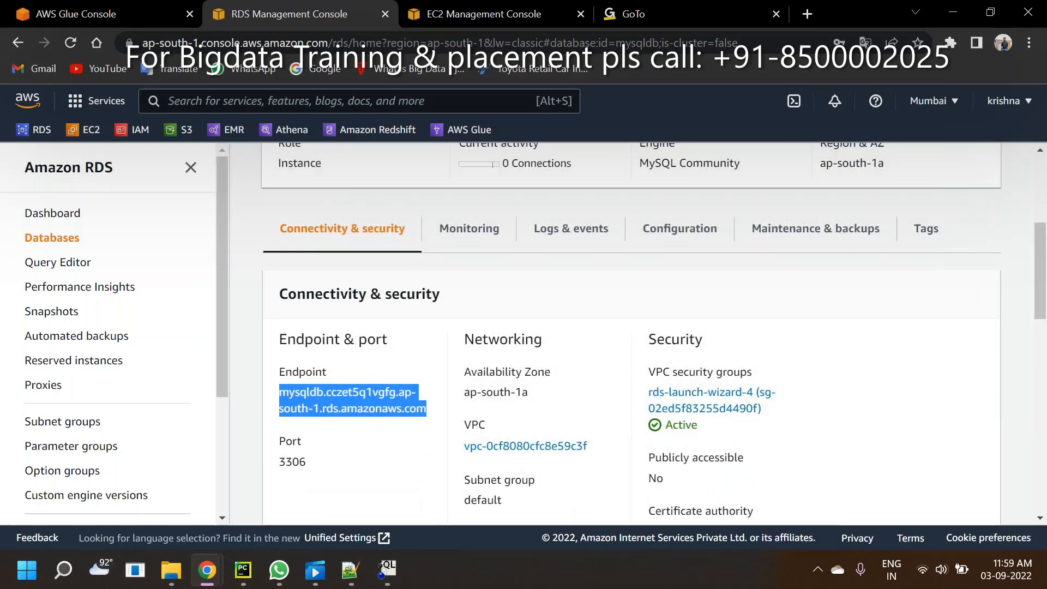
{"action": "double_click", "coordinate": [292, 462]}
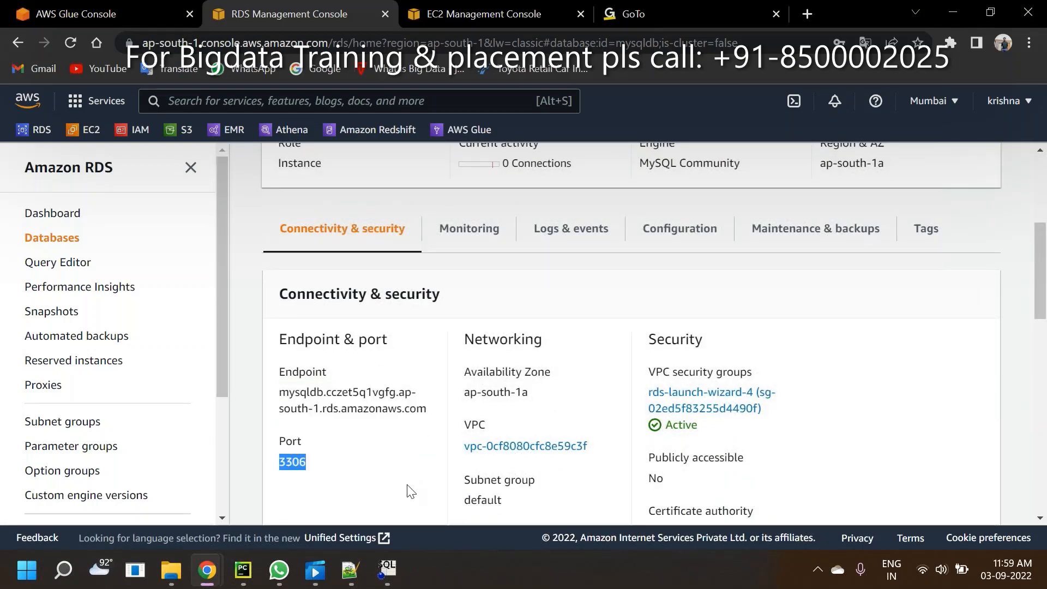
{"action": "left_click", "coordinate": [386, 569]}
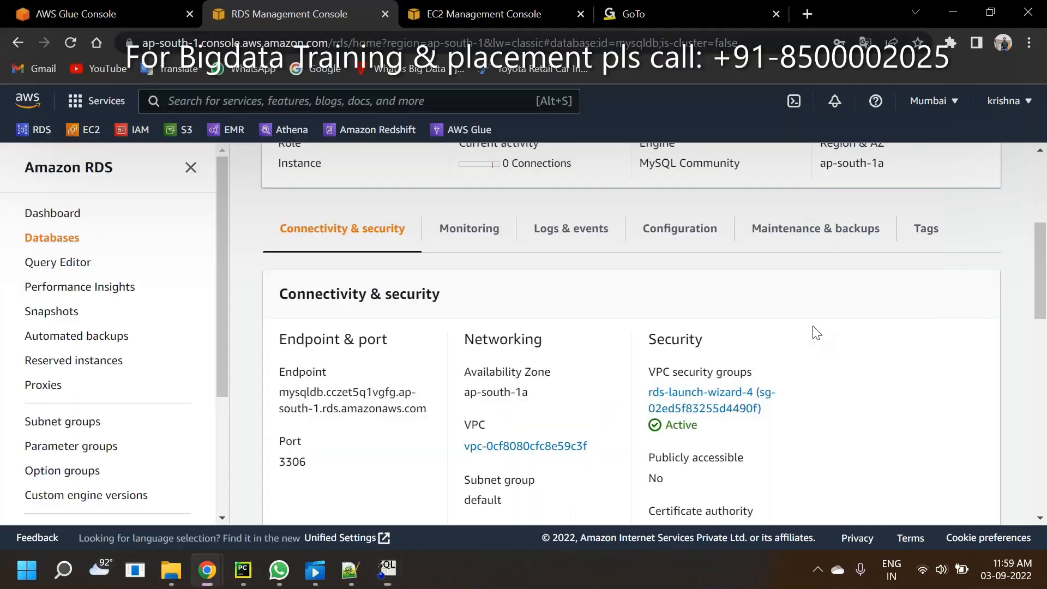
{"action": "mouse_move", "coordinate": [305, 434]}
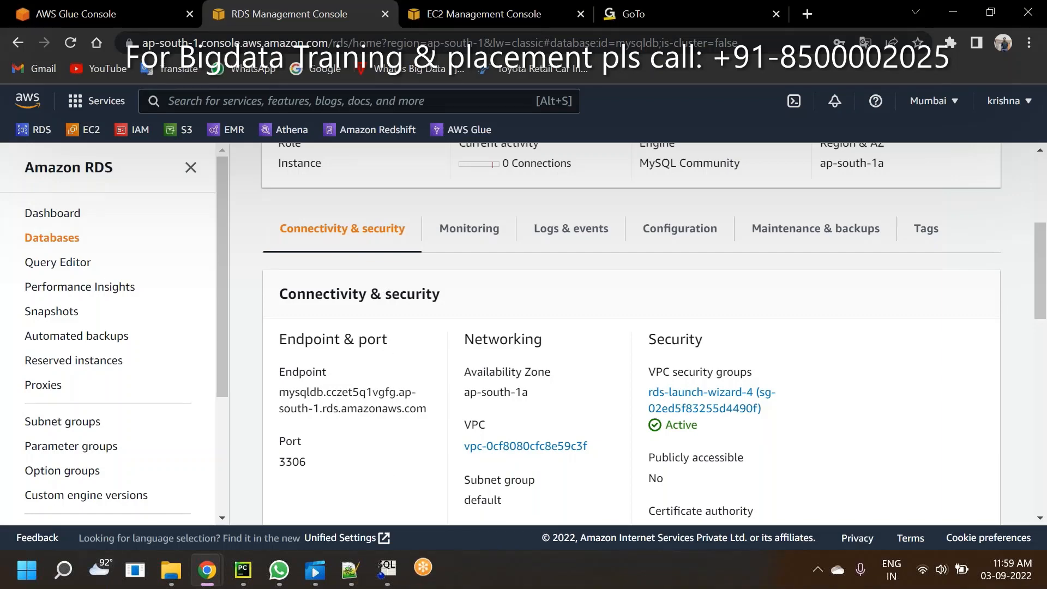
- Correct the SQL Workbench/J JDBC URL port from 3305 to 3306 and return to RDS
{"action": "left_click", "coordinate": [387, 570]}
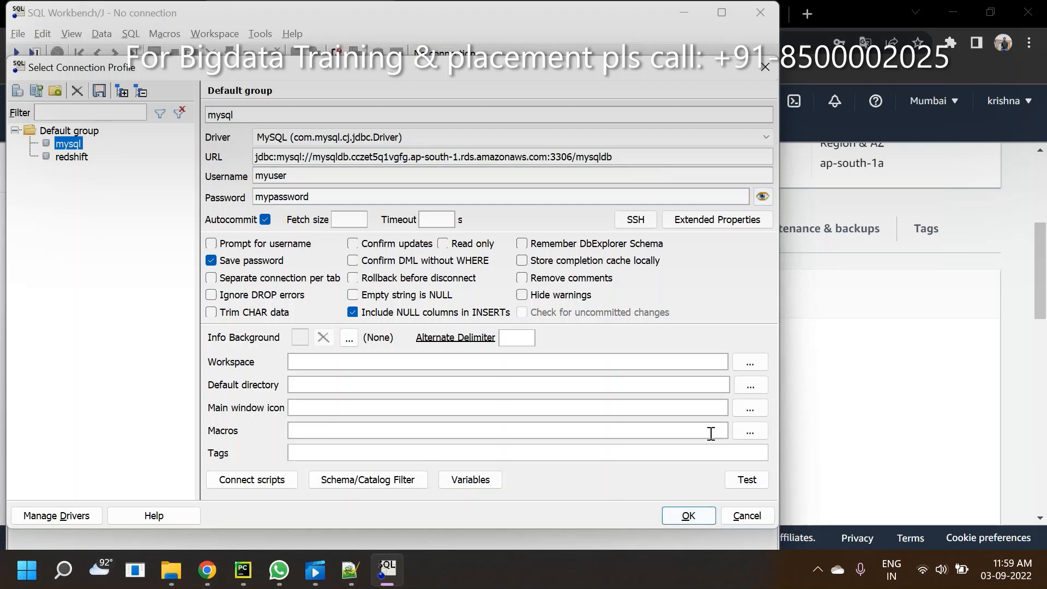
{"action": "left_click", "coordinate": [746, 480]}
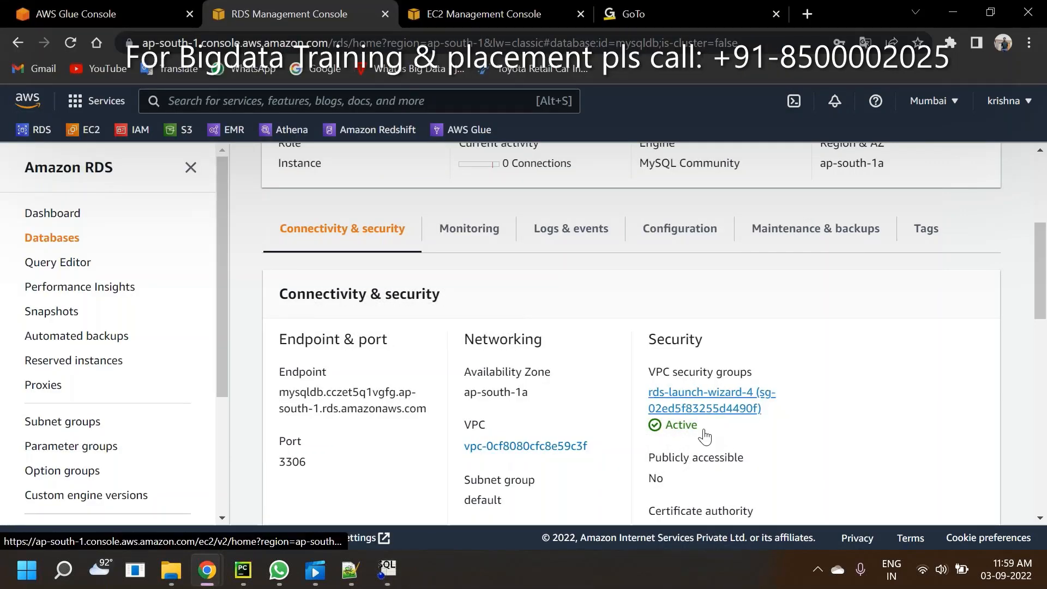
- Confirm Publicly accessible reads No for mysqldb, then return to the Databases list
{"action": "double_click", "coordinate": [696, 457]}
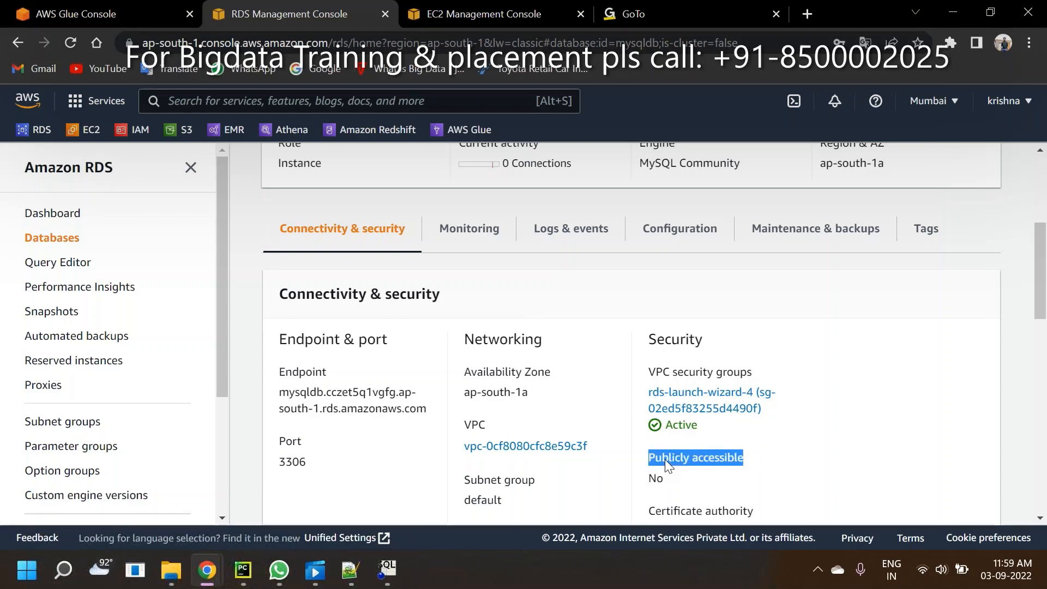
{"action": "mouse_move", "coordinate": [660, 476]}
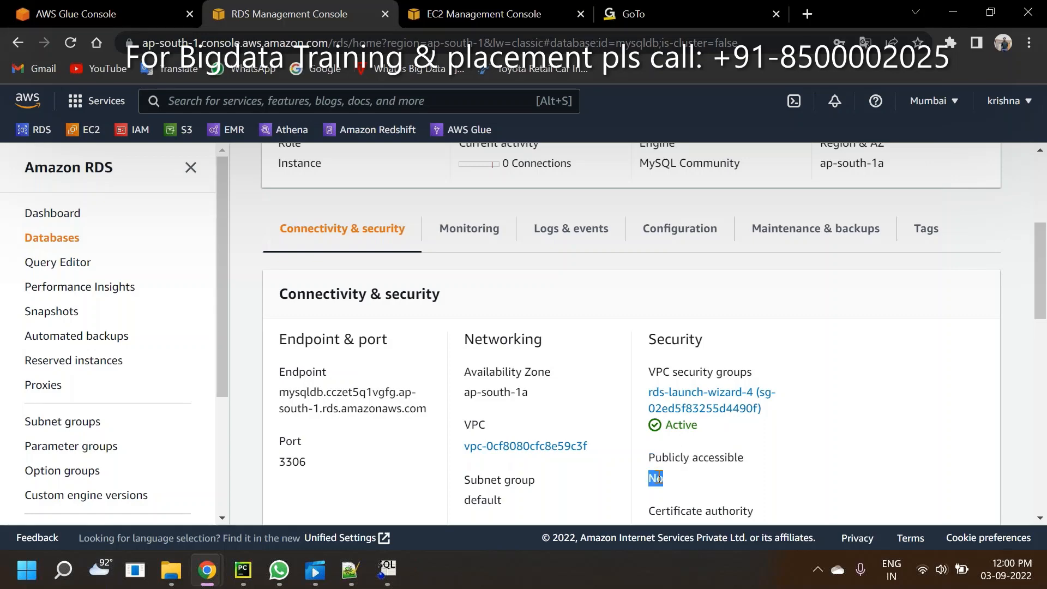
{"action": "scroll", "scroll_direction": "up", "scroll_amount": 3}
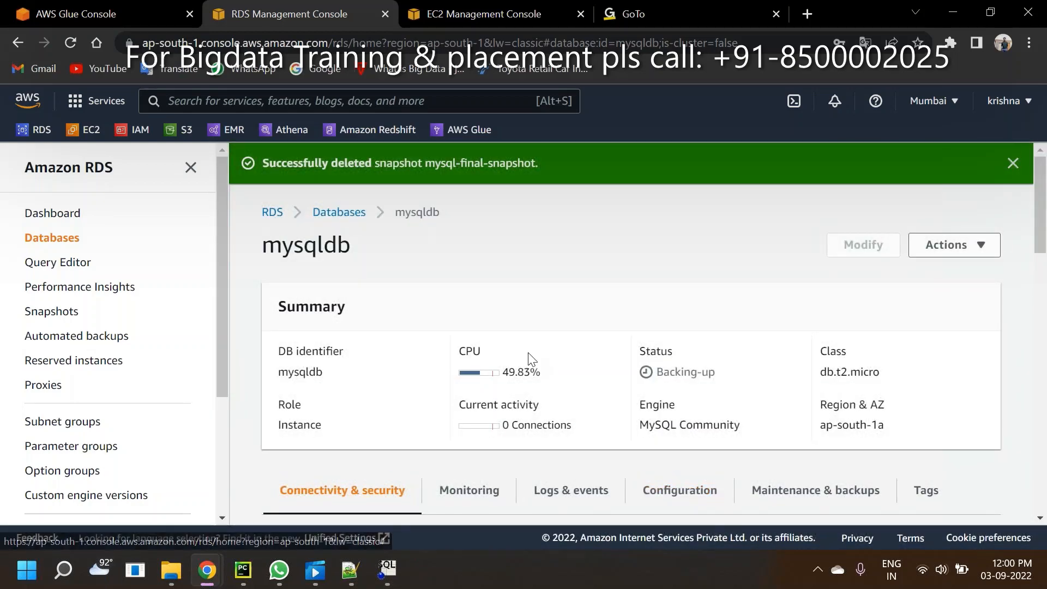
{"action": "left_click", "coordinate": [338, 212]}
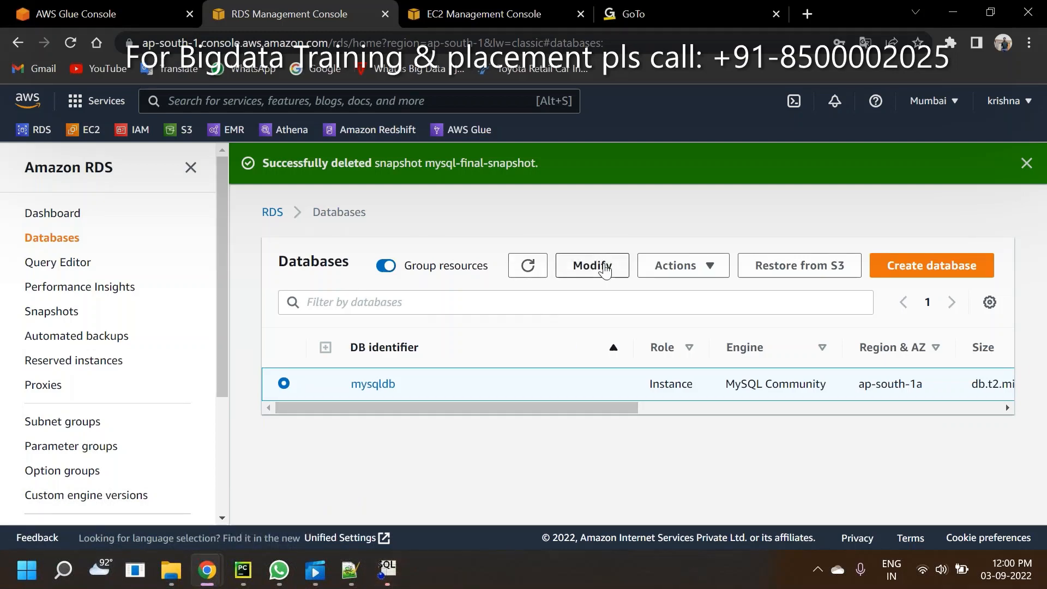
- Start modifying mysqldb and reach the Connectivity section of the modify page
{"action": "left_click", "coordinate": [591, 265]}
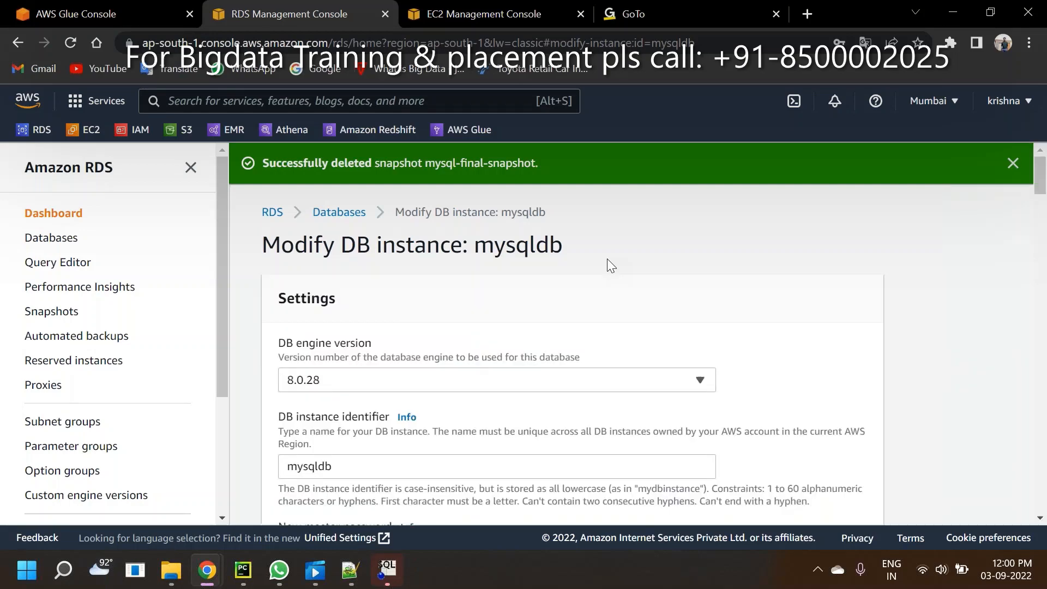
{"action": "left_click", "coordinate": [1013, 164]}
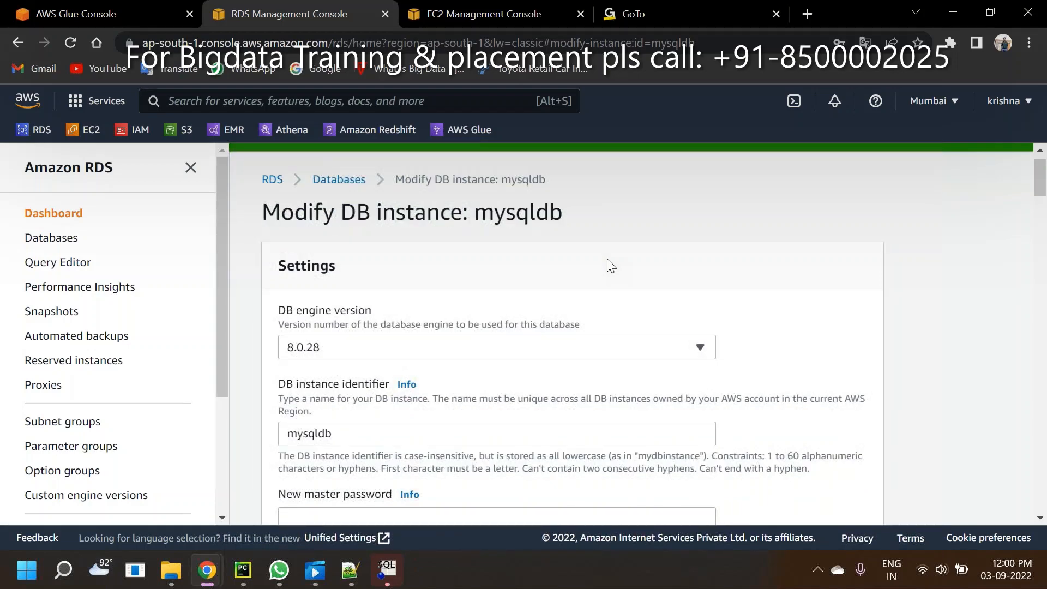
{"action": "scroll", "scroll_direction": "down", "scroll_amount": 3}
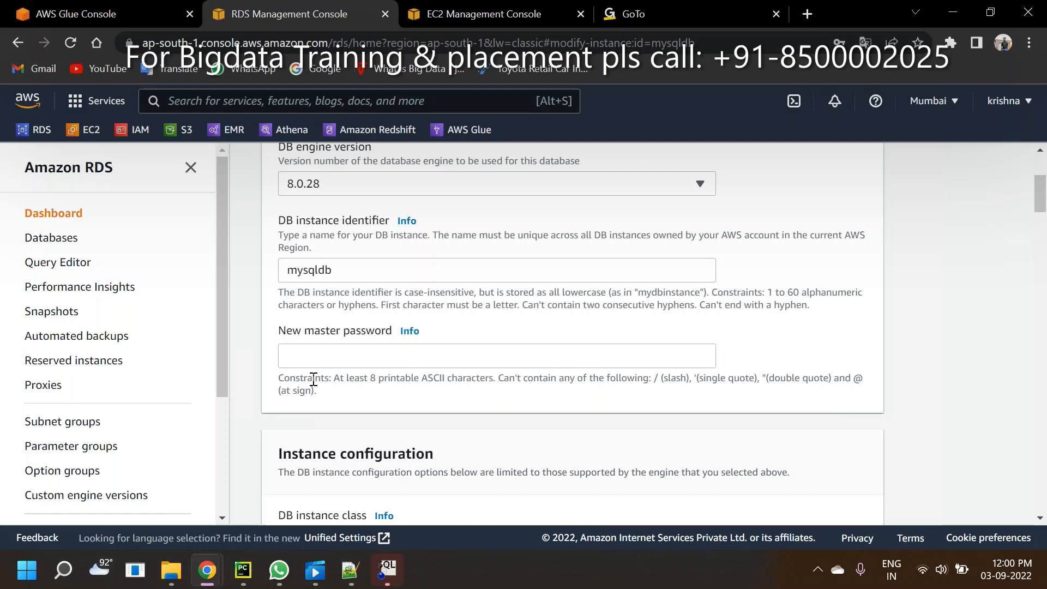
{"action": "mouse_move", "coordinate": [835, 432]}
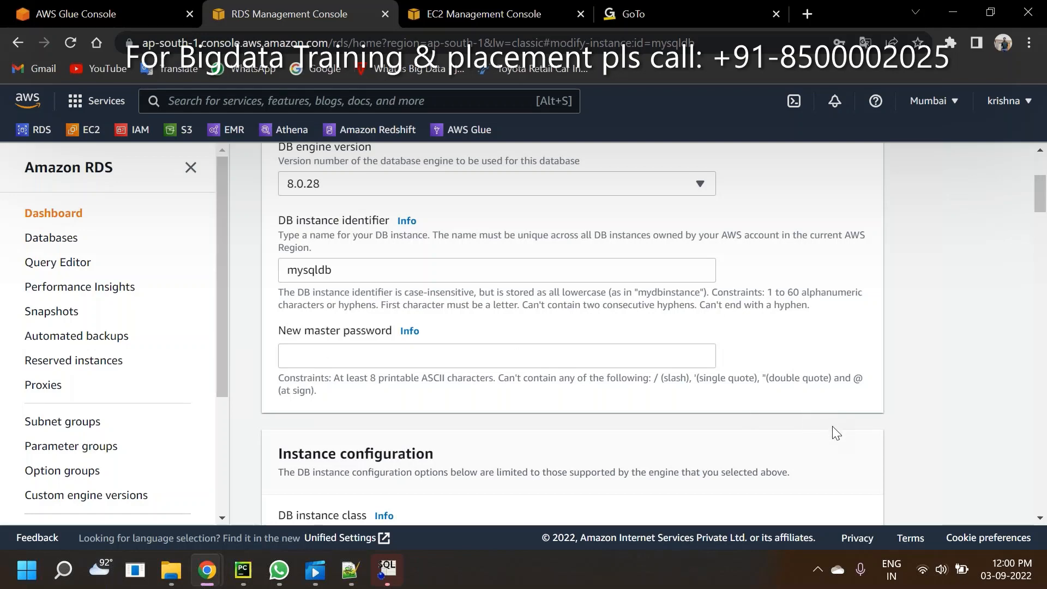
{"action": "scroll", "scroll_direction": "down", "scroll_amount": 3}
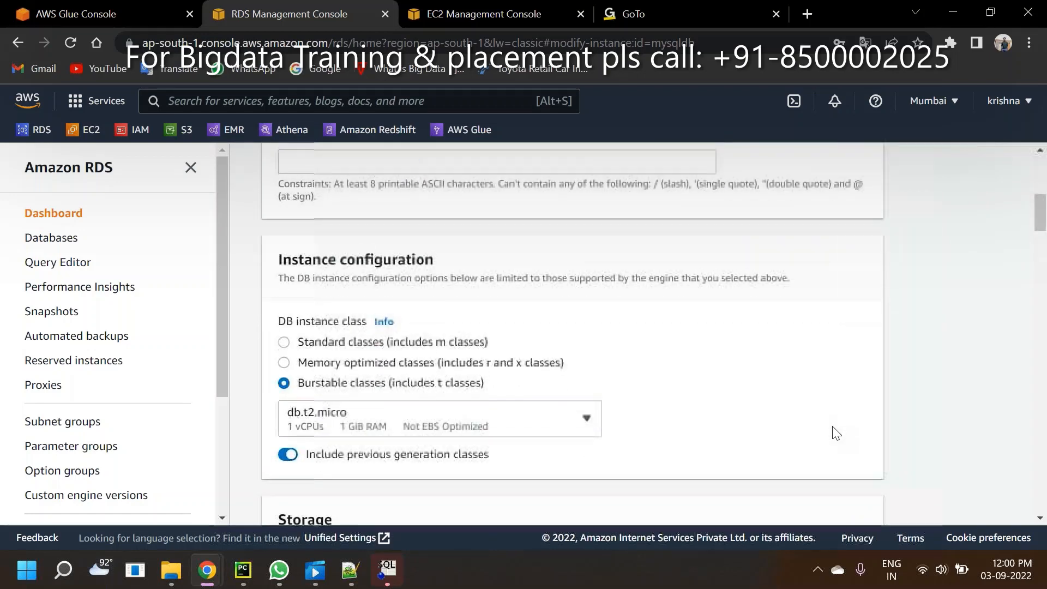
{"action": "scroll", "scroll_direction": "down", "scroll_amount": 3}
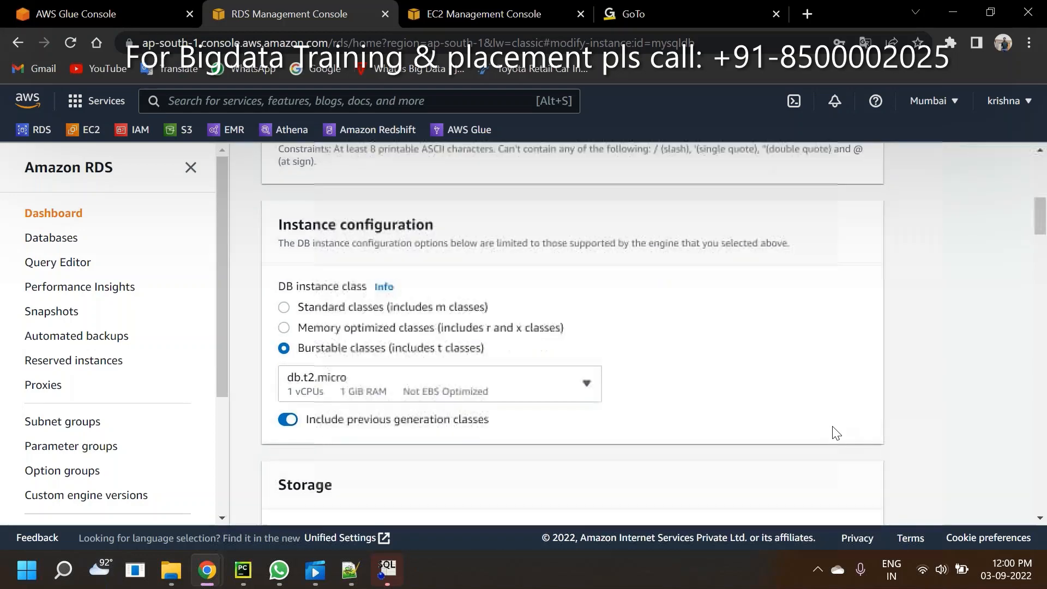
{"action": "scroll", "scroll_direction": "down", "scroll_amount": 3}
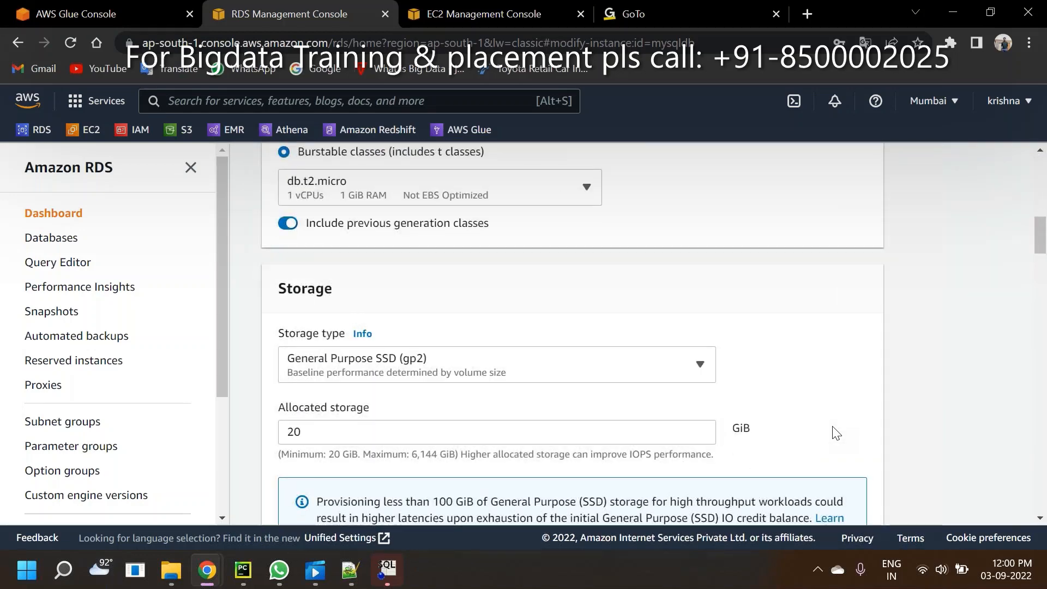
{"action": "scroll", "scroll_direction": "down", "scroll_amount": 3}
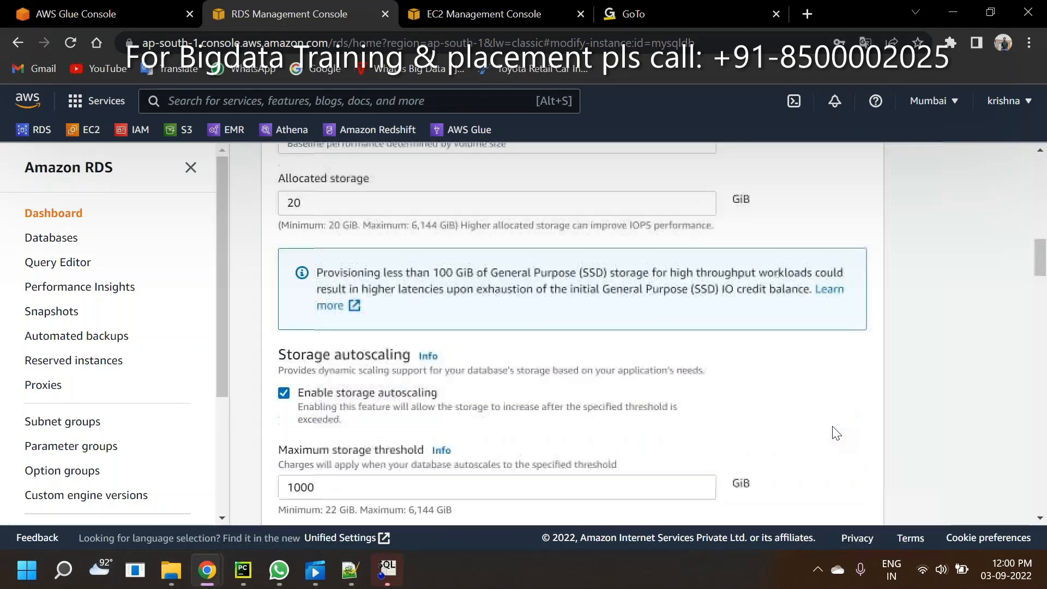
{"action": "scroll", "scroll_direction": "down", "scroll_amount": 3}
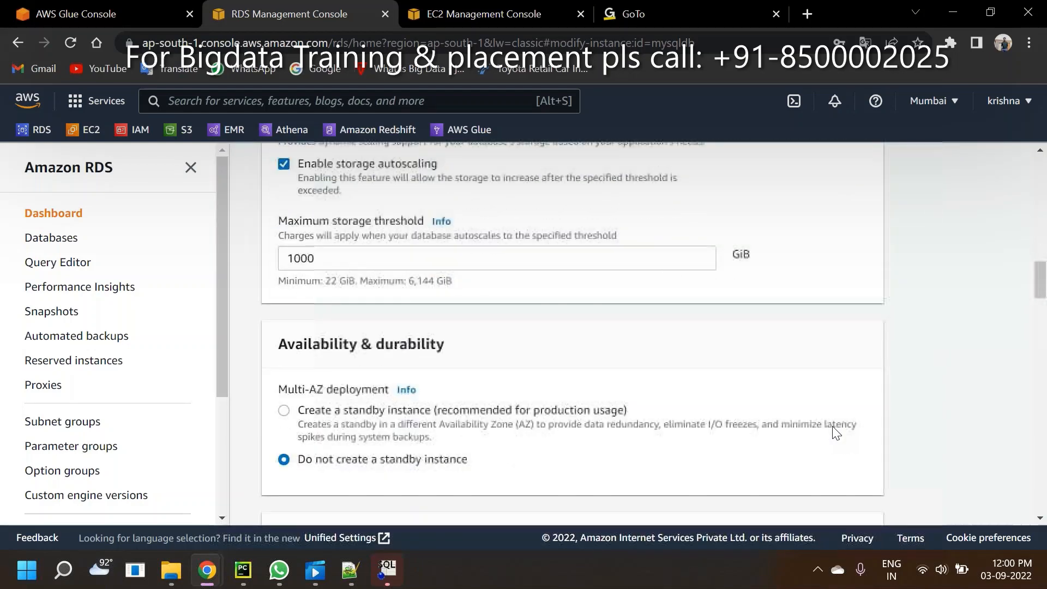
{"action": "scroll", "scroll_direction": "down", "scroll_amount": 3}
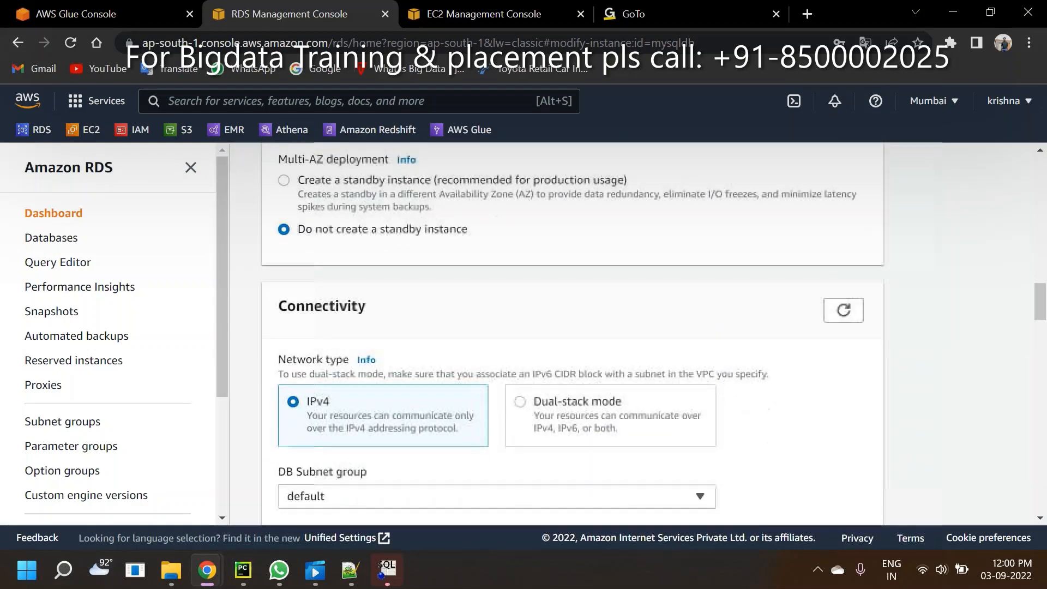
{"action": "scroll", "scroll_direction": "down", "scroll_amount": 3}
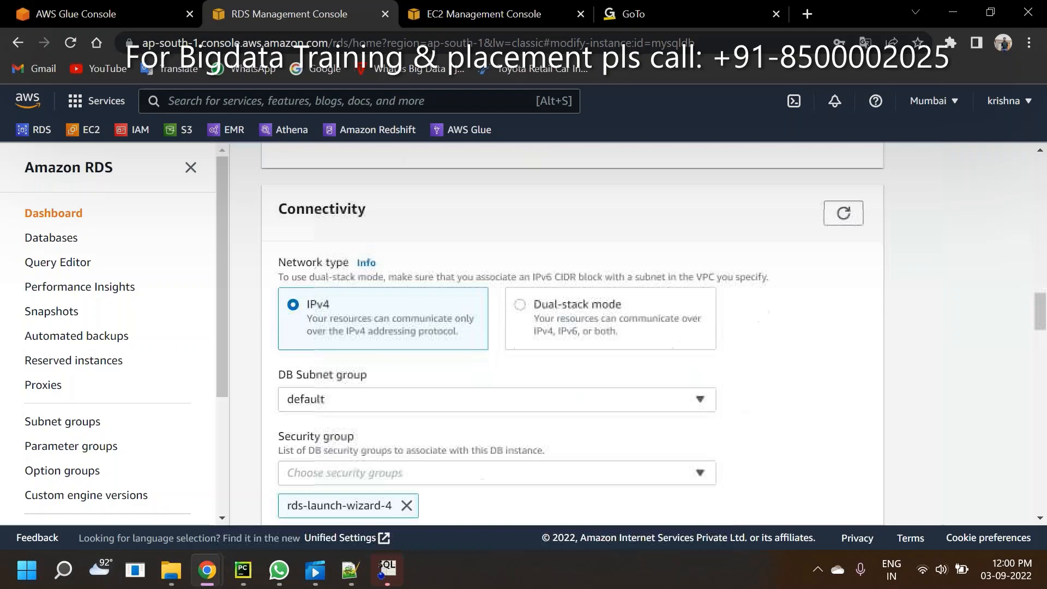
{"action": "scroll", "scroll_direction": "down", "scroll_amount": 3}
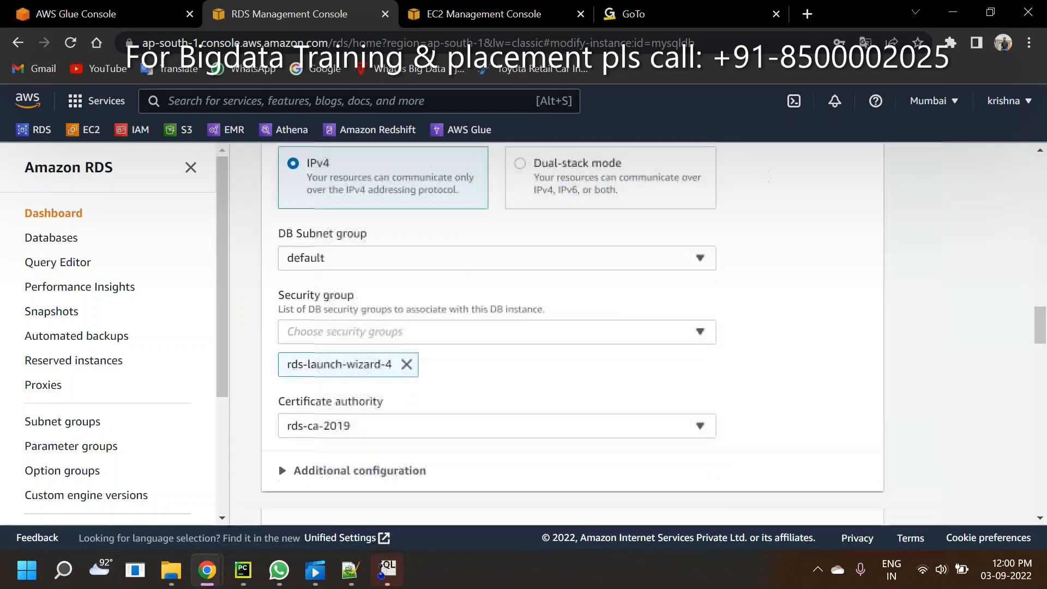
{"action": "scroll", "scroll_direction": "down", "scroll_amount": 3}
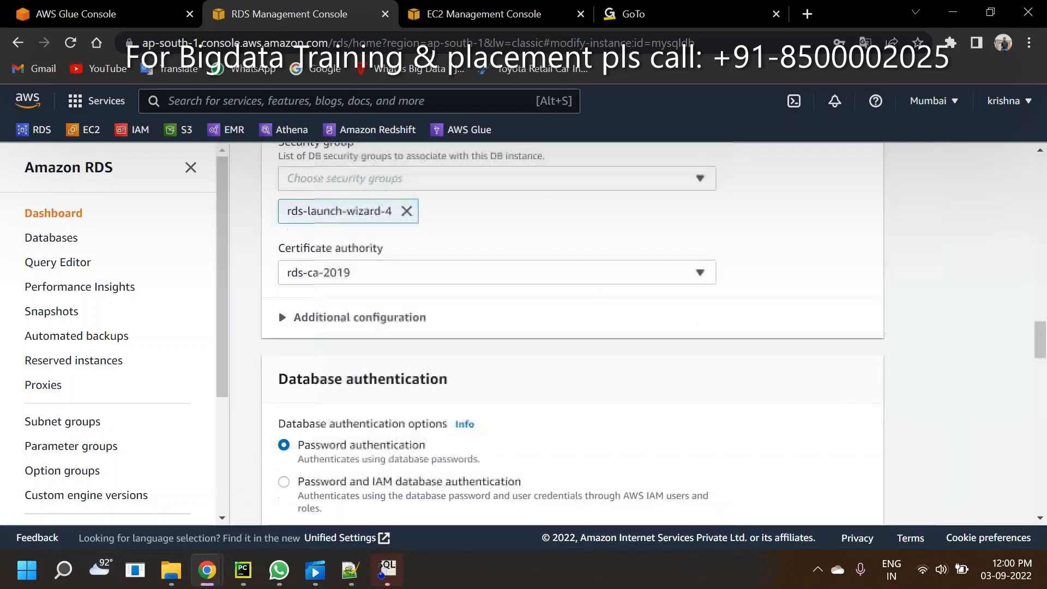
{"action": "scroll", "scroll_direction": "down", "scroll_amount": 3}
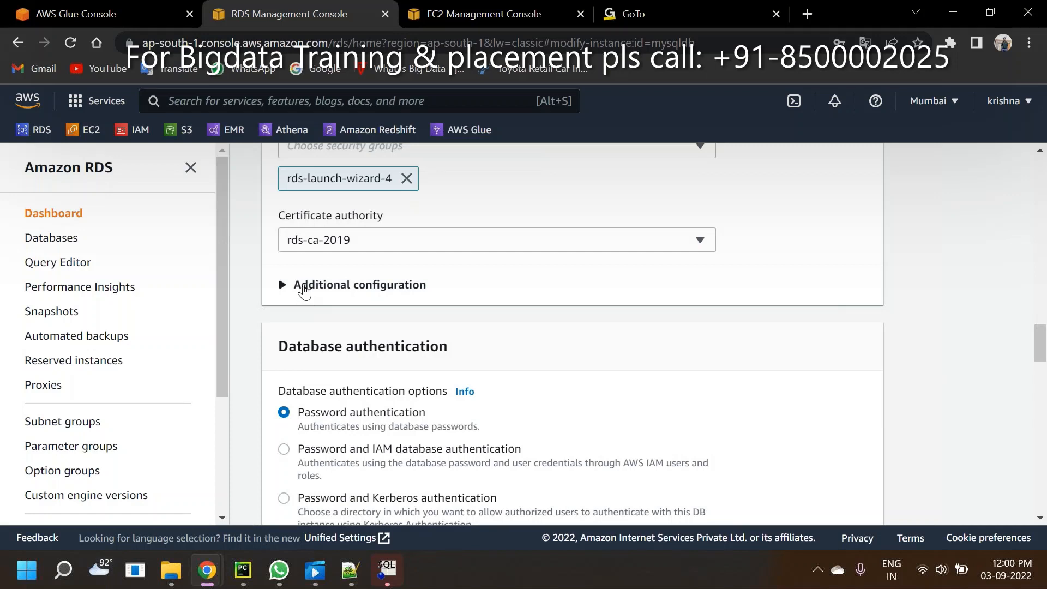
- Under Additional configuration, set mysqldb to Publicly accessible on port 3306
{"action": "left_click", "coordinate": [281, 284]}
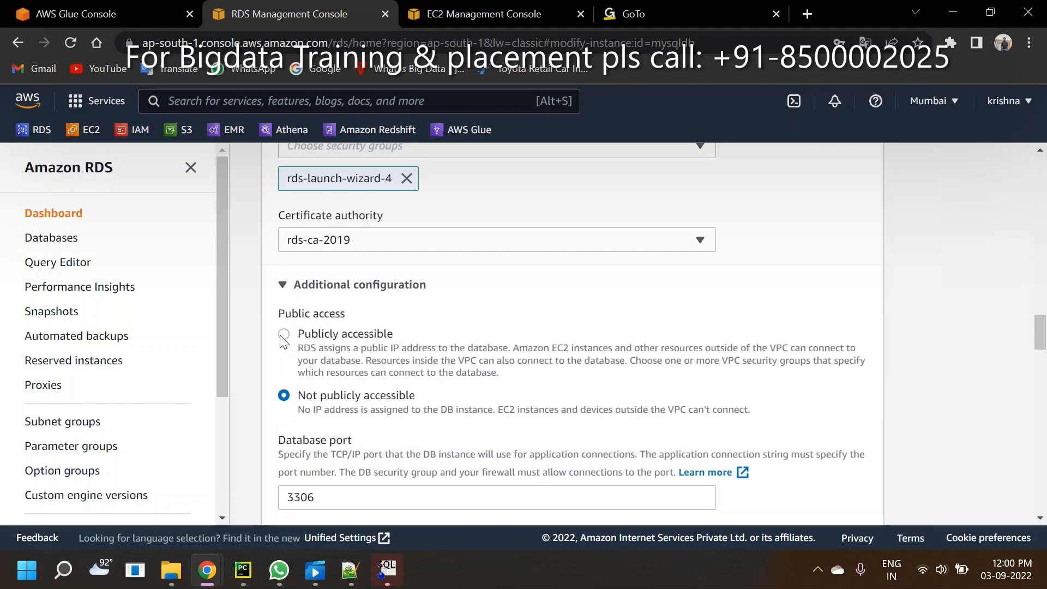
{"action": "left_click", "coordinate": [283, 334]}
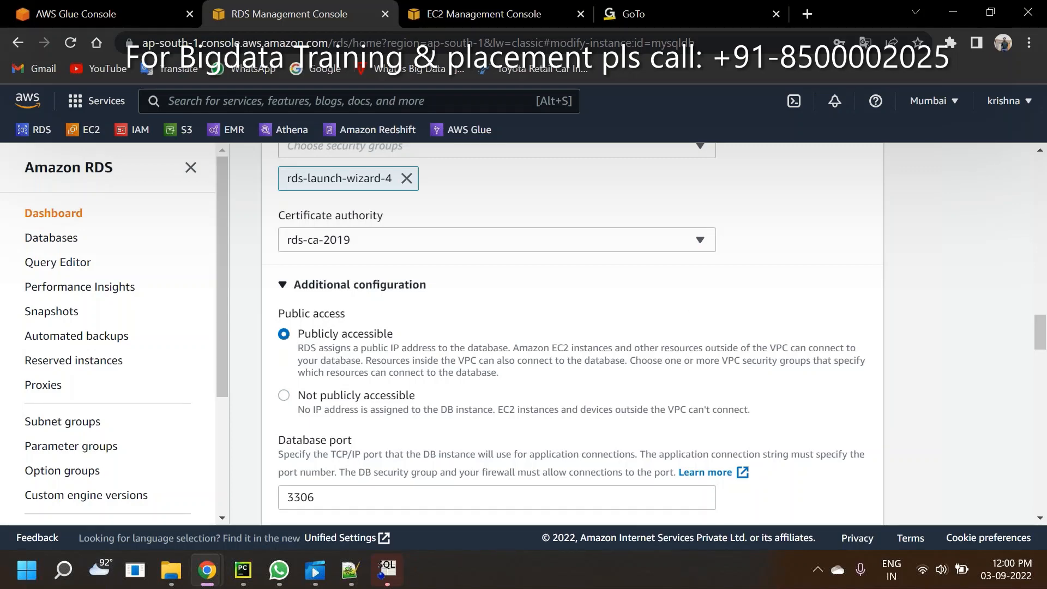
{"action": "scroll", "scroll_direction": "down", "scroll_amount": 3}
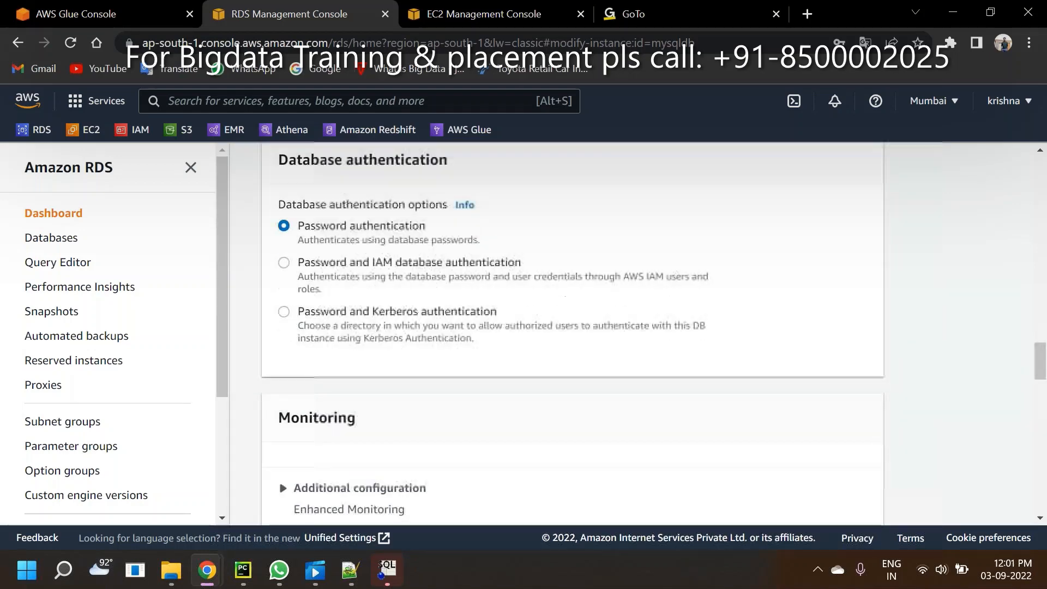
{"action": "scroll", "scroll_direction": "up", "scroll_amount": 3}
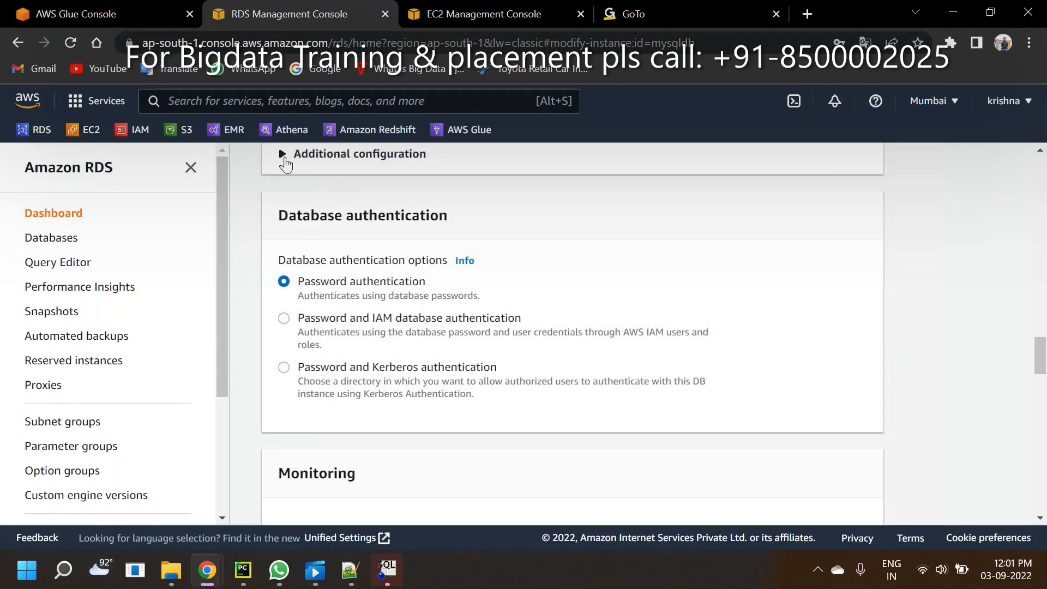
{"action": "left_click", "coordinate": [281, 155]}
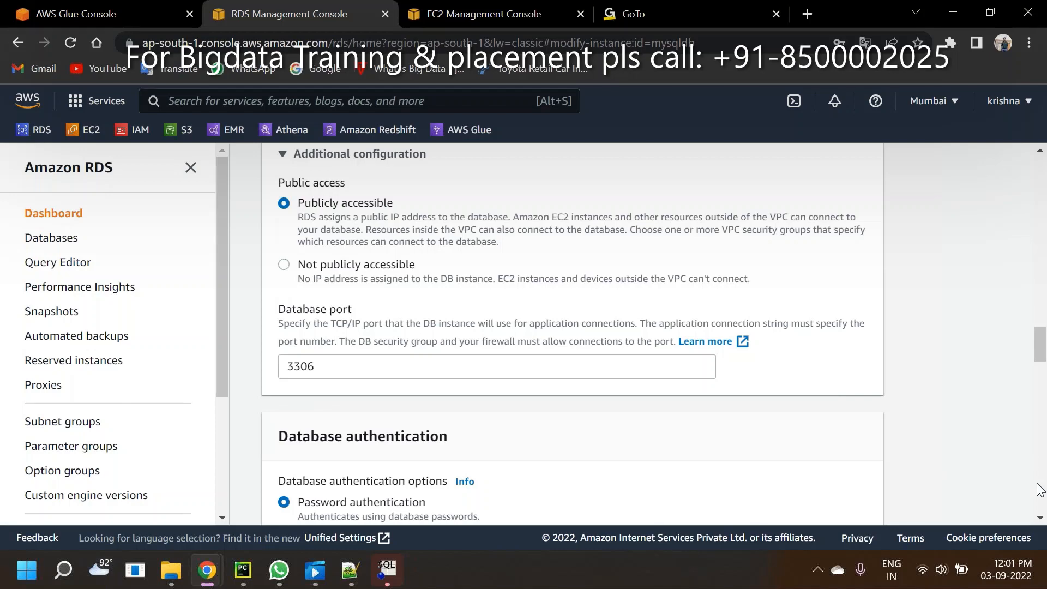
{"action": "scroll", "scroll_direction": "down", "scroll_amount": 3}
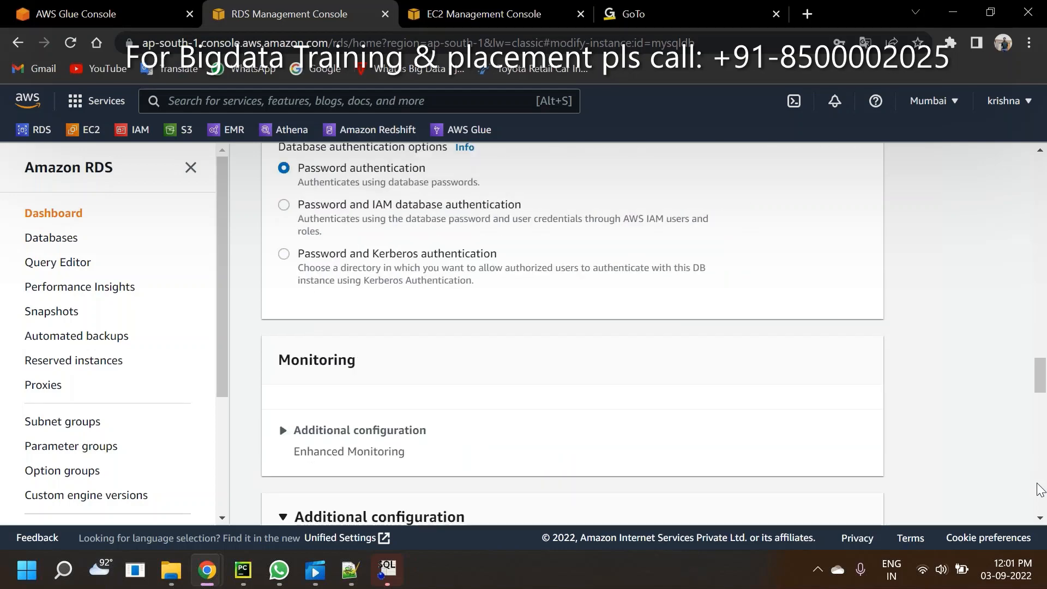
{"action": "scroll", "scroll_direction": "down", "scroll_amount": 3}
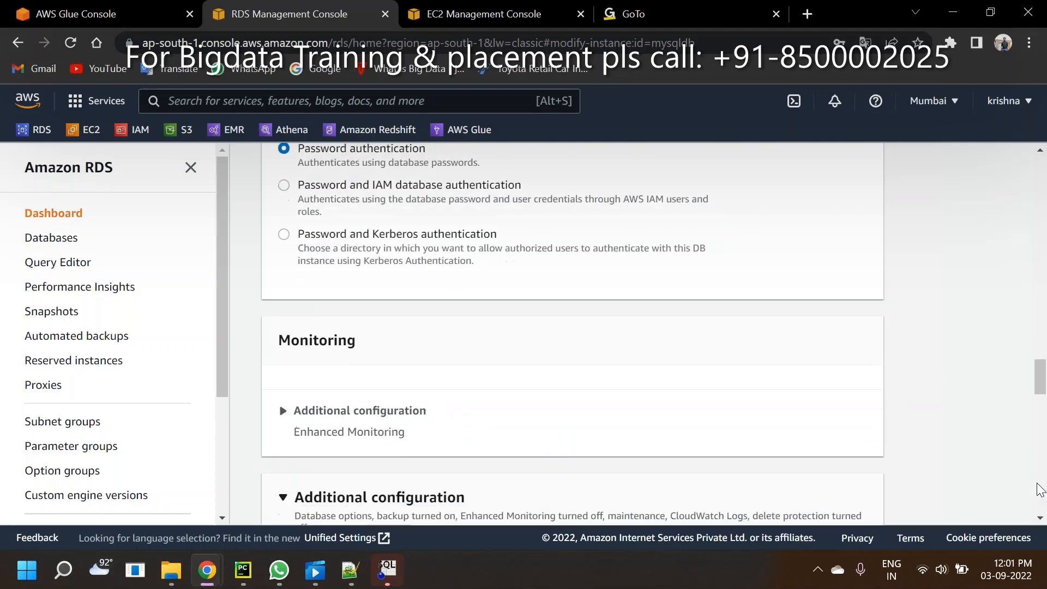
{"action": "scroll", "scroll_direction": "down", "scroll_amount": 3}
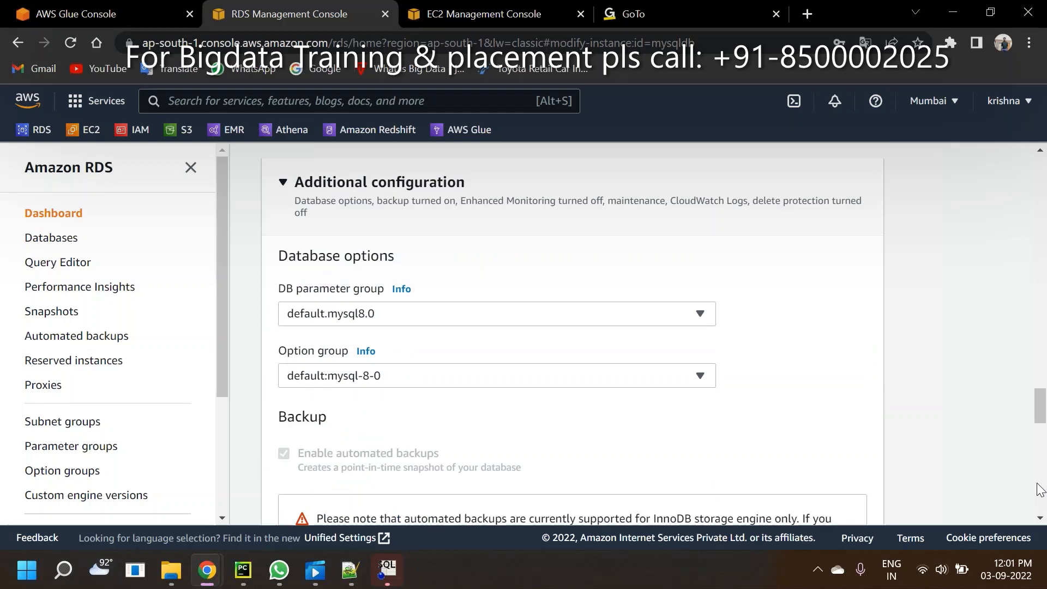
{"action": "scroll", "scroll_direction": "down", "scroll_amount": 3}
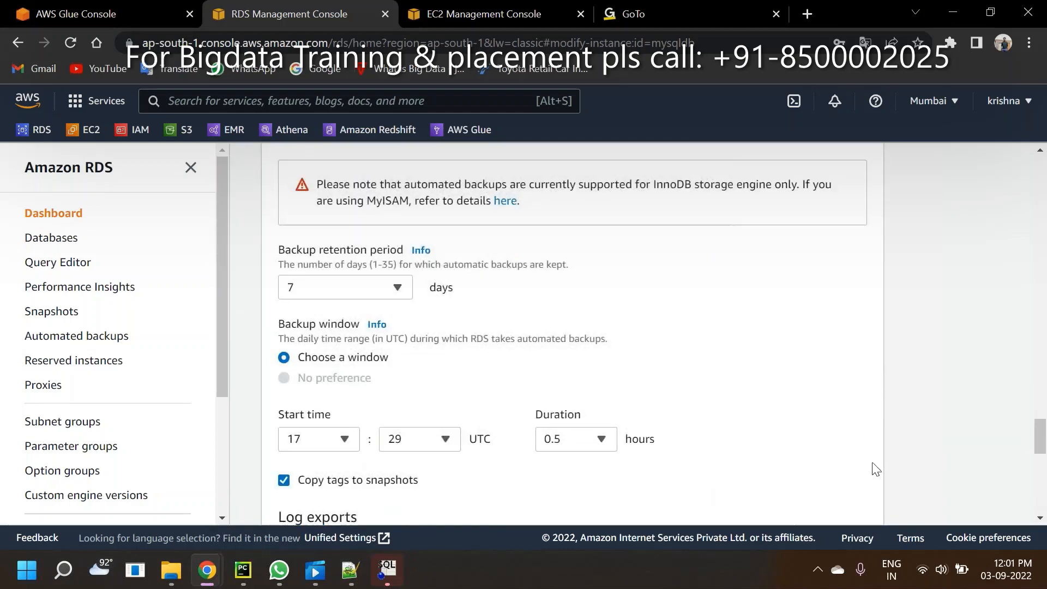
- Set the Backup retention period for mysqldb to 0 days
{"action": "left_click", "coordinate": [345, 287]}
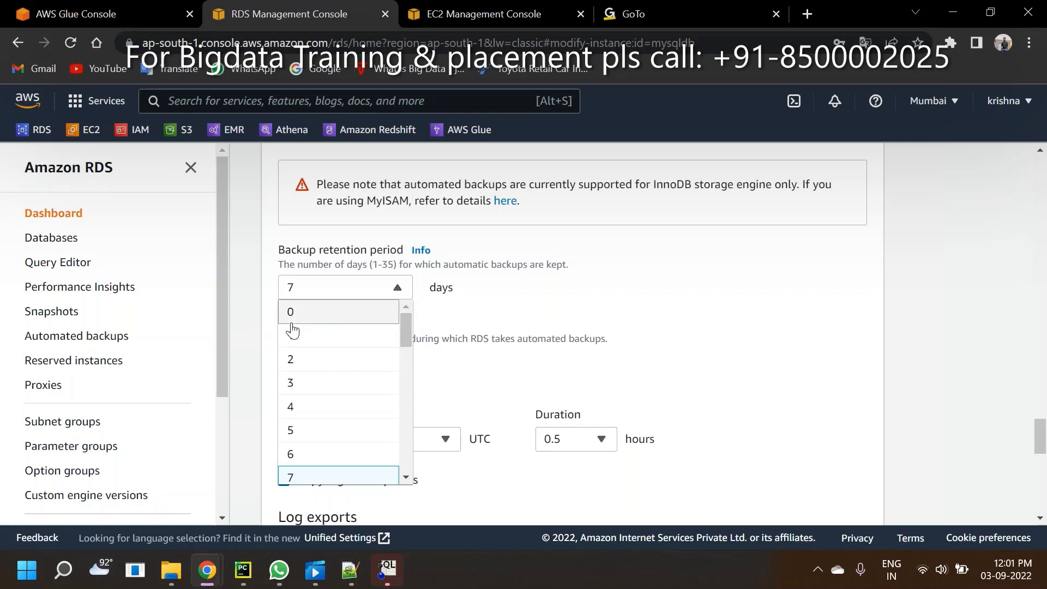
{"action": "left_click", "coordinate": [290, 312]}
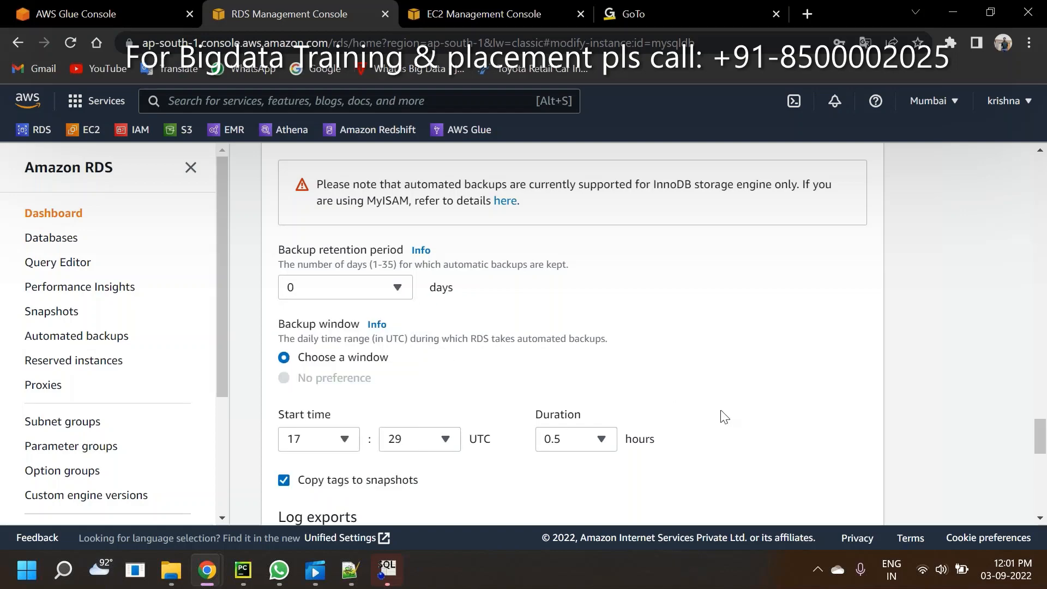
{"action": "scroll", "scroll_direction": "down", "scroll_amount": 3}
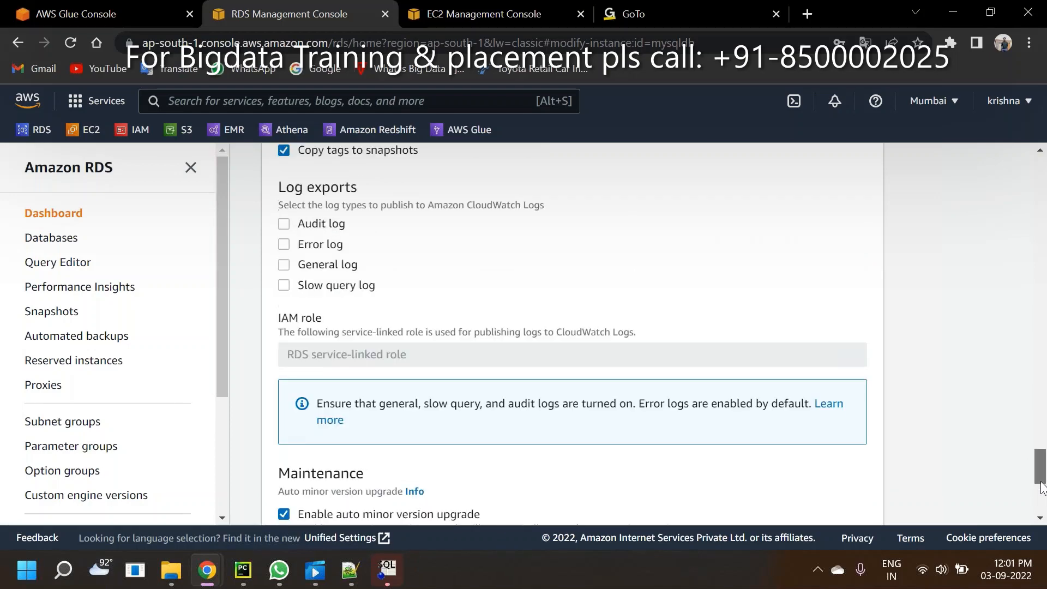
{"action": "scroll", "scroll_direction": "down", "scroll_amount": 3}
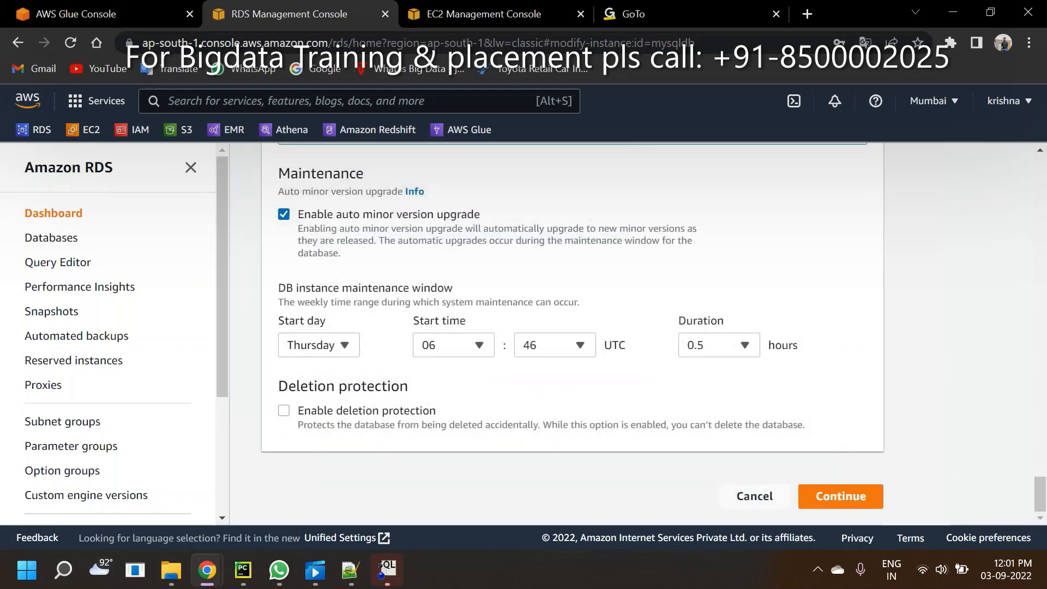
{"action": "mouse_move", "coordinate": [819, 506]}
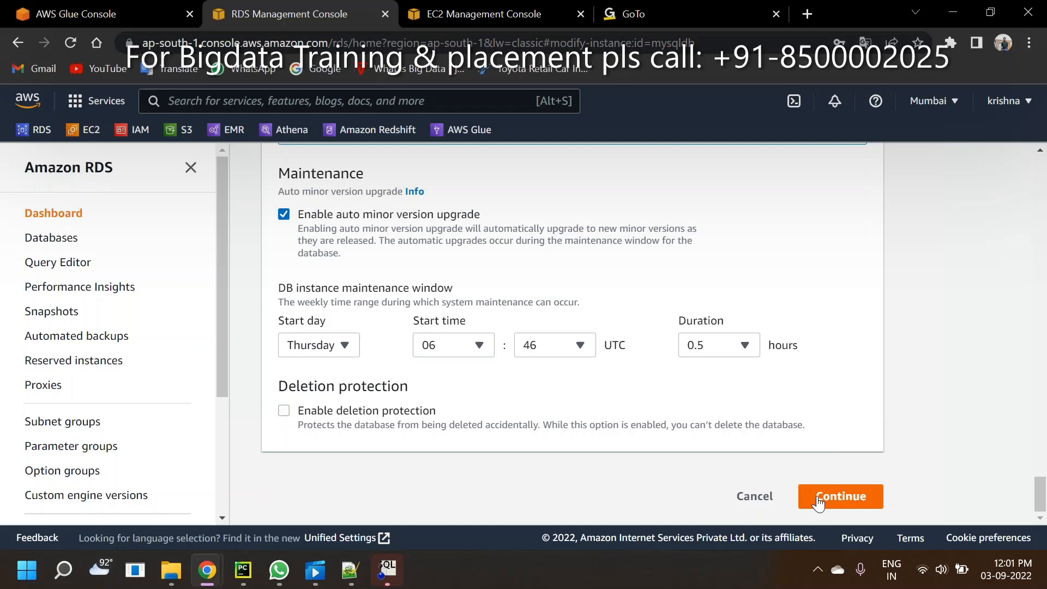
- Continue to the summary, choose Apply immediately and submit Modify DB instance for mysqldb
{"action": "left_click", "coordinate": [840, 496]}
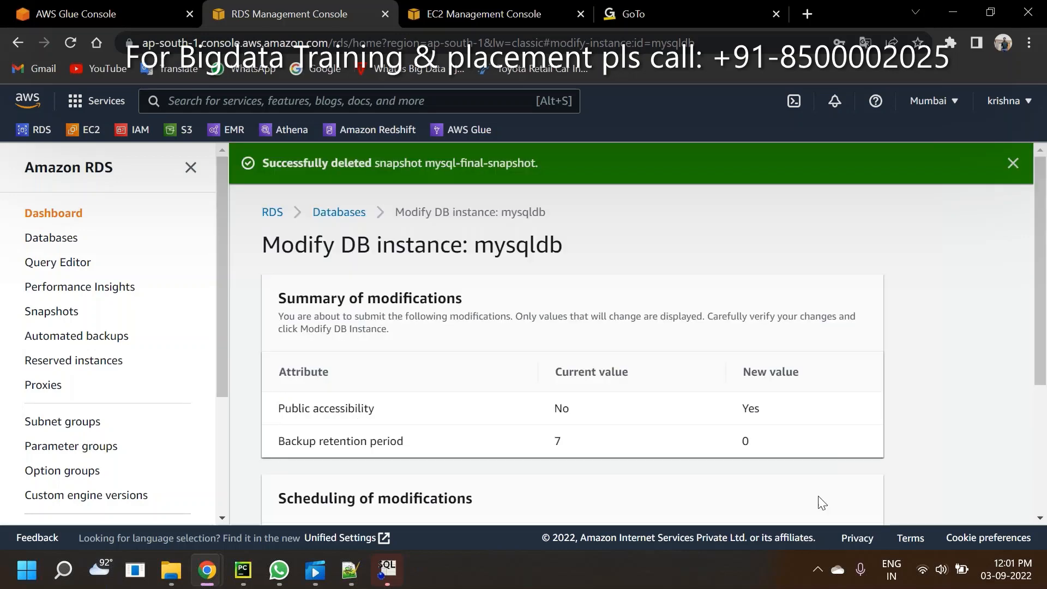
{"action": "scroll", "scroll_direction": "down", "scroll_amount": 3}
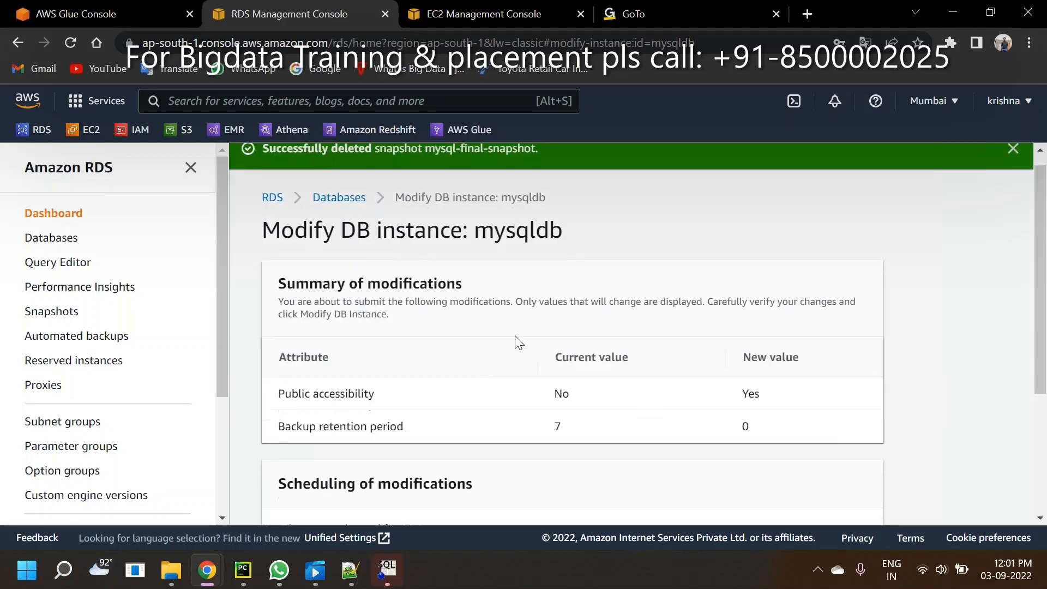
{"action": "scroll", "scroll_direction": "down", "scroll_amount": 3}
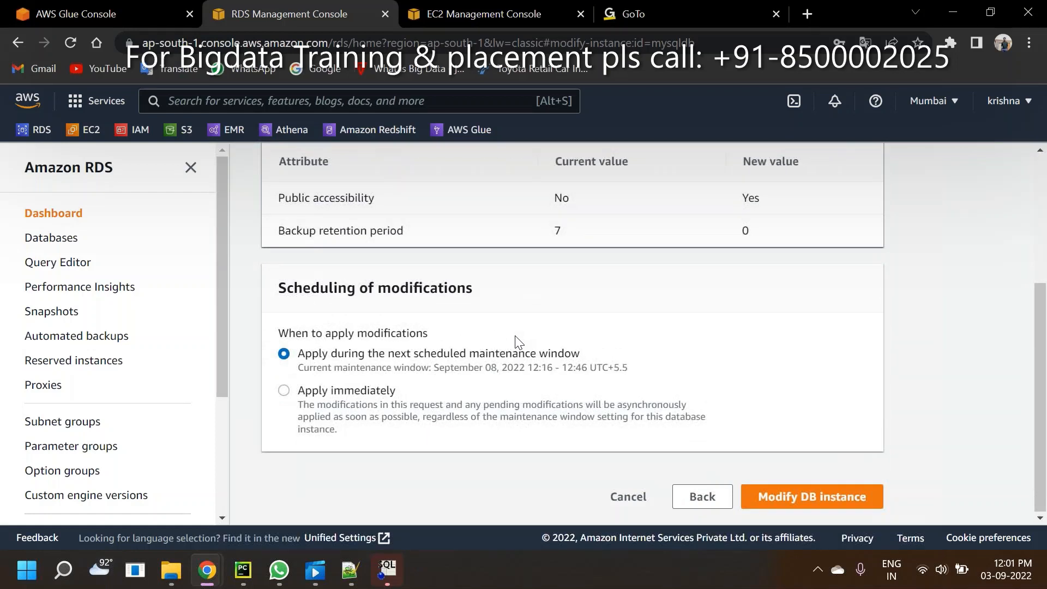
{"action": "left_click", "coordinate": [282, 390]}
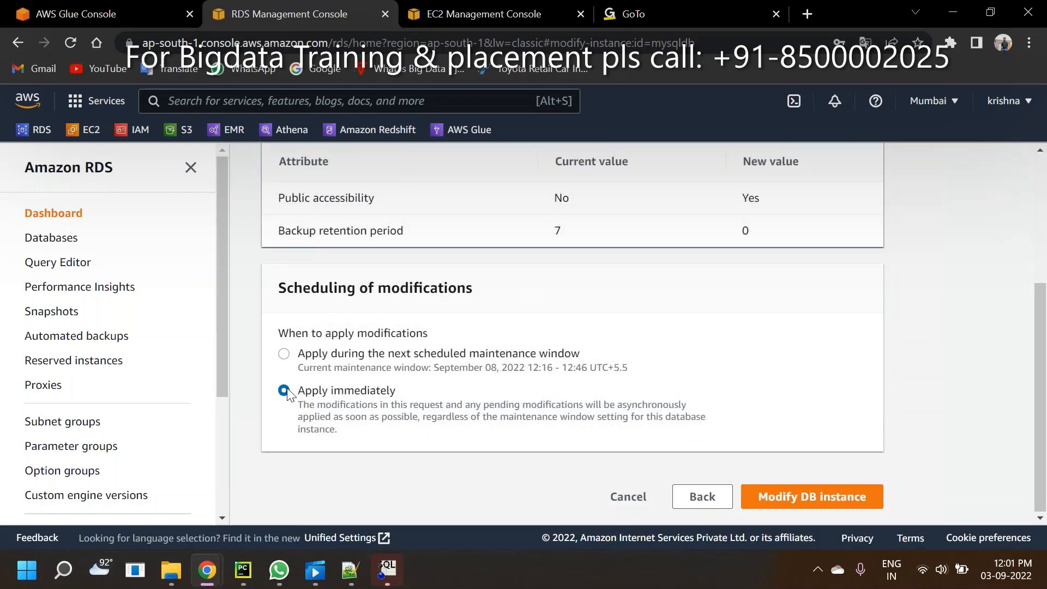
{"action": "left_click", "coordinate": [284, 391]}
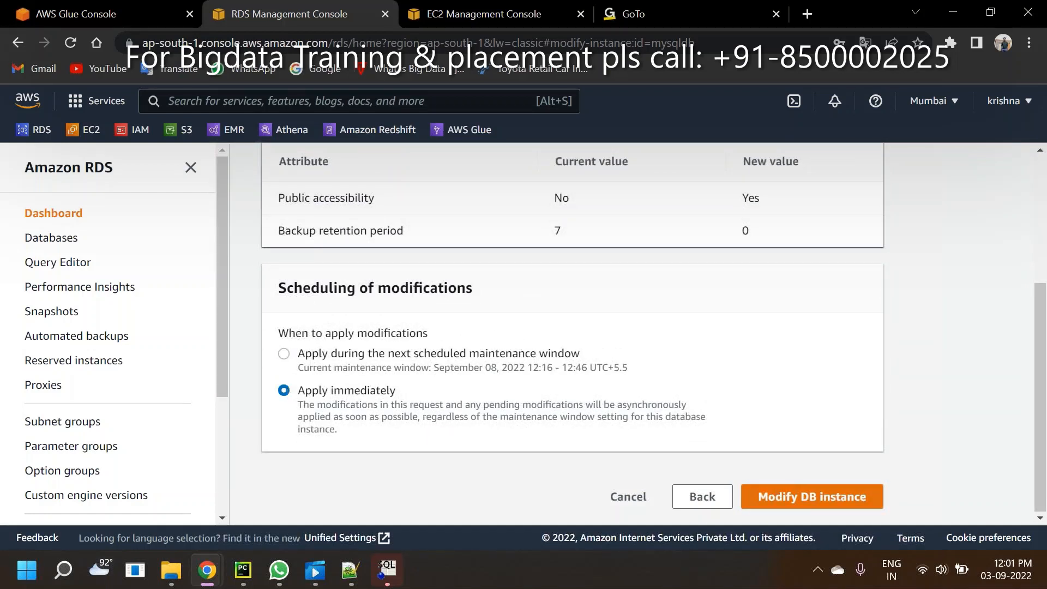
{"action": "left_click", "coordinate": [811, 496]}
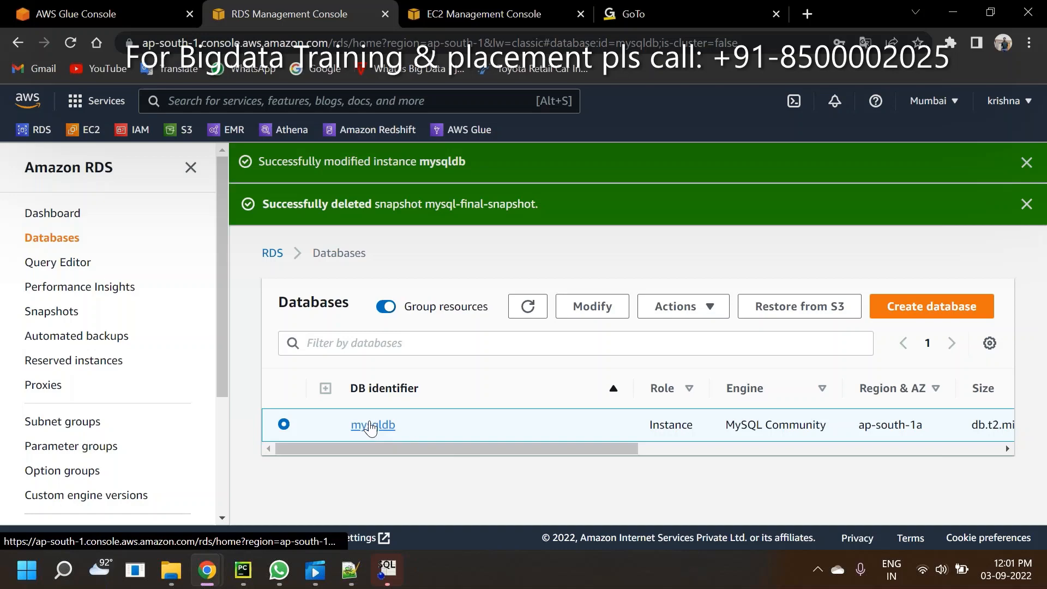
{"action": "left_click", "coordinate": [373, 425]}
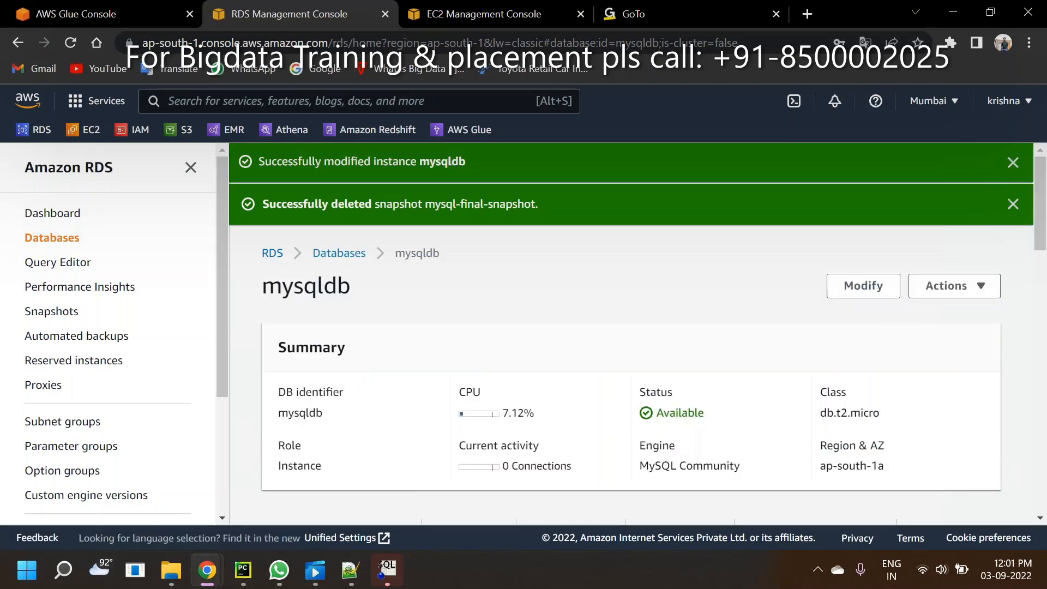
{"action": "scroll", "scroll_direction": "down", "scroll_amount": 3}
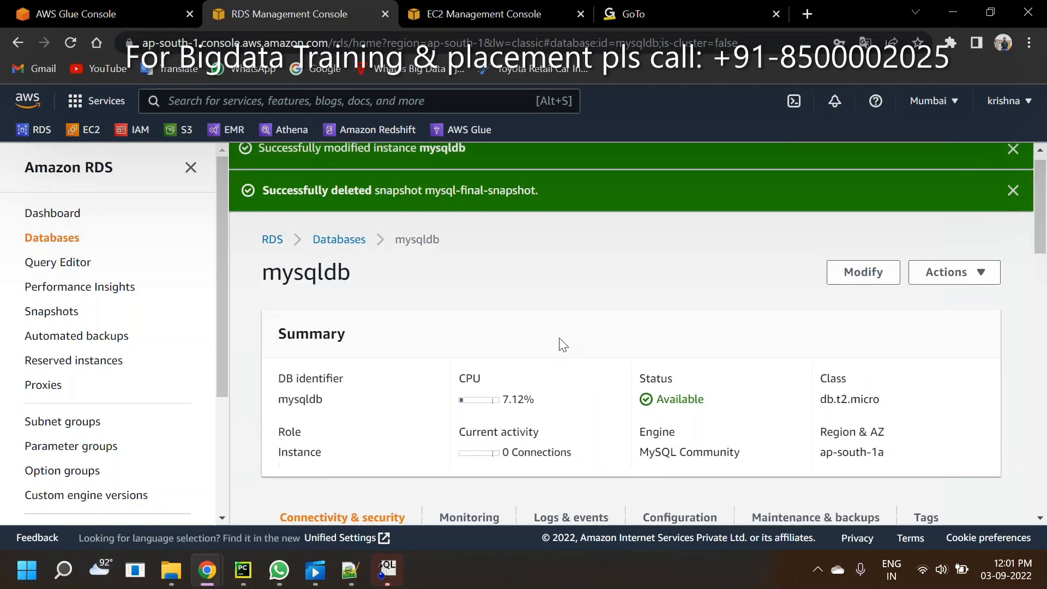
{"action": "scroll", "scroll_direction": "down", "scroll_amount": 3}
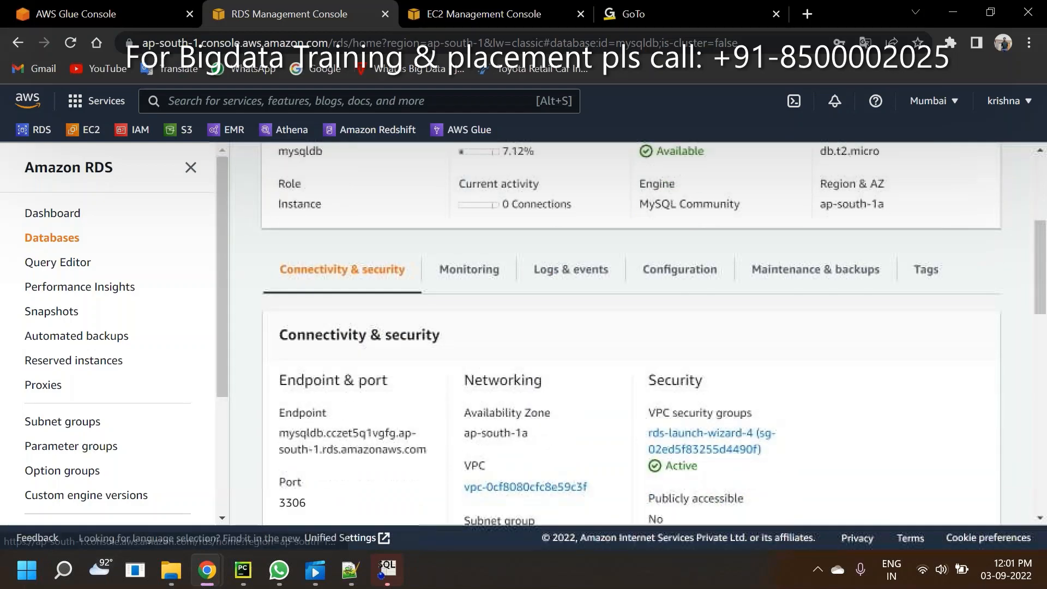
{"action": "scroll", "scroll_direction": "down", "scroll_amount": 3}
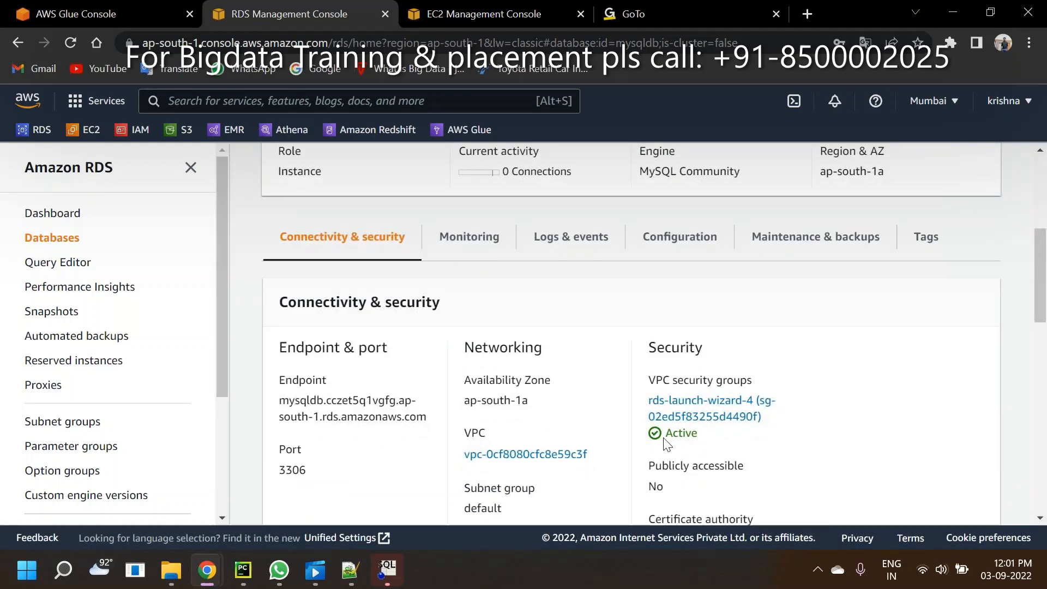
{"action": "double_click", "coordinate": [656, 486]}
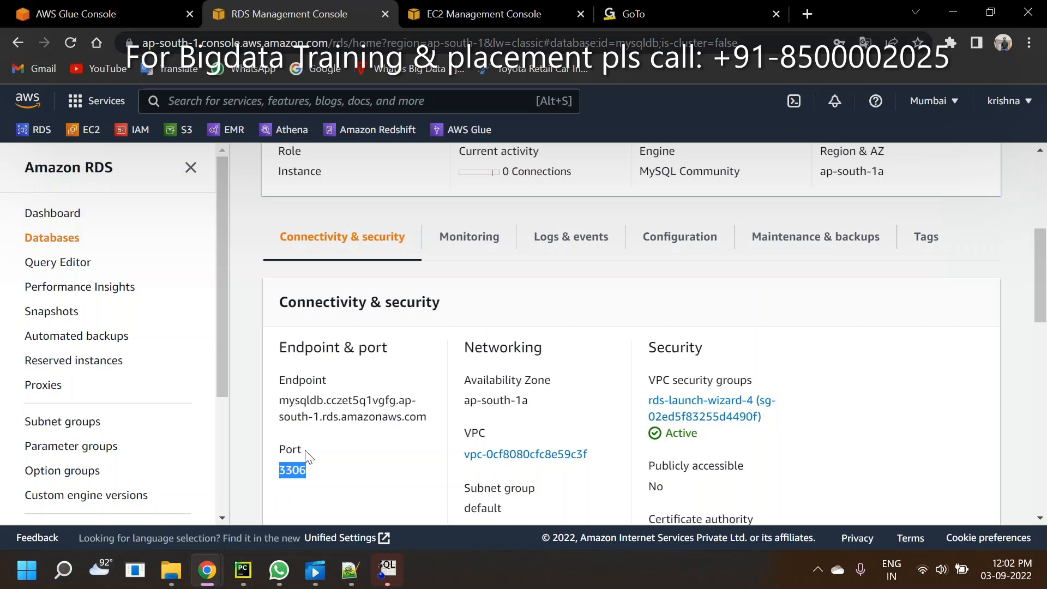
{"action": "double_click", "coordinate": [297, 400]}
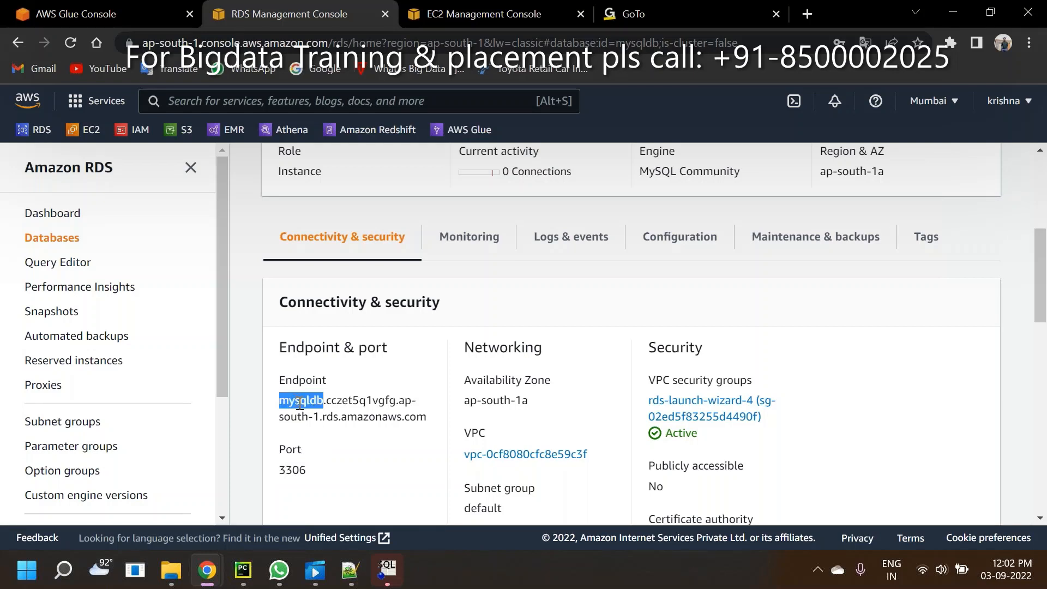
{"action": "mouse_move", "coordinate": [674, 247]}
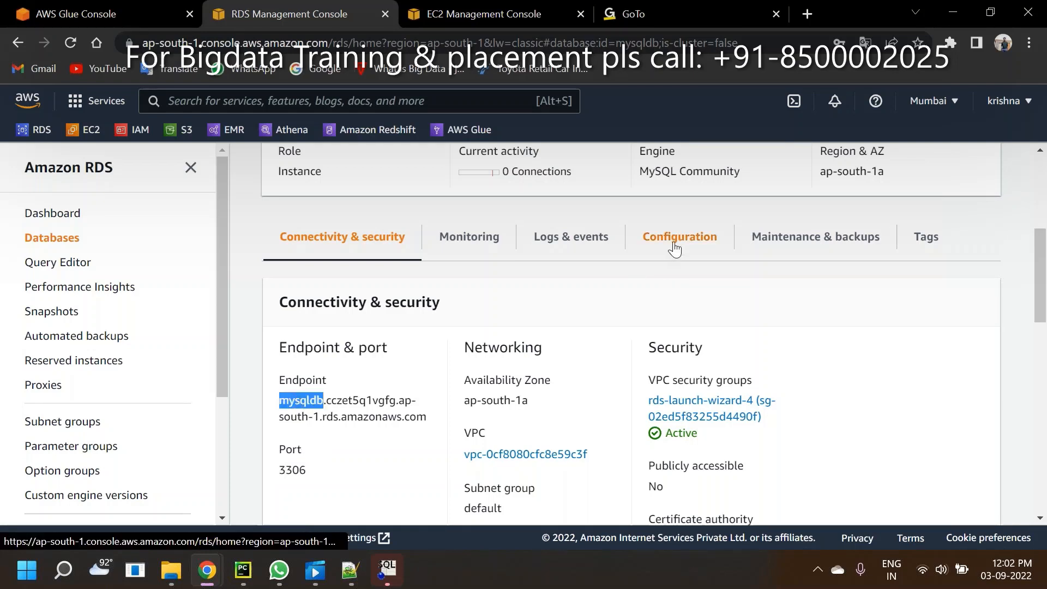
- View mysqldb's Configuration: engine 8.0.28, db.t2.micro, DB name '-', master username myuser
{"action": "left_click", "coordinate": [680, 237]}
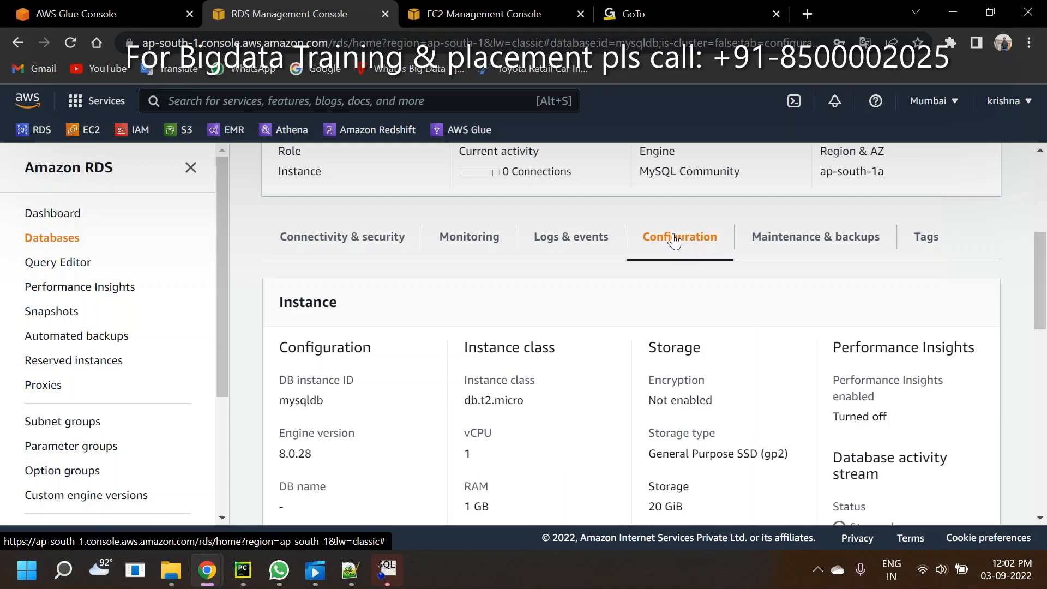
{"action": "mouse_move", "coordinate": [467, 456]}
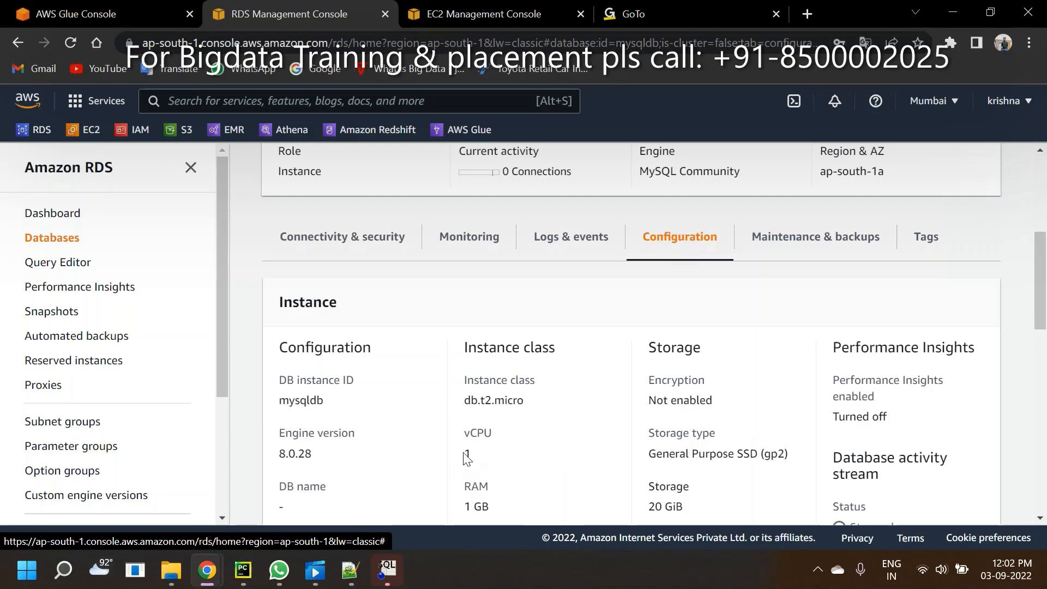
{"action": "scroll", "scroll_direction": "down", "scroll_amount": 3}
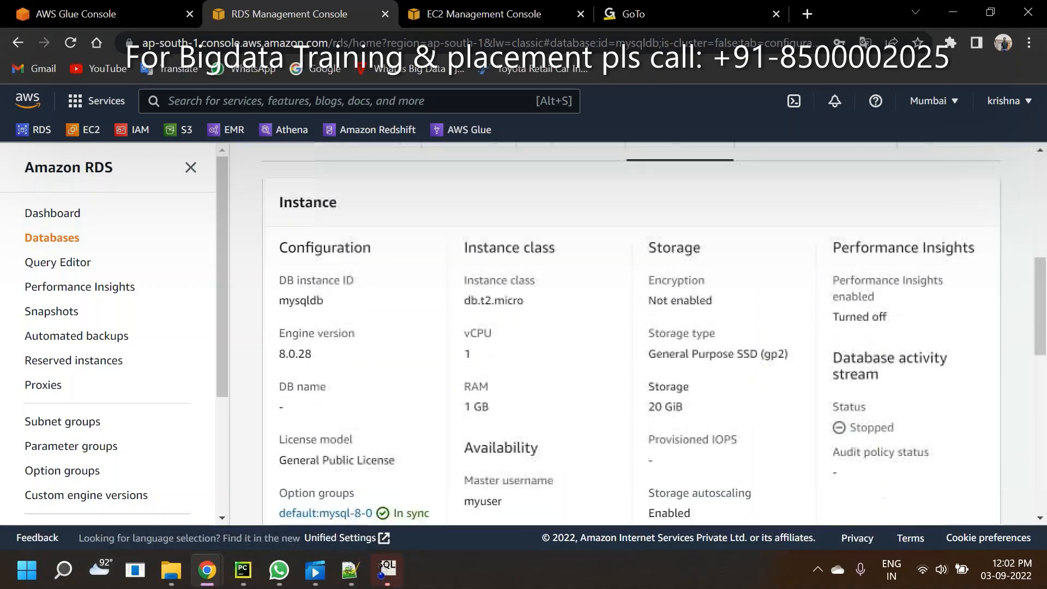
{"action": "scroll", "scroll_direction": "down", "scroll_amount": 3}
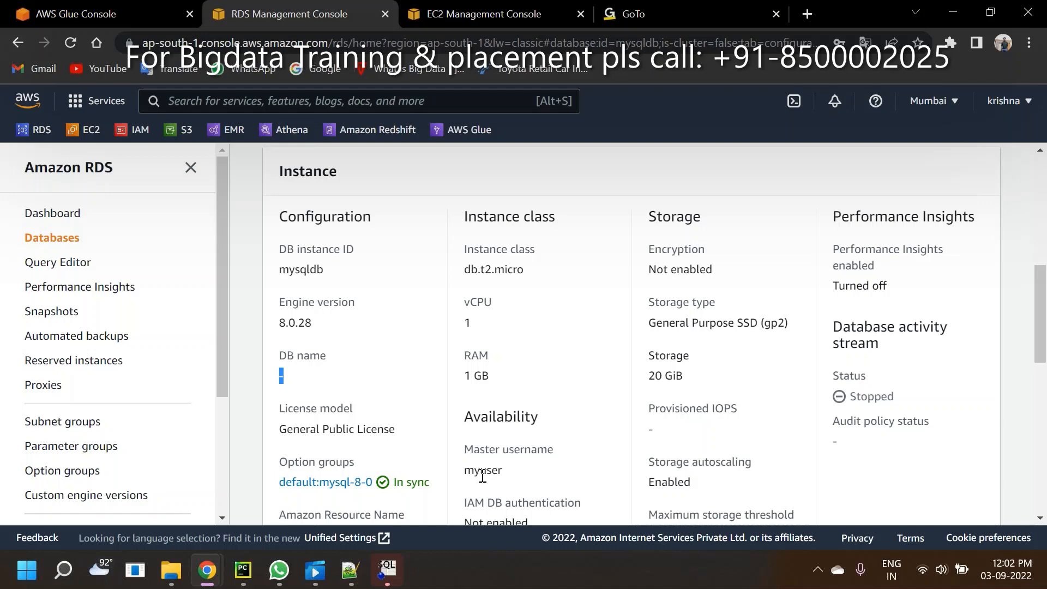
{"action": "double_click", "coordinate": [482, 471]}
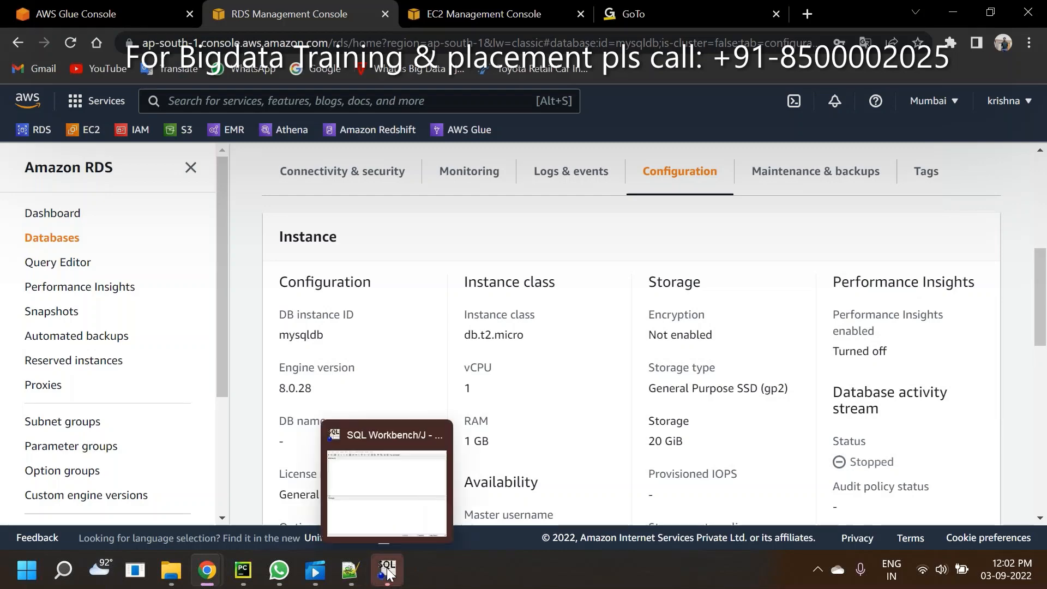
- Remove '/mysqldb' from the JDBC URL so it ends at port 3306, and retest the connection
{"action": "left_click", "coordinate": [386, 570]}
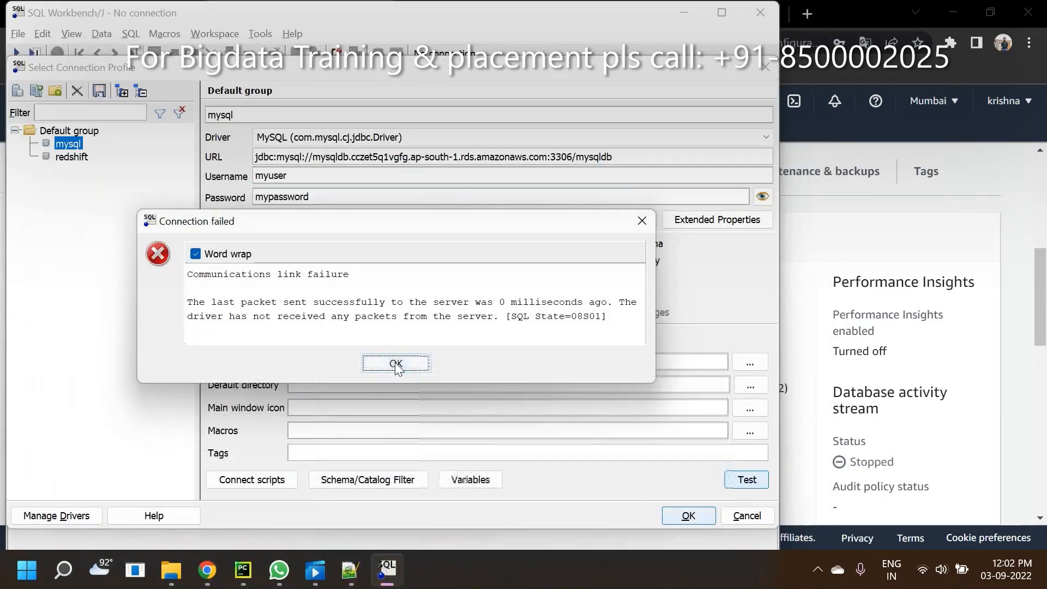
{"action": "left_click", "coordinate": [396, 364]}
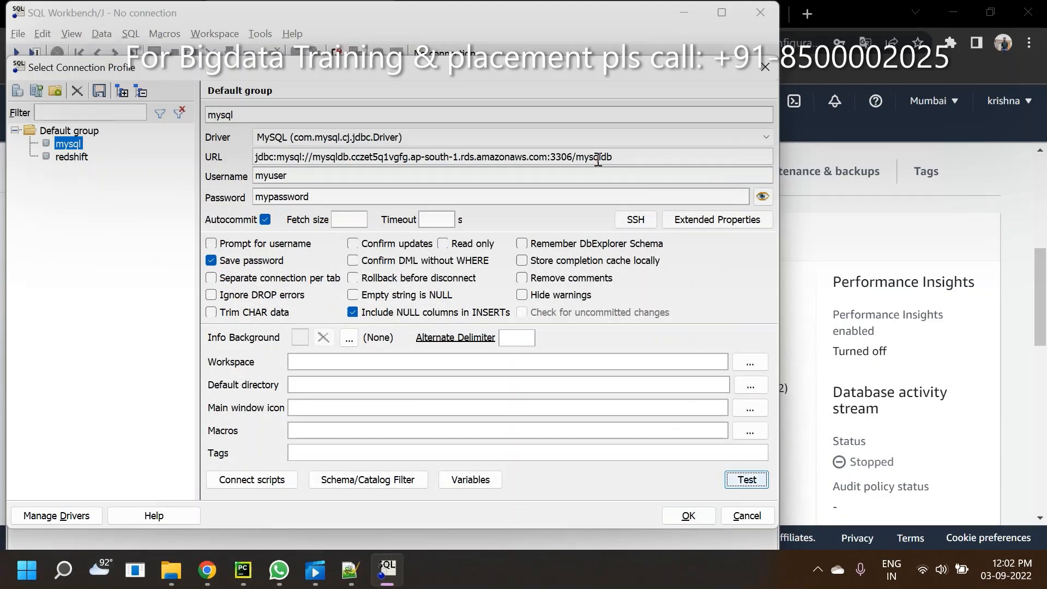
{"action": "key", "text": "BackSpace"}
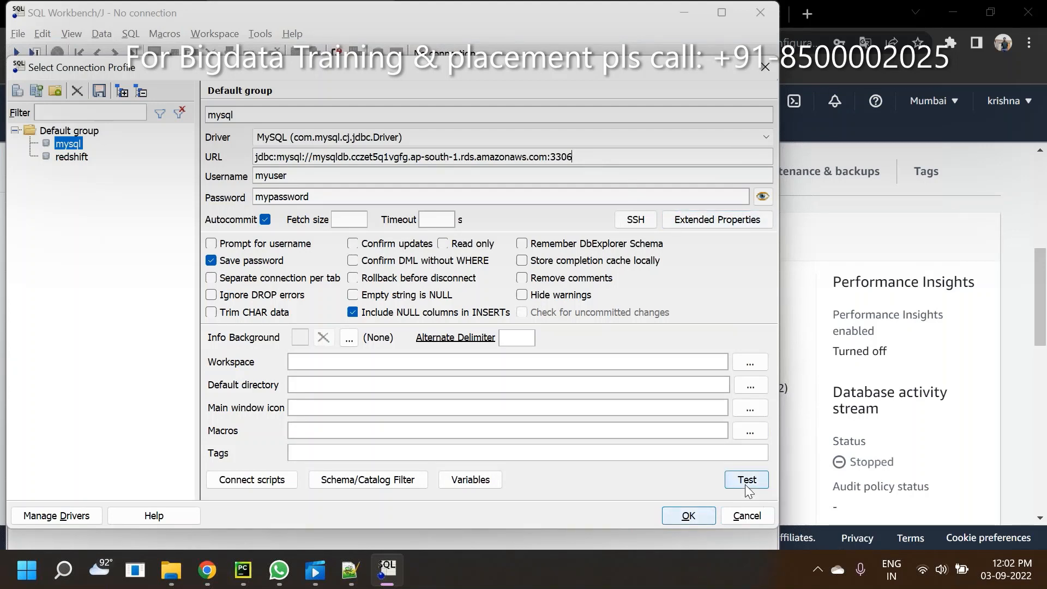
{"action": "left_click", "coordinate": [746, 480]}
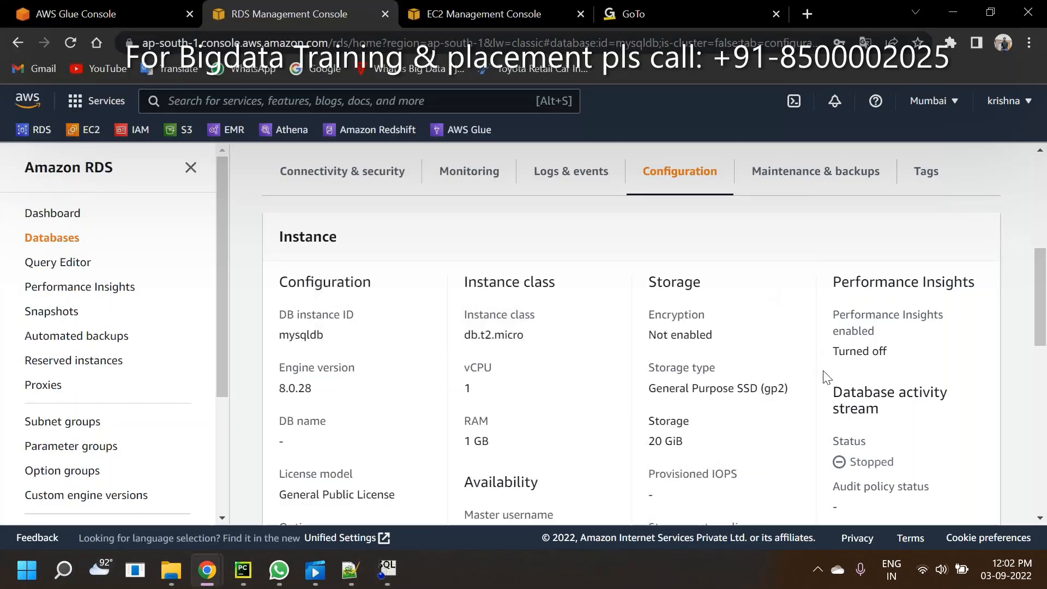
{"action": "mouse_move", "coordinate": [301, 429]}
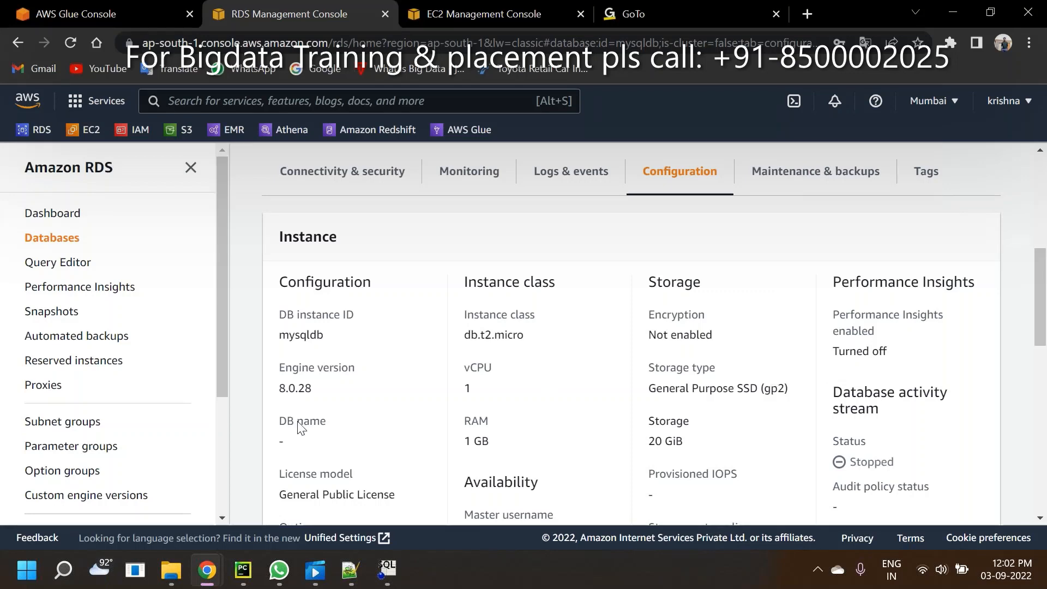
{"action": "mouse_move", "coordinate": [369, 176]}
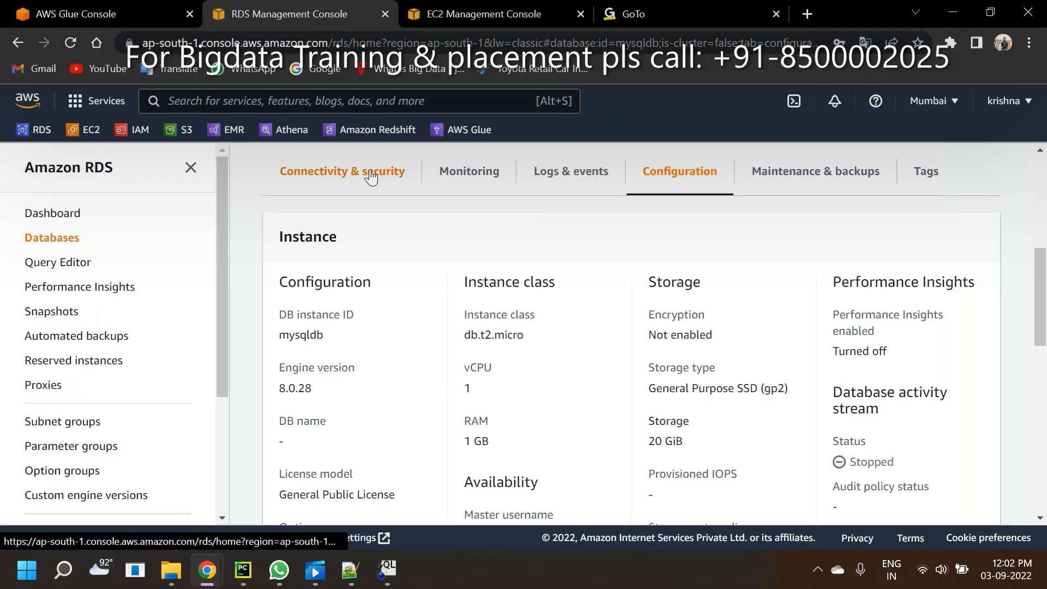
- Check Publicly accessible still shows No, then follow the rds-launch-wizard-4 security group link
{"action": "left_click", "coordinate": [342, 171]}
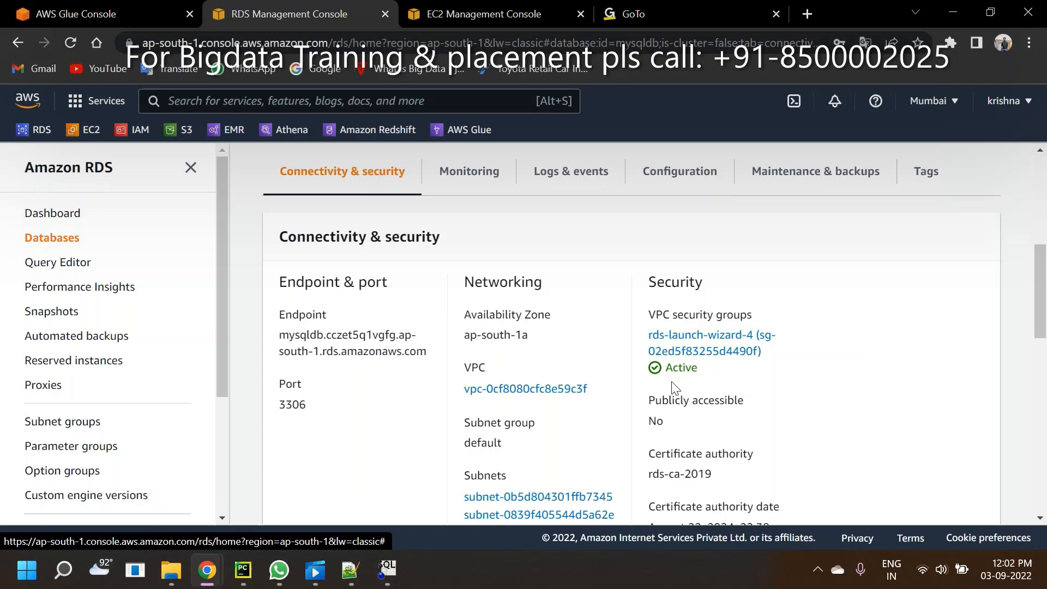
{"action": "double_click", "coordinate": [656, 421]}
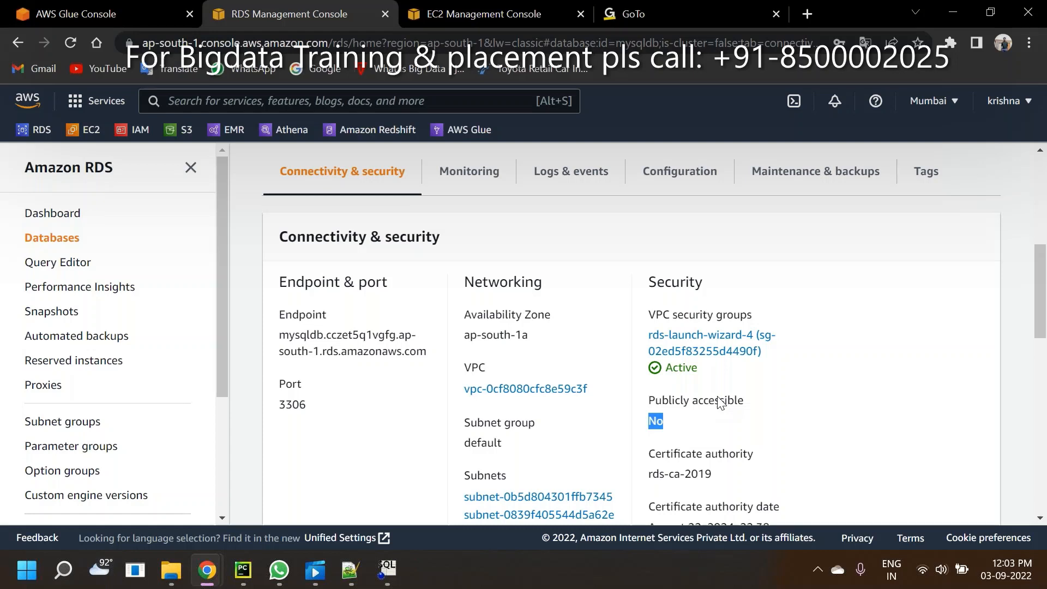
{"action": "mouse_move", "coordinate": [709, 394]}
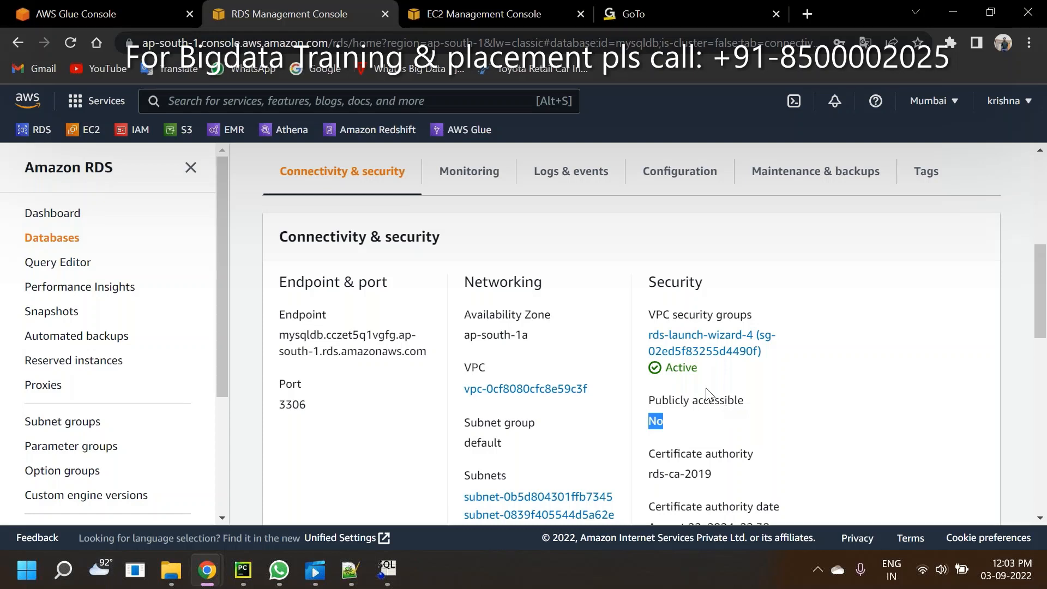
{"action": "mouse_move", "coordinate": [704, 340]}
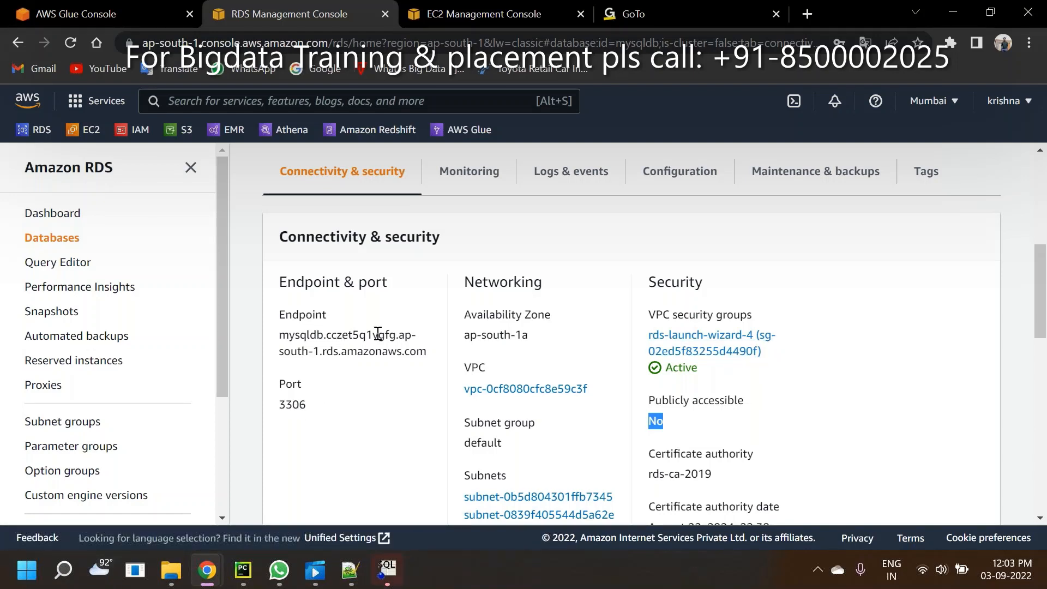
{"action": "mouse_move", "coordinate": [710, 338]}
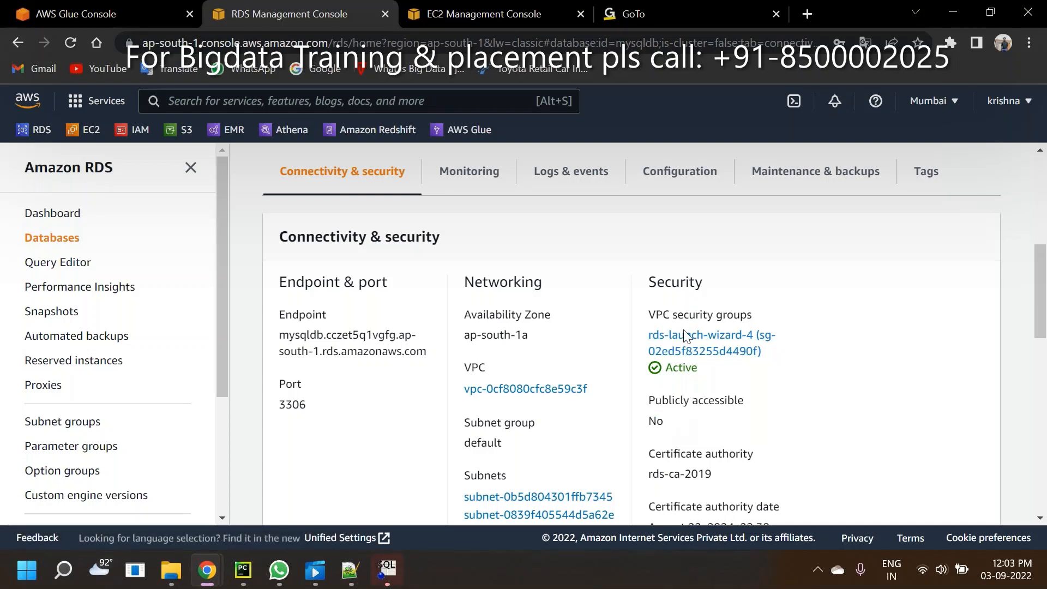
{"action": "mouse_move", "coordinate": [672, 352]}
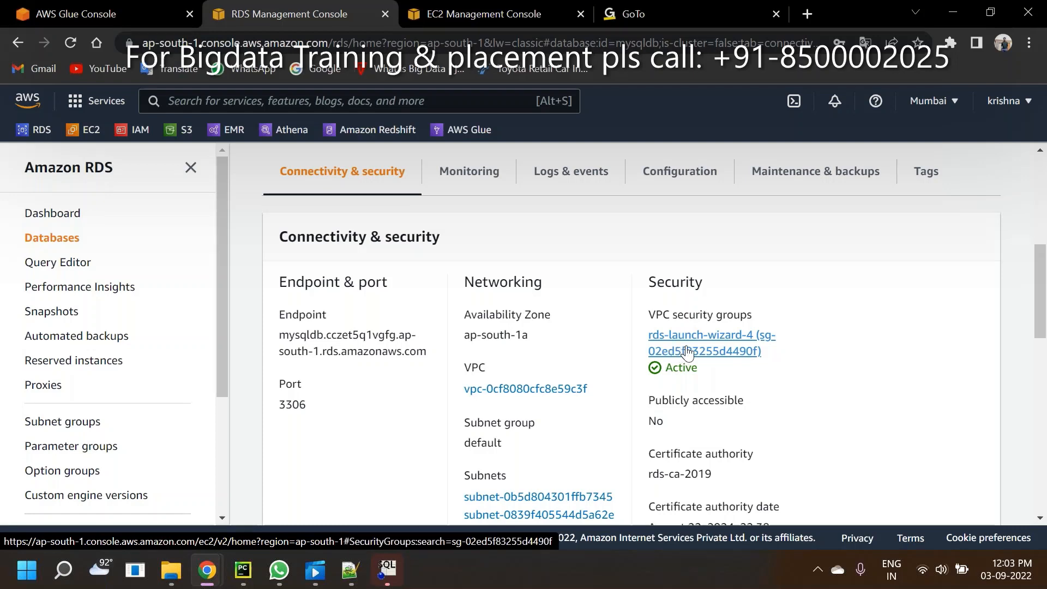
{"action": "left_click", "coordinate": [691, 351]}
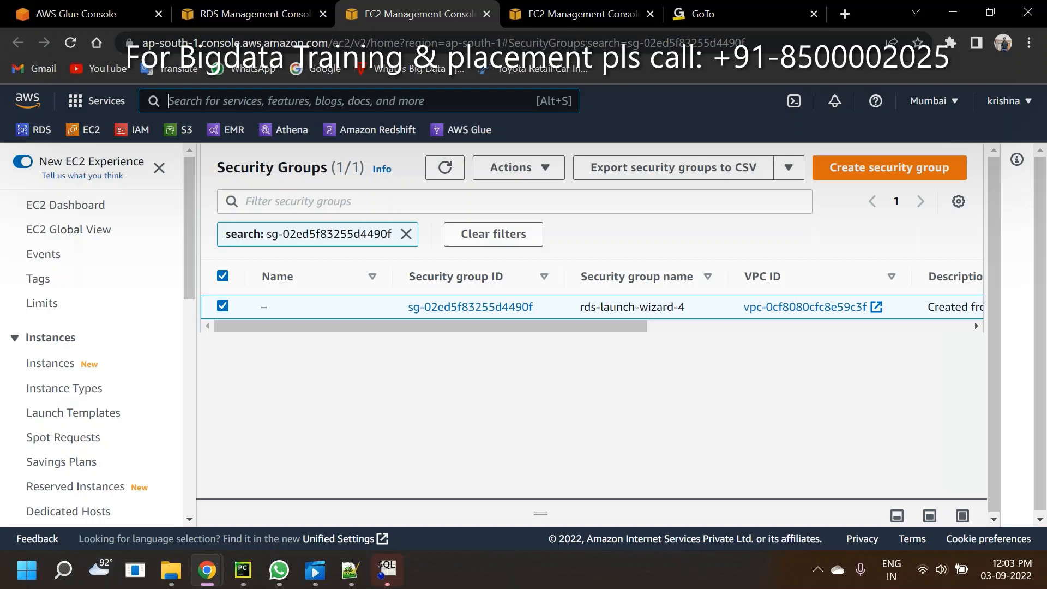
- Enter rds-launch-wizard-4's inbound rules editor, showing one MYSQL/Aurora TCP 3306 rule
{"action": "left_click", "coordinate": [470, 307]}
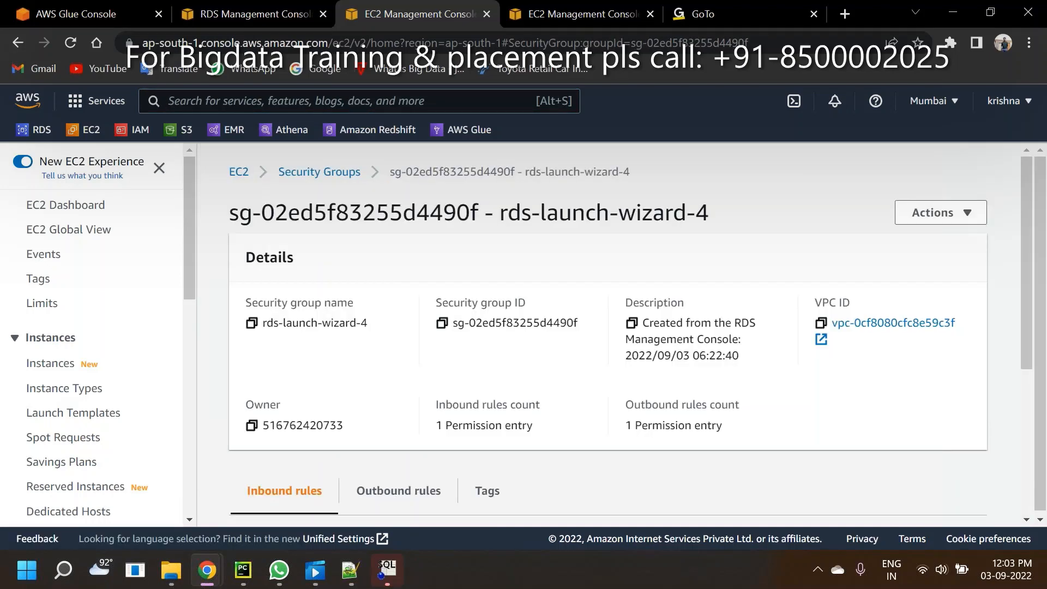
{"action": "mouse_move", "coordinate": [502, 355]}
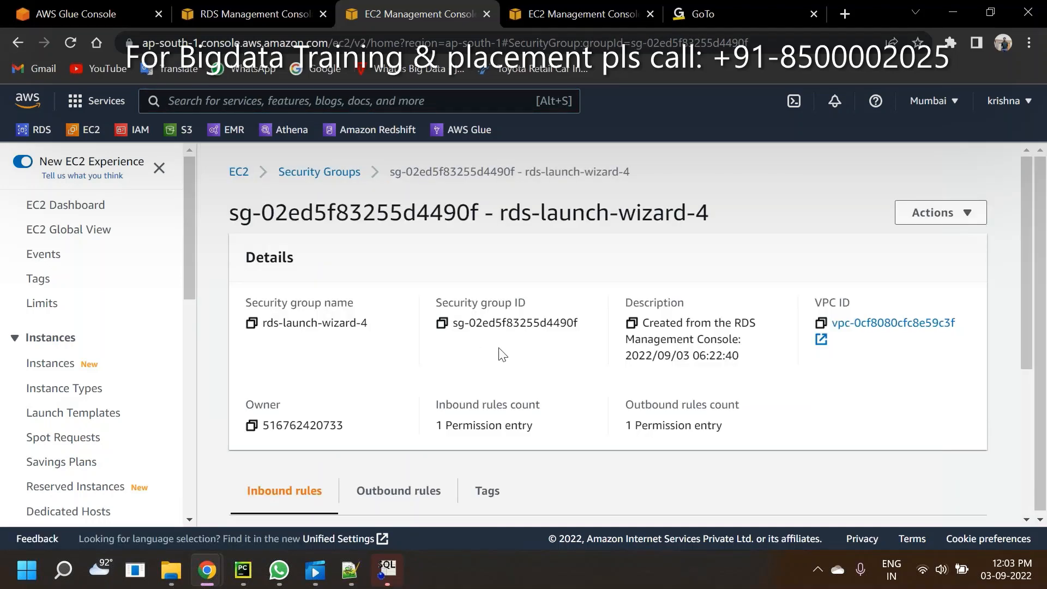
{"action": "scroll", "scroll_direction": "down", "scroll_amount": 3}
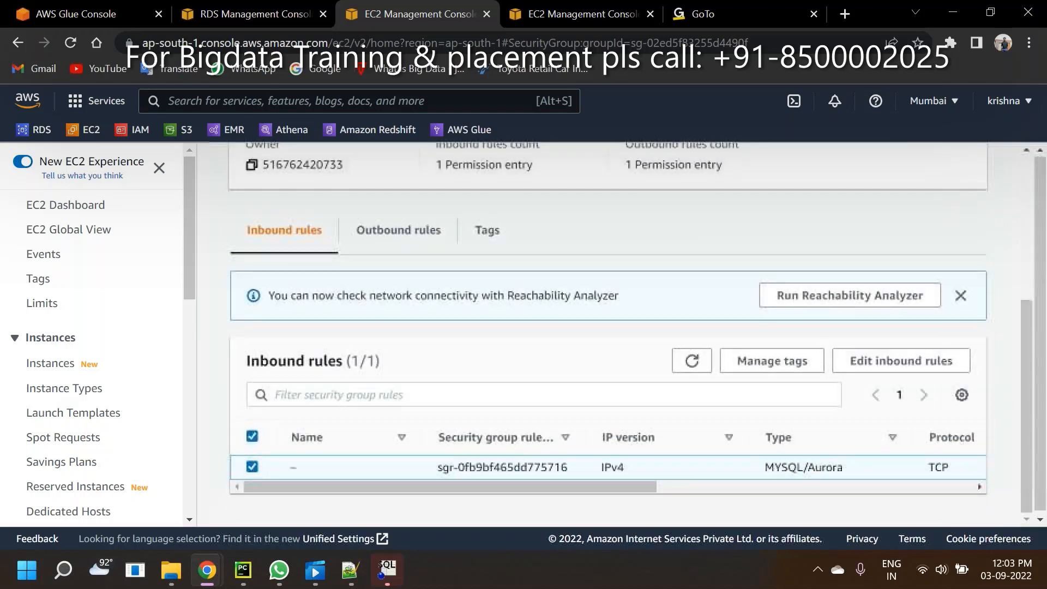
{"action": "scroll", "scroll_direction": "down", "scroll_amount": 3}
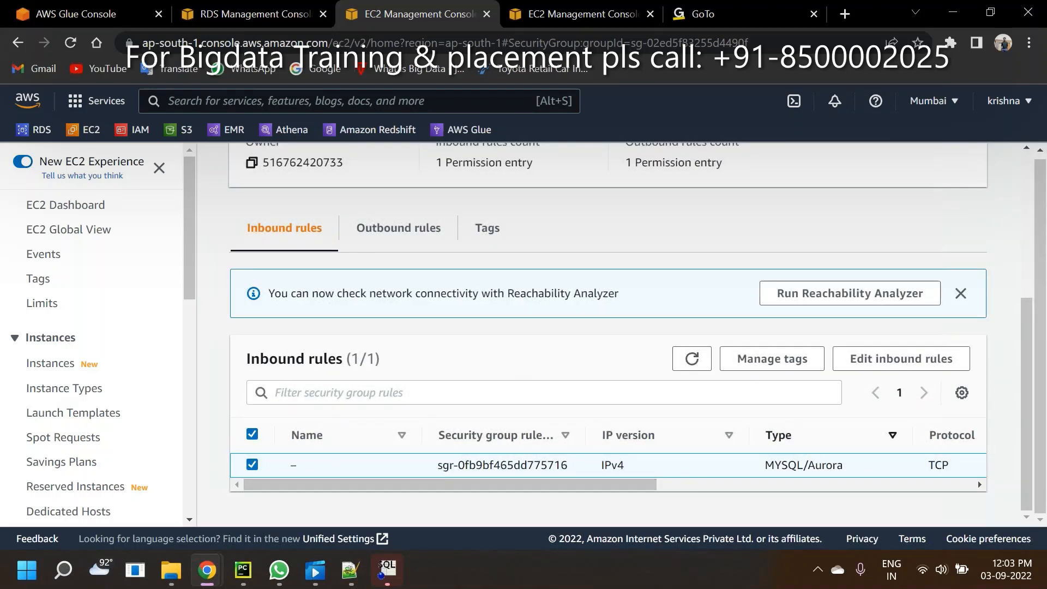
{"action": "left_click", "coordinate": [901, 358]}
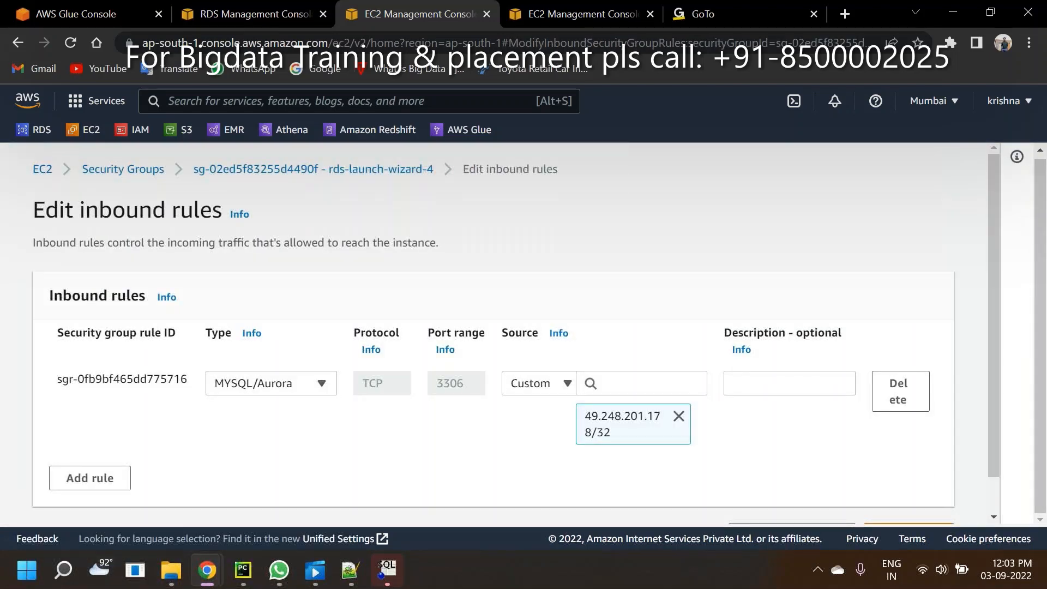
{"action": "mouse_move", "coordinate": [678, 418]}
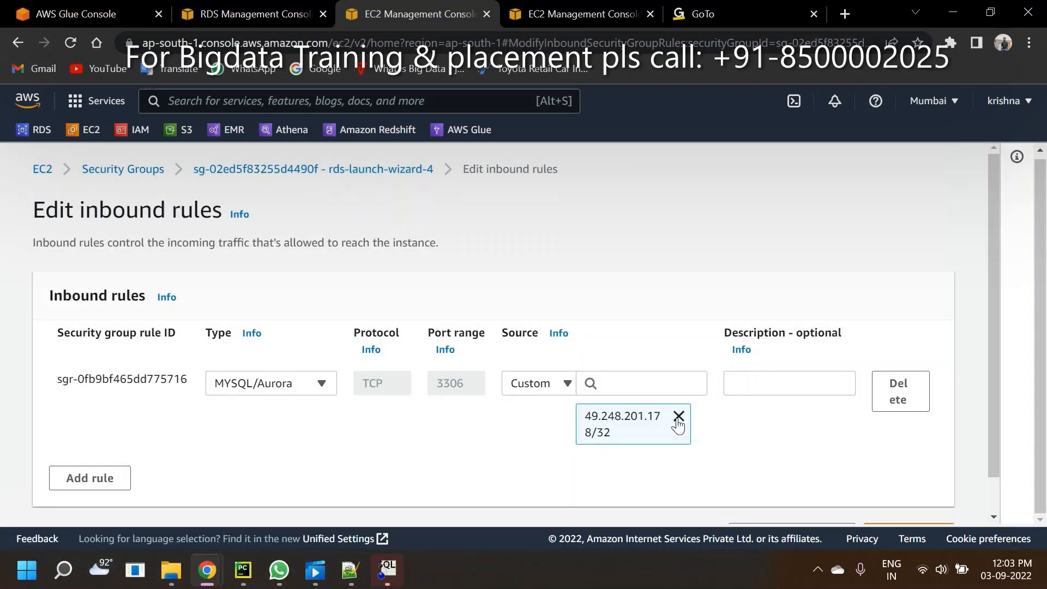
{"action": "left_click", "coordinate": [678, 416]}
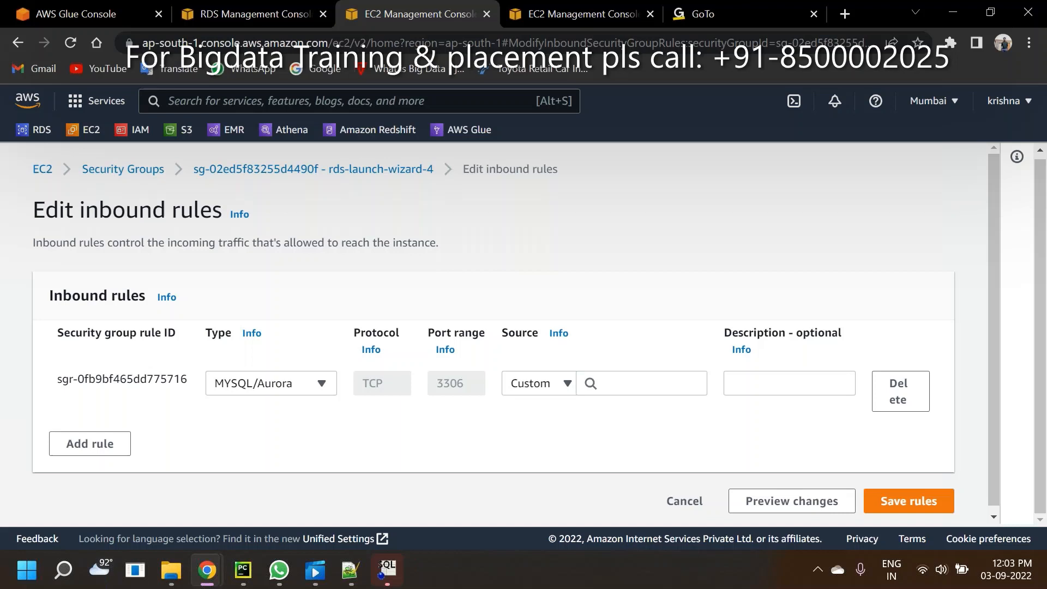
{"action": "left_click", "coordinate": [641, 382]}
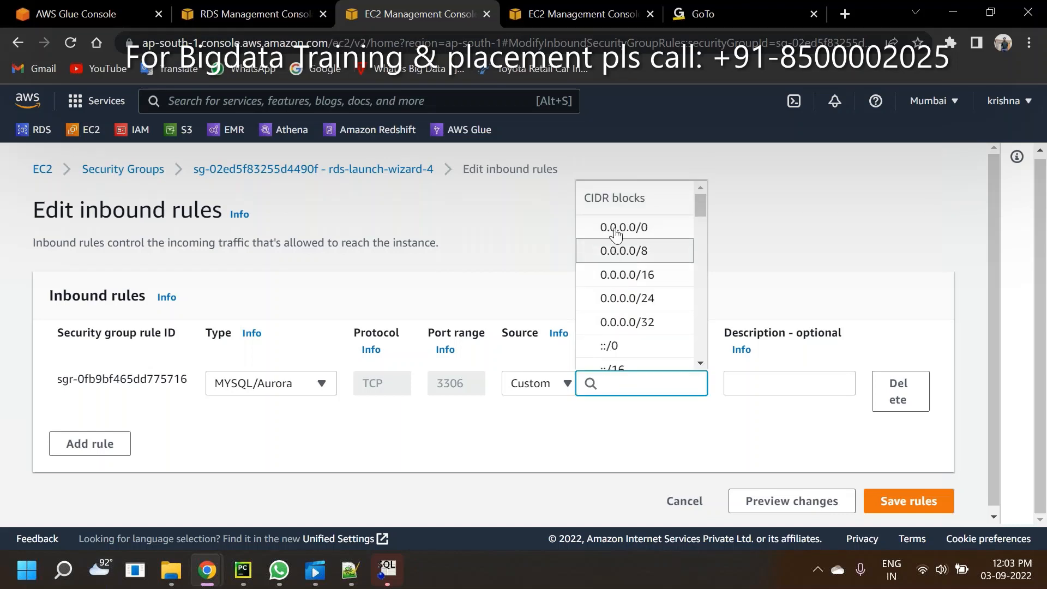
{"action": "left_click", "coordinate": [623, 227]}
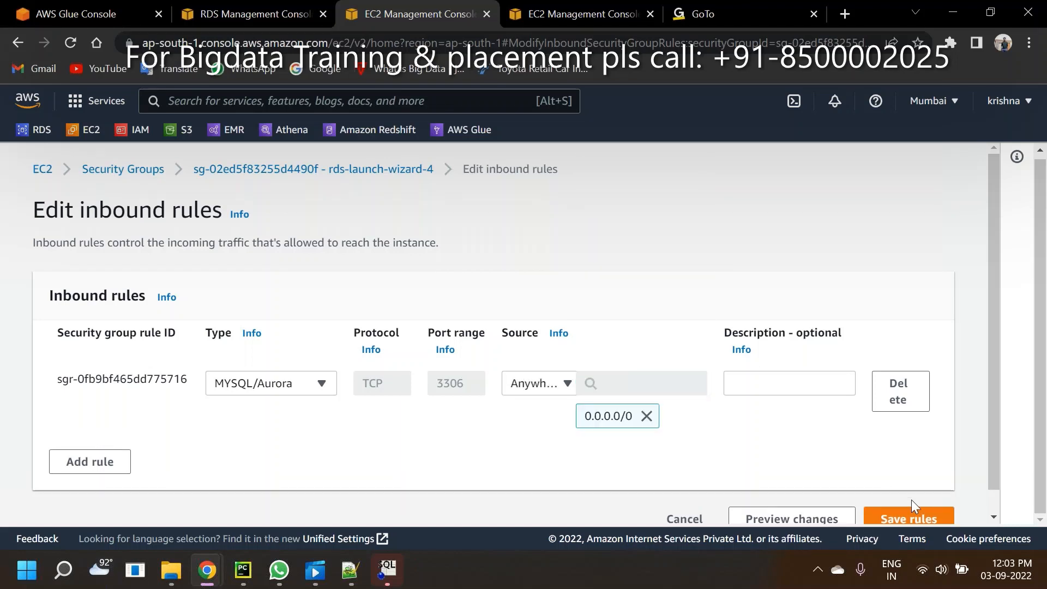
{"action": "left_click", "coordinate": [909, 517]}
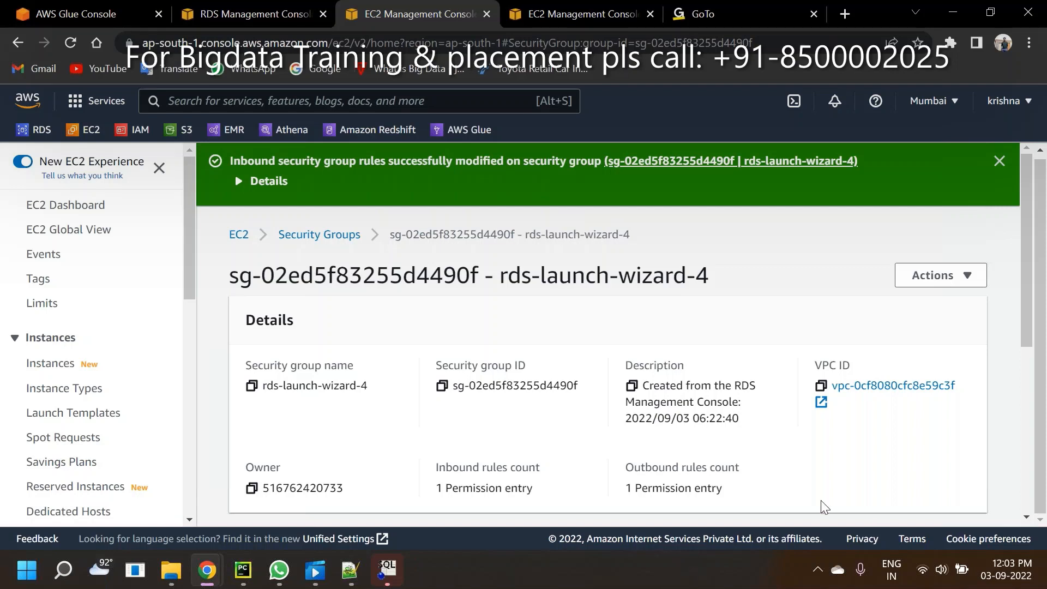
{"action": "mouse_move", "coordinate": [336, 408]}
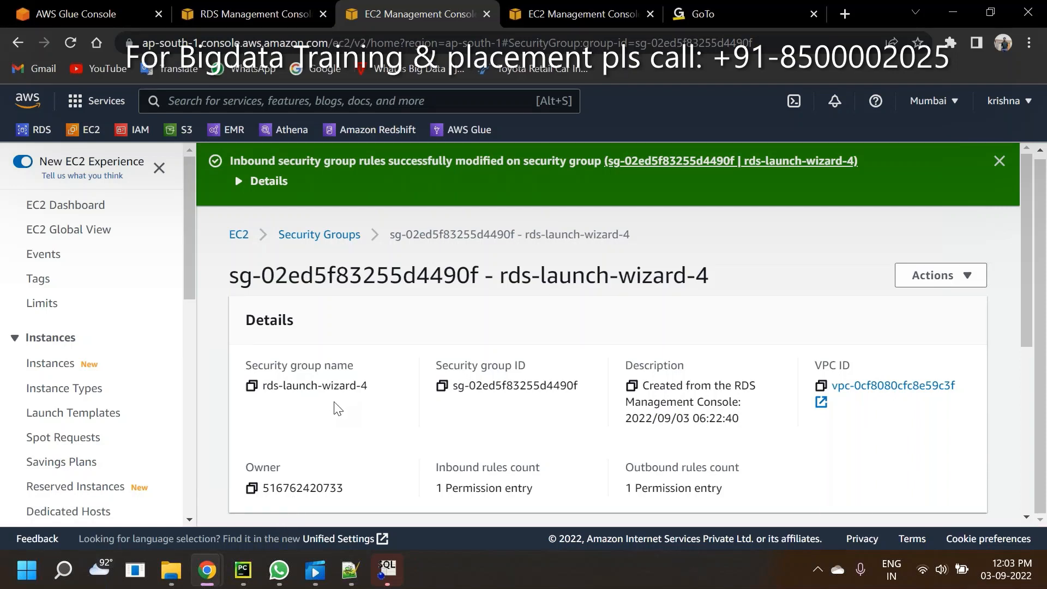
{"action": "mouse_move", "coordinate": [358, 293]}
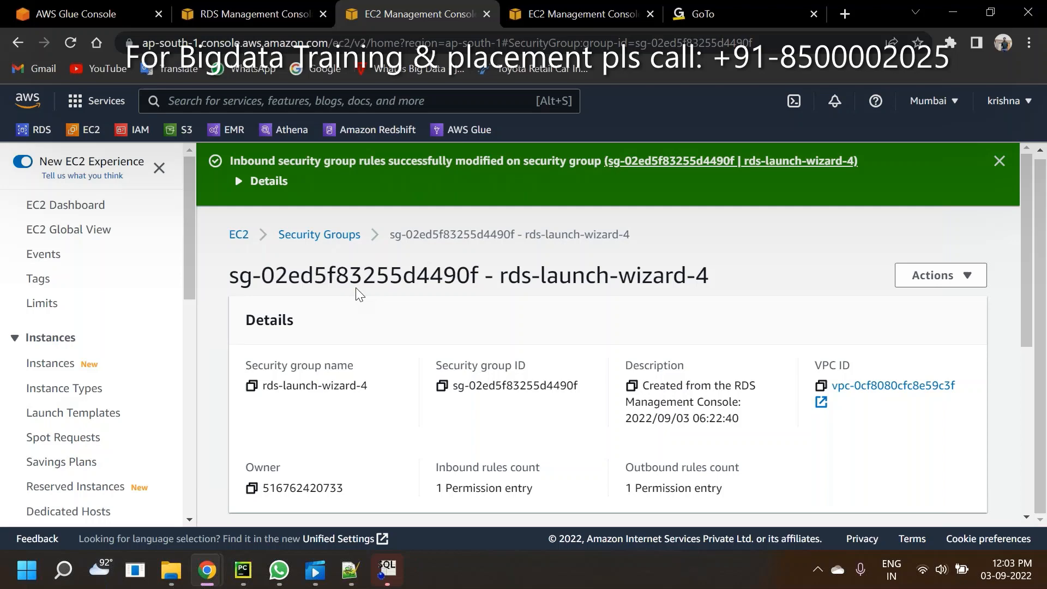
{"action": "left_click", "coordinate": [250, 14]}
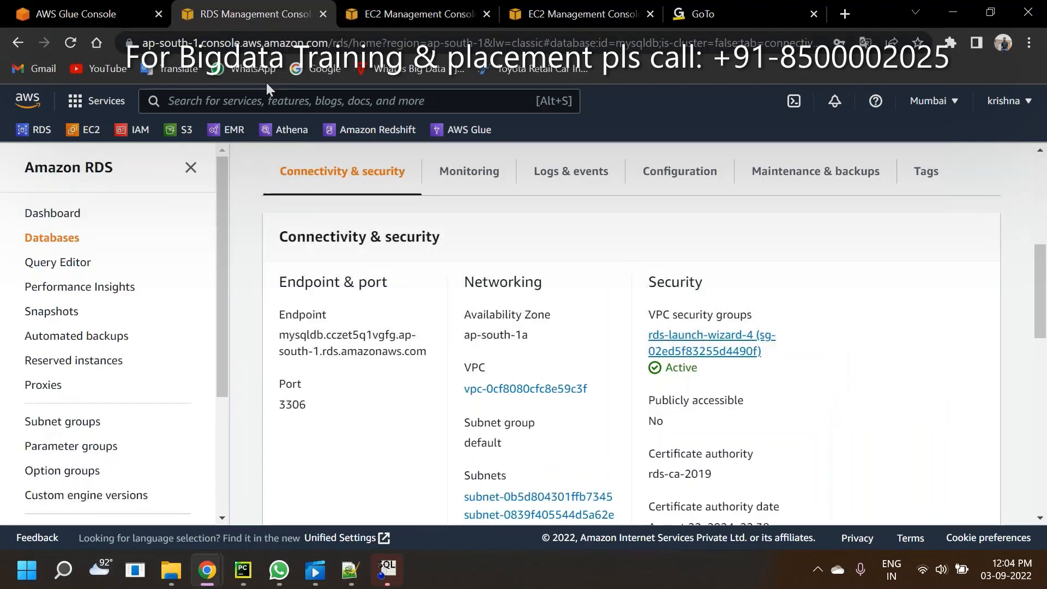
{"action": "mouse_move", "coordinate": [426, 299]}
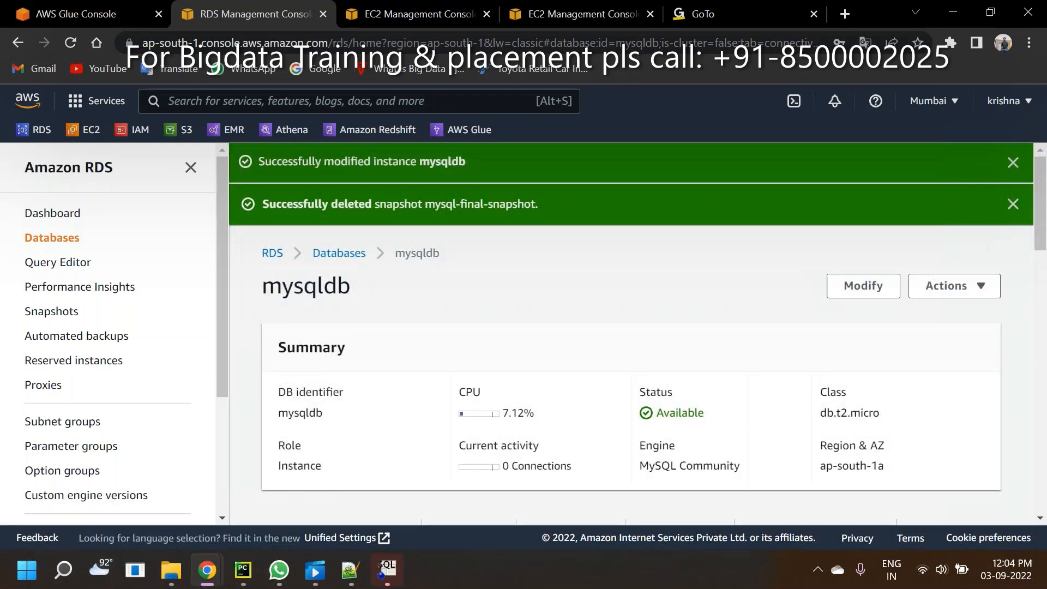
{"action": "mouse_move", "coordinate": [329, 253]}
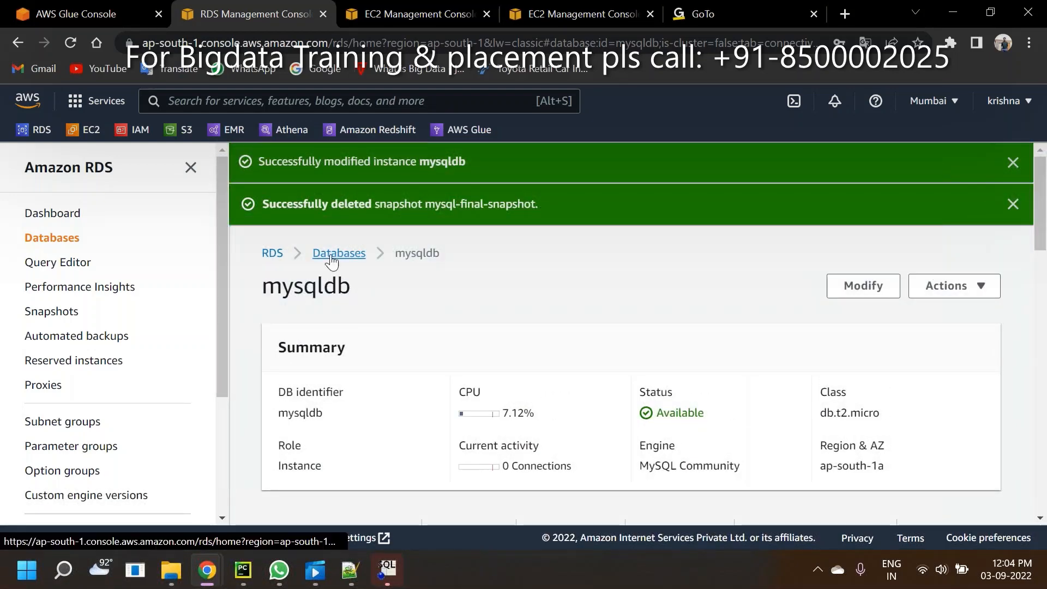
{"action": "left_click", "coordinate": [338, 253]}
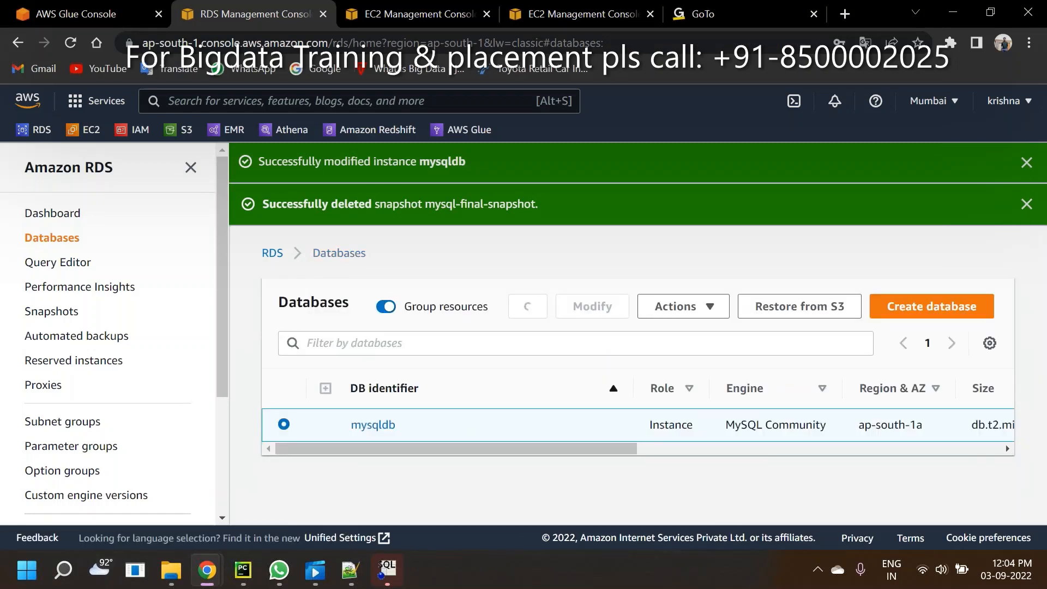
{"action": "left_click", "coordinate": [528, 306]}
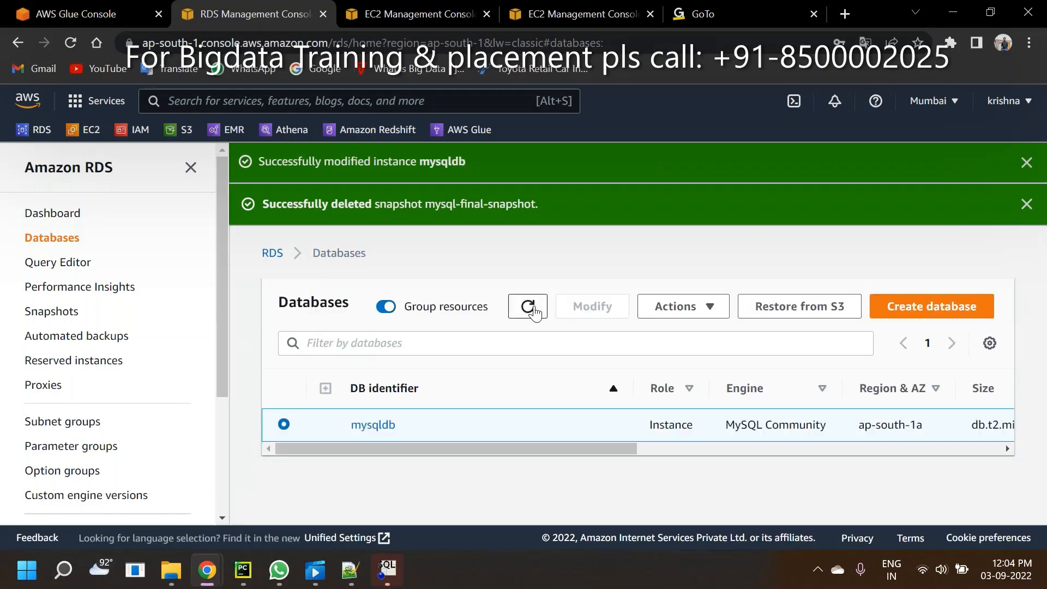
{"action": "left_click", "coordinate": [528, 305]}
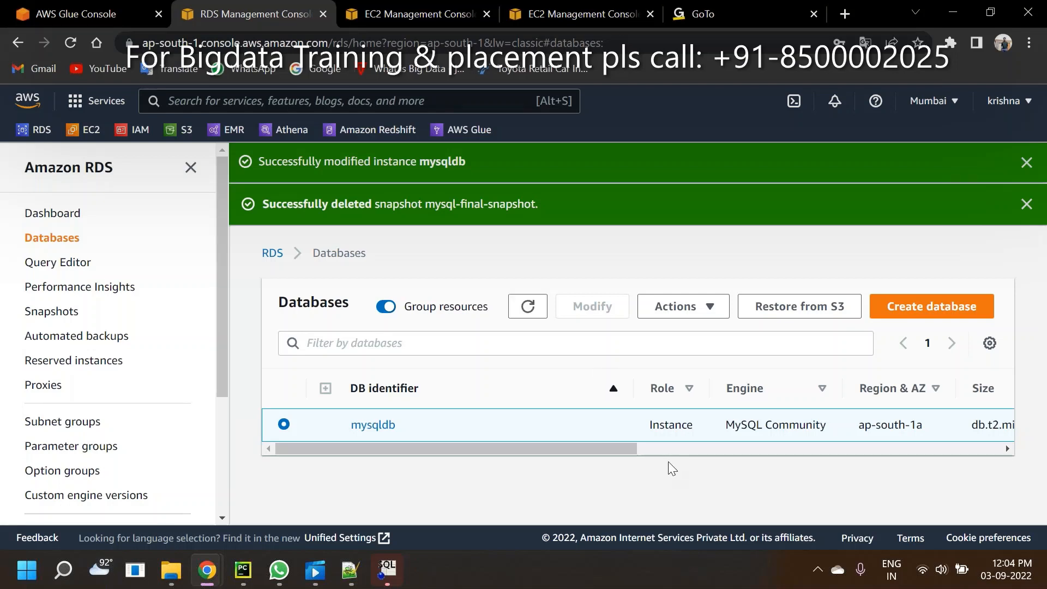
{"action": "mouse_move", "coordinate": [664, 453]}
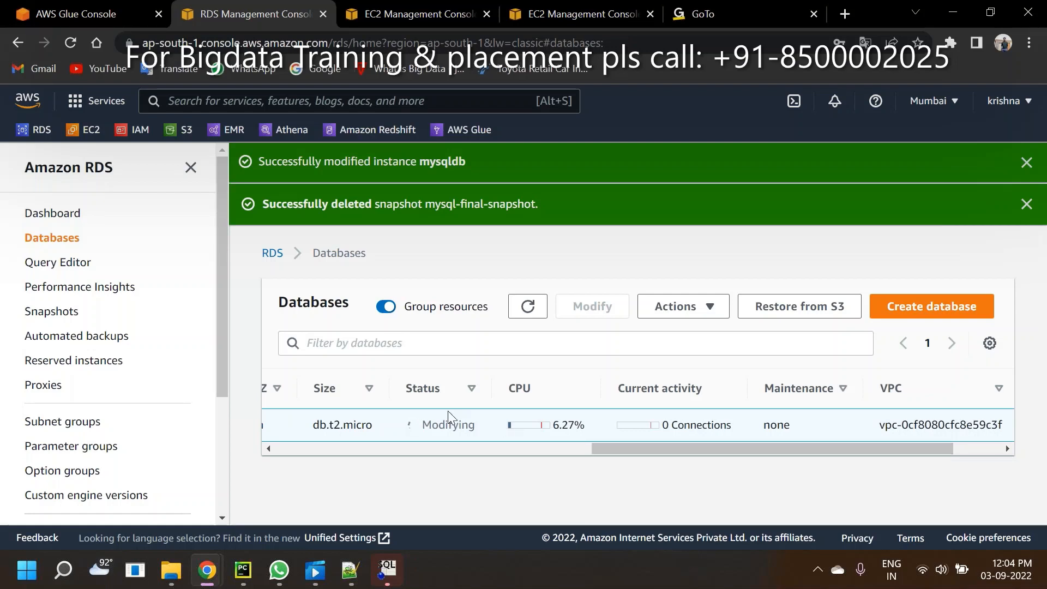
{"action": "double_click", "coordinate": [448, 425]}
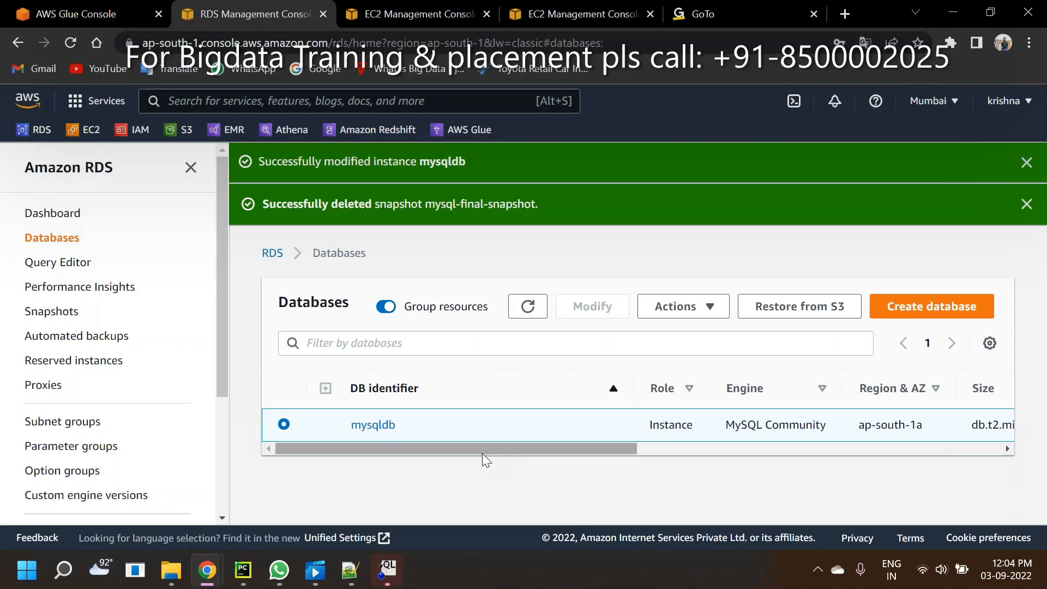
{"action": "left_click", "coordinate": [373, 424]}
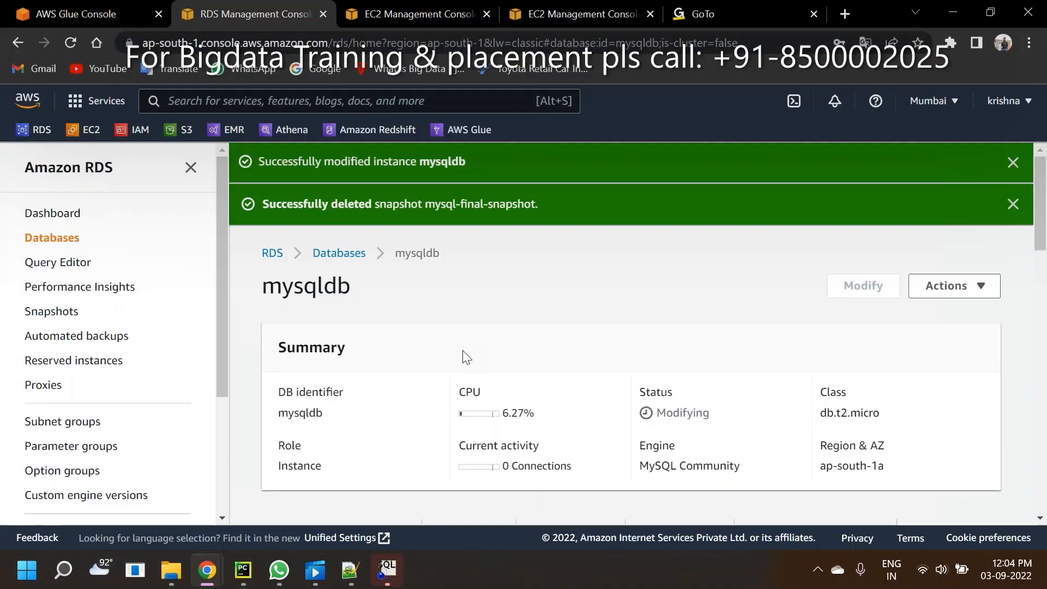
{"action": "mouse_move", "coordinate": [598, 392]}
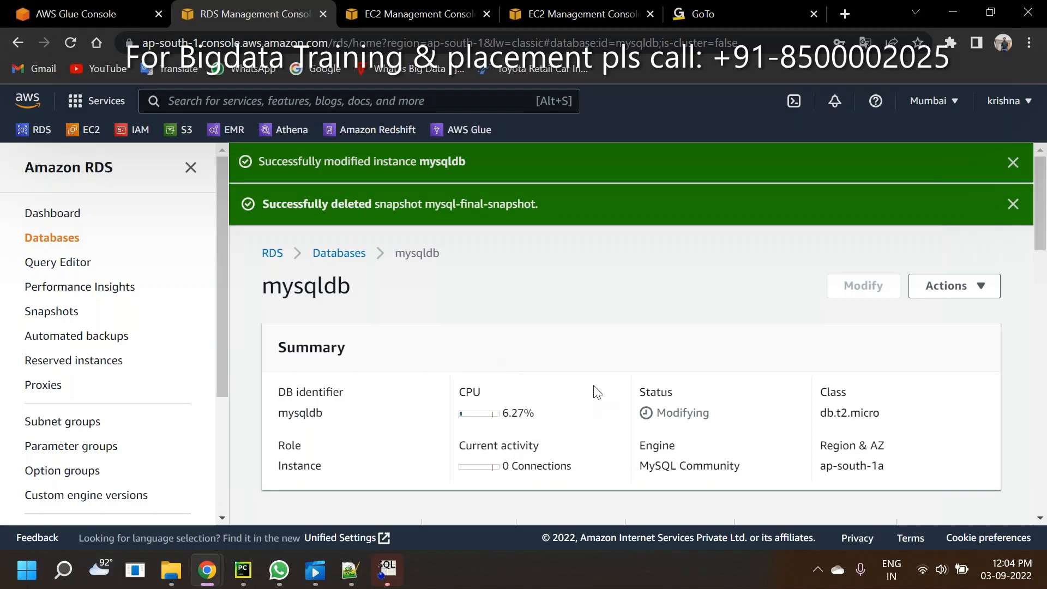
{"action": "scroll", "scroll_direction": "down", "scroll_amount": 3}
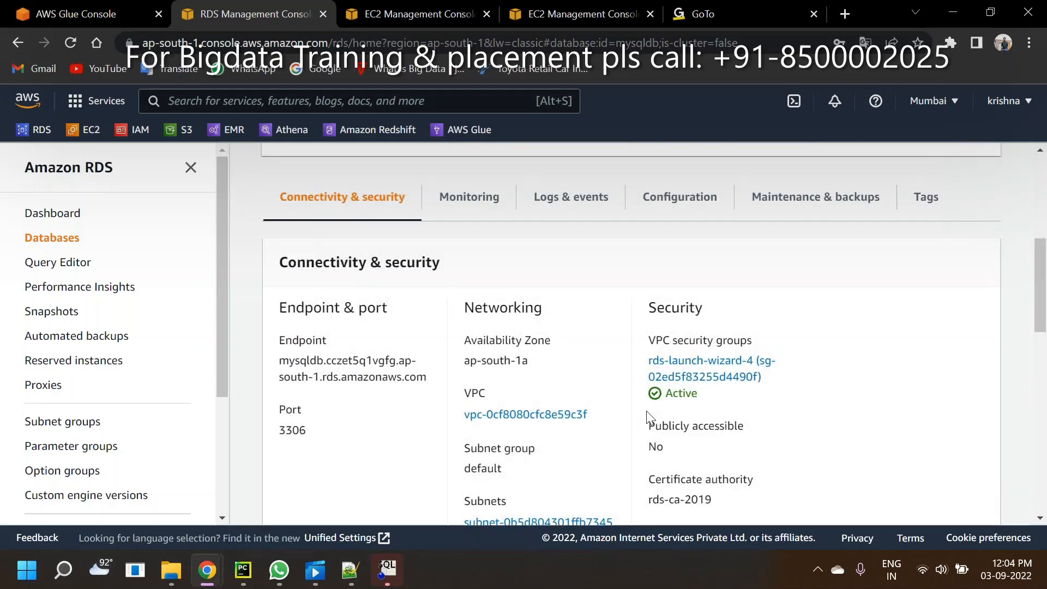
{"action": "double_click", "coordinate": [655, 447]}
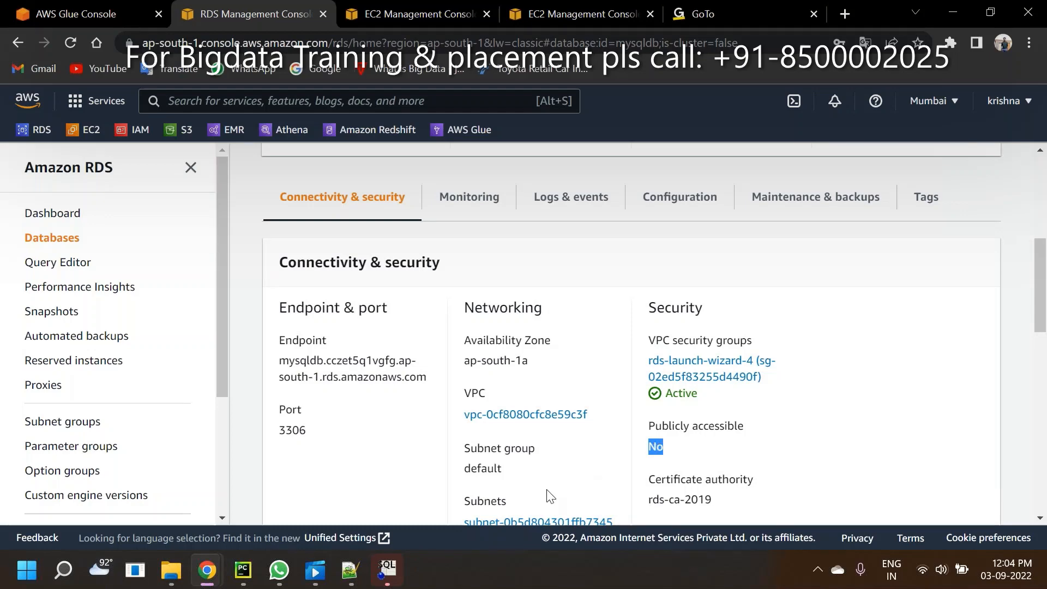
{"action": "left_click", "coordinate": [386, 570]}
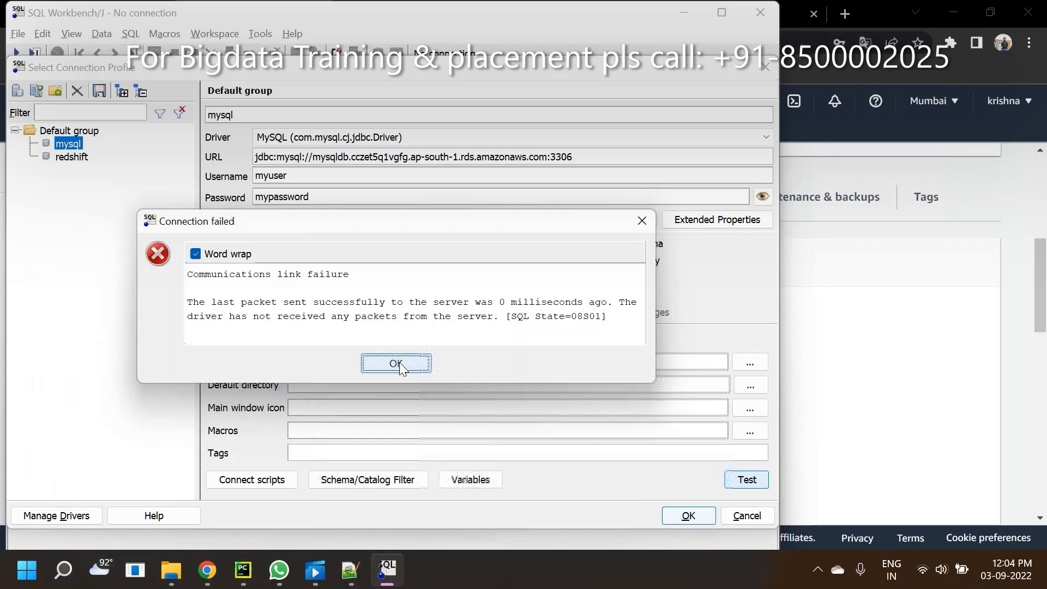
{"action": "left_click", "coordinate": [397, 364]}
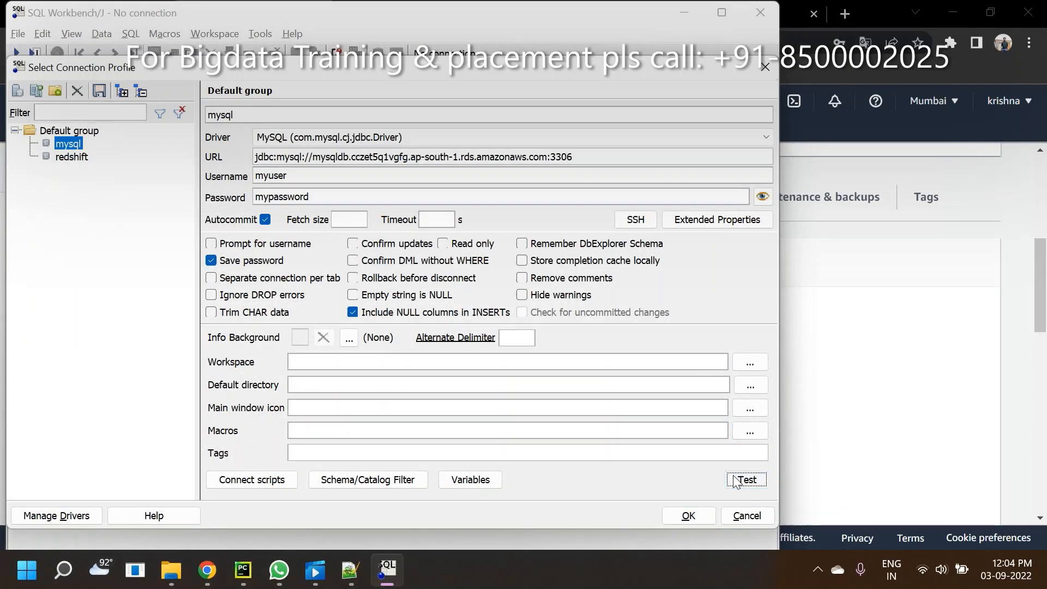
{"action": "left_click", "coordinate": [746, 480]}
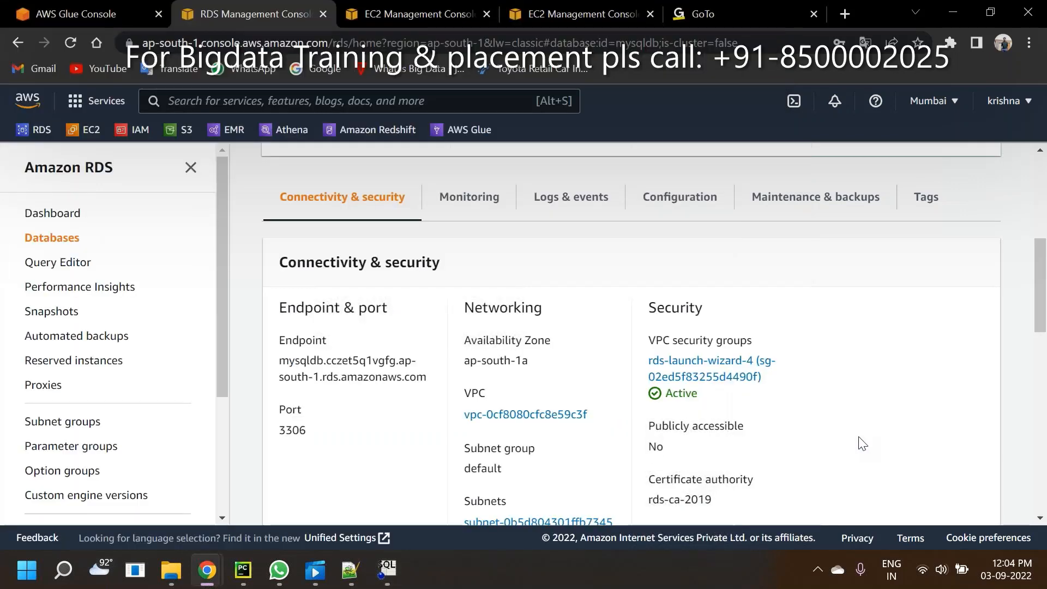
{"action": "mouse_move", "coordinate": [541, 247]}
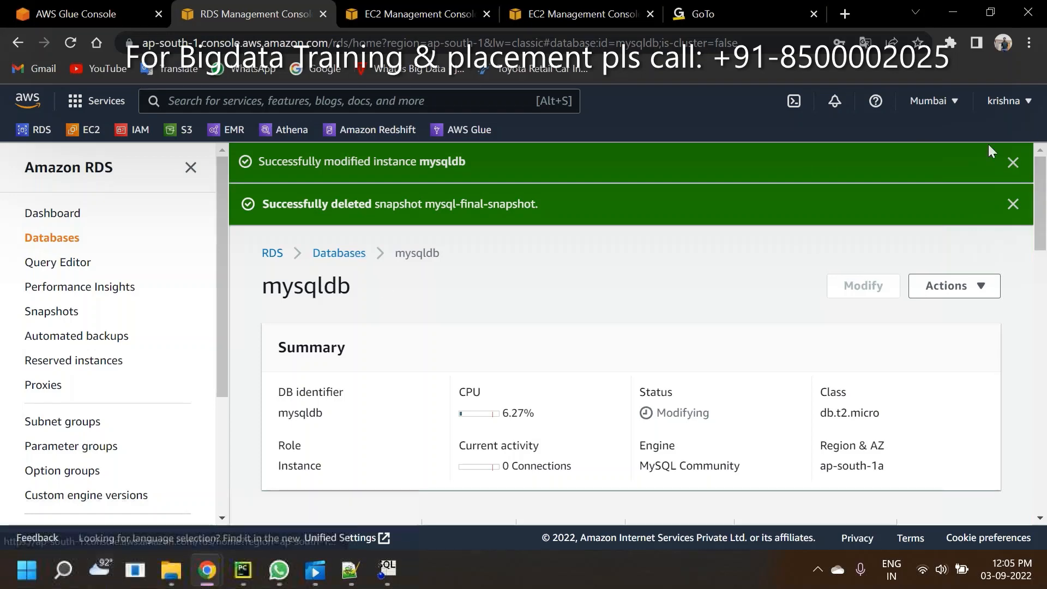
- Dismiss the notifications and keep refreshing the Databases list while mysqldb shows Modifying
{"action": "left_click", "coordinate": [1014, 162]}
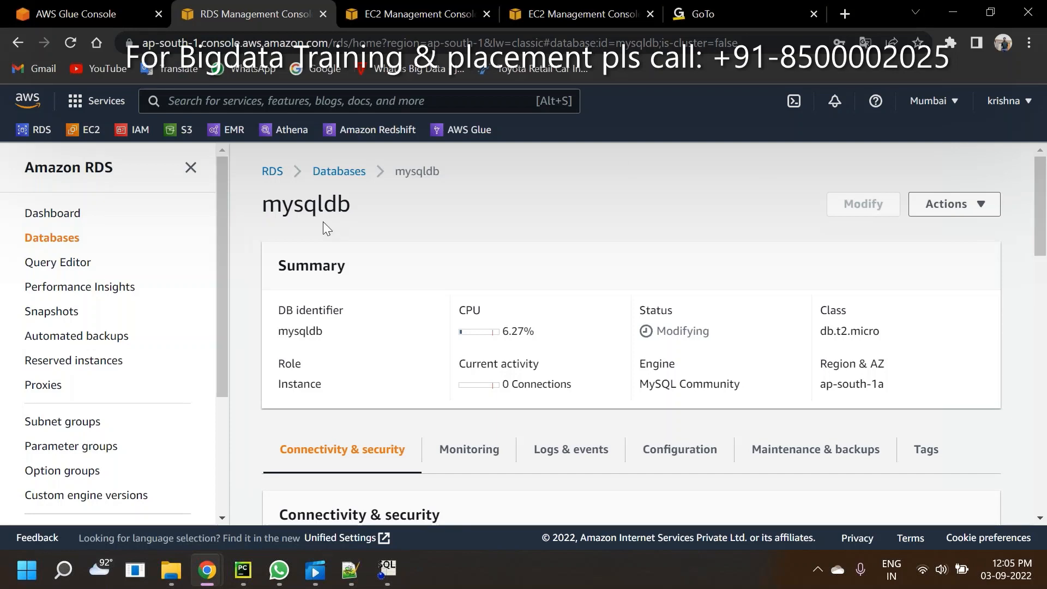
{"action": "left_click", "coordinate": [338, 170]}
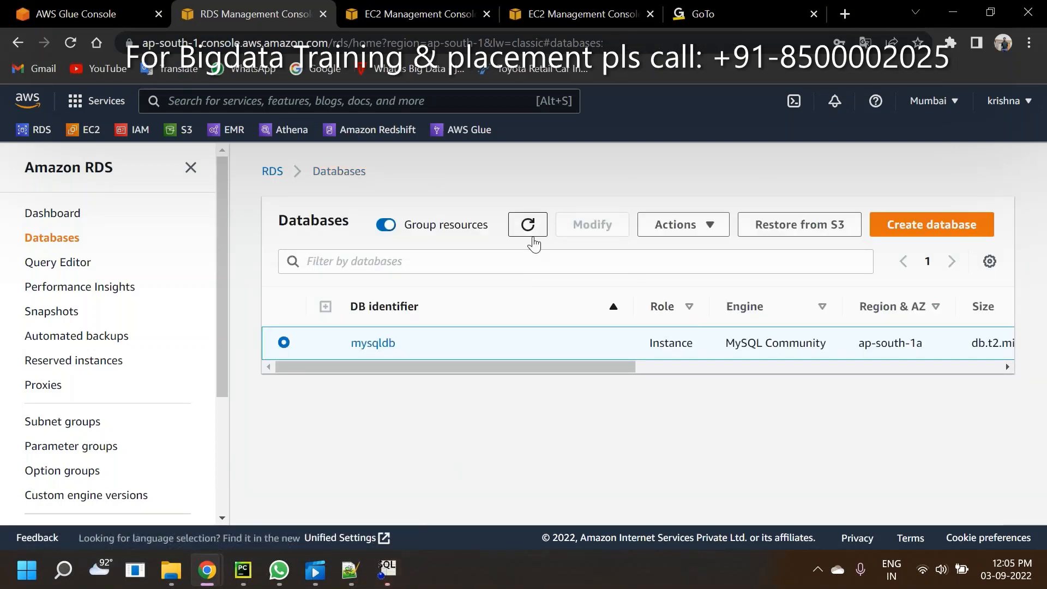
{"action": "left_click", "coordinate": [528, 225]}
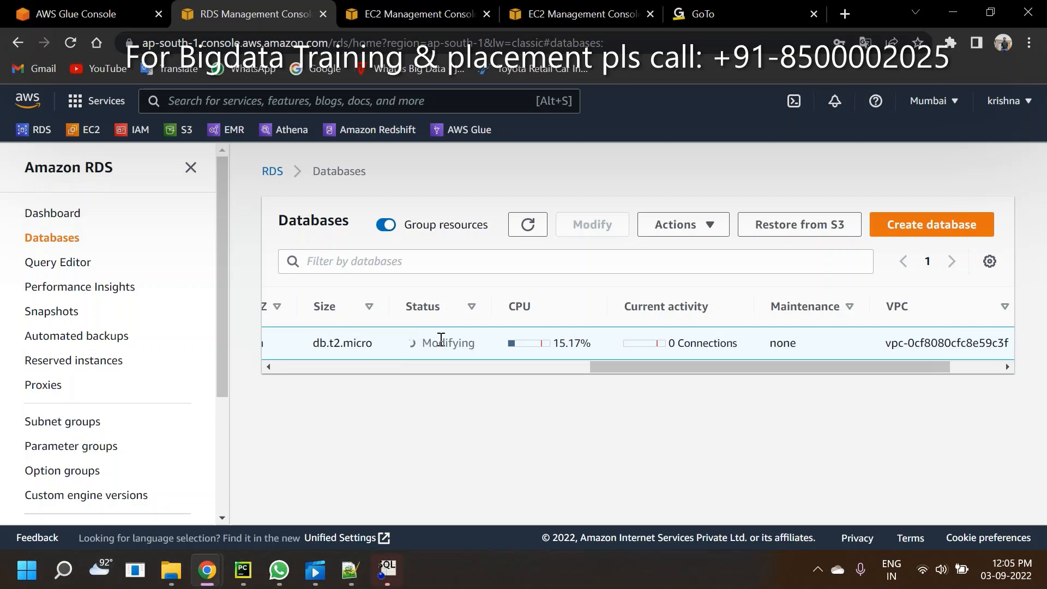
{"action": "mouse_move", "coordinate": [445, 344]}
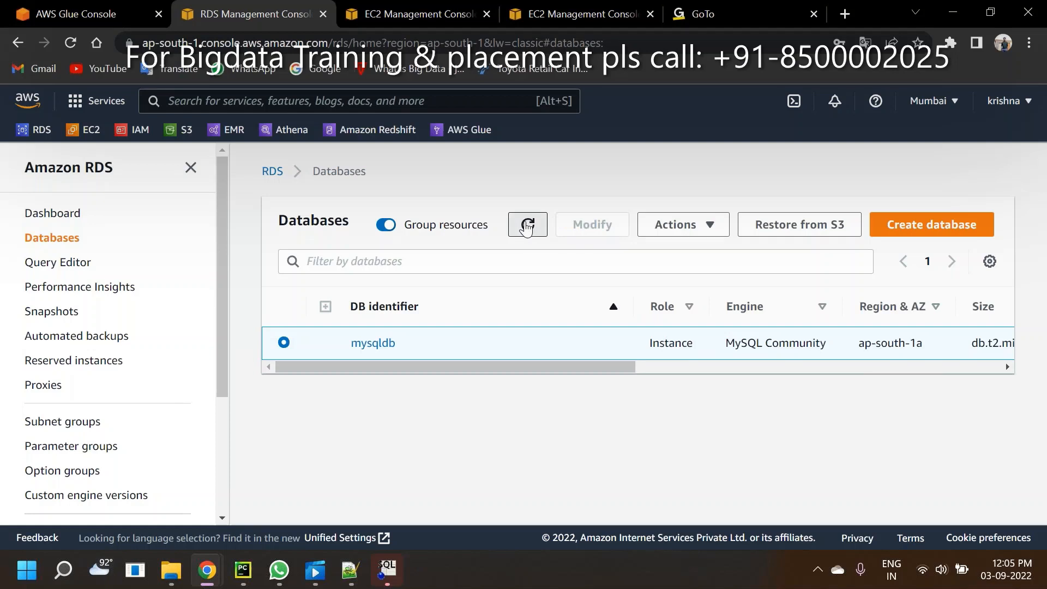
{"action": "left_click", "coordinate": [528, 225]}
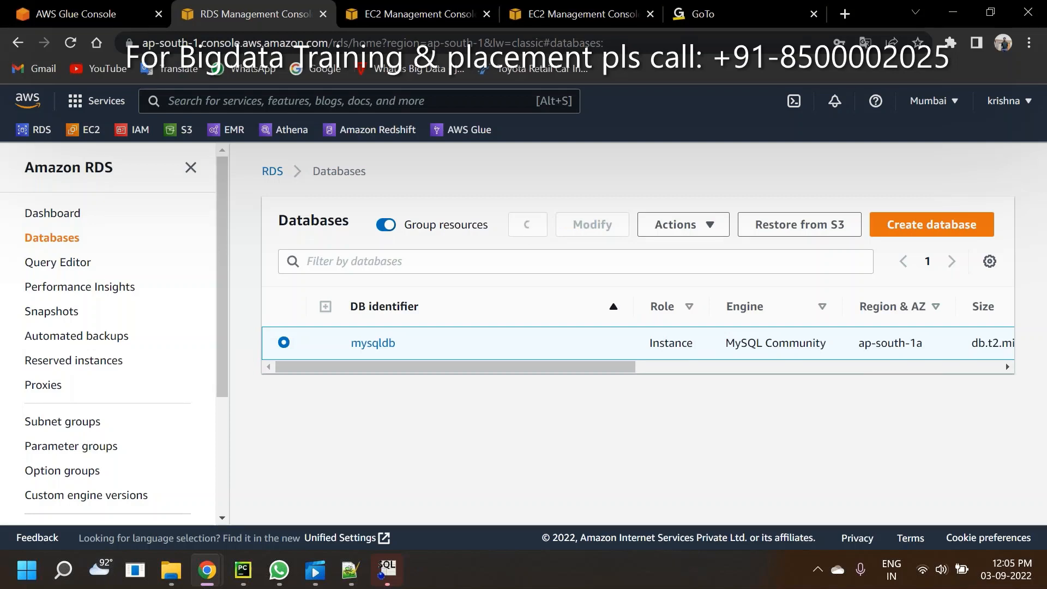
{"action": "left_click", "coordinate": [528, 225]}
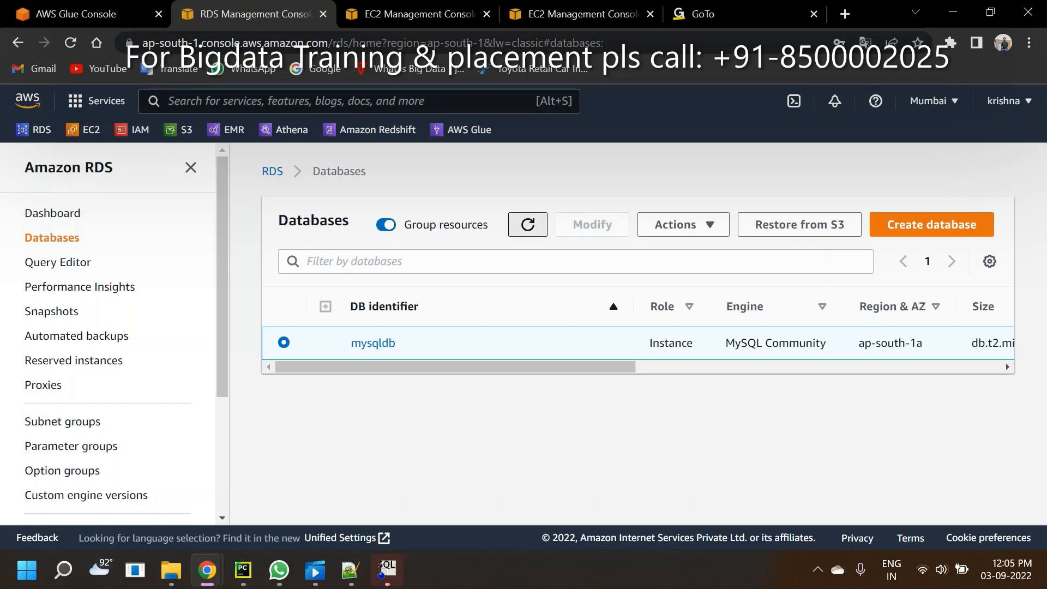
{"action": "left_click", "coordinate": [528, 224]}
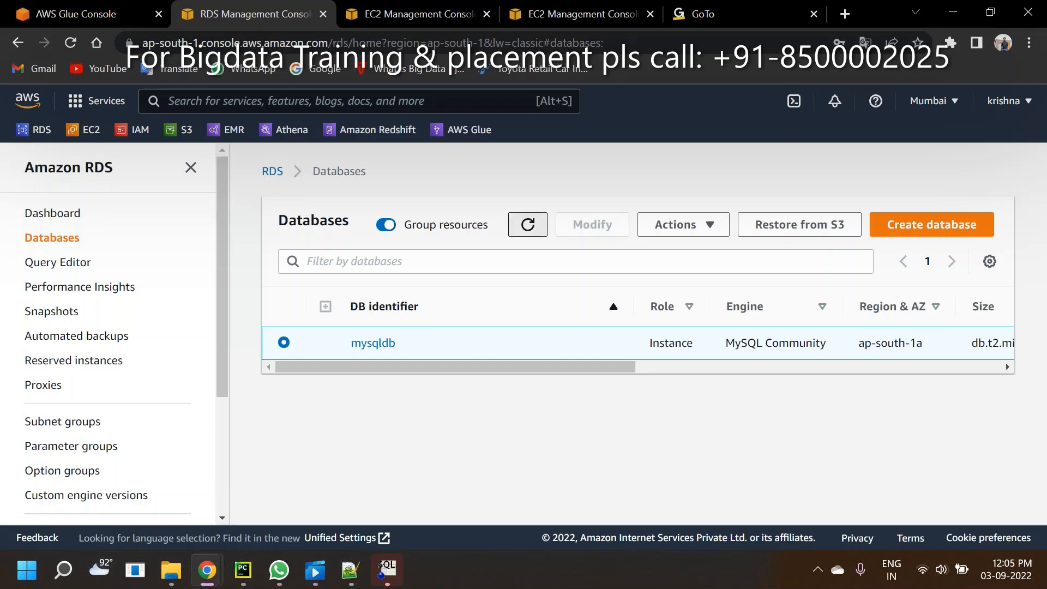
{"action": "left_click", "coordinate": [528, 225]}
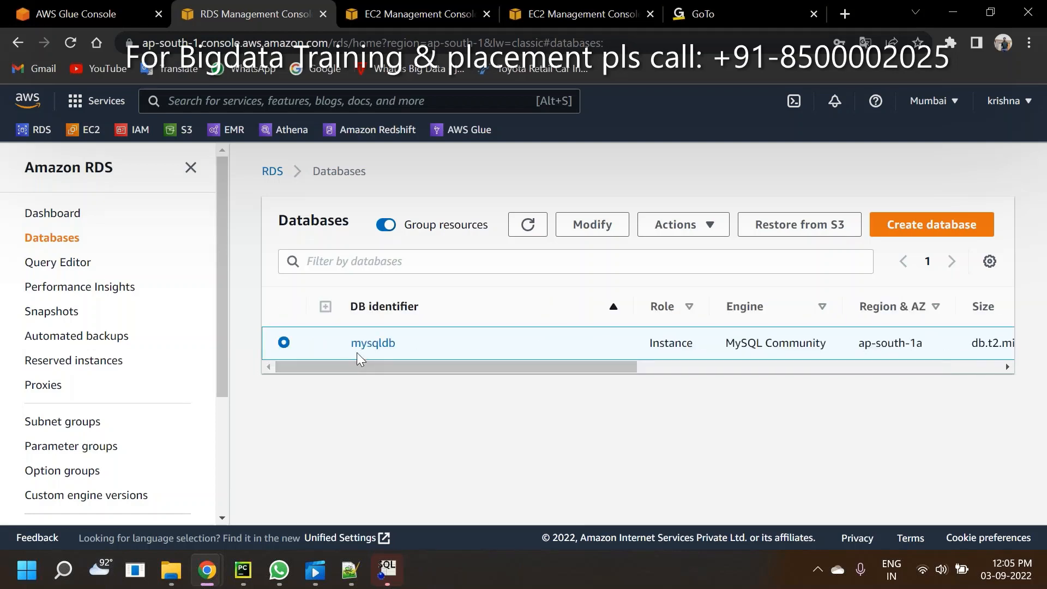
{"action": "left_click", "coordinate": [373, 342]}
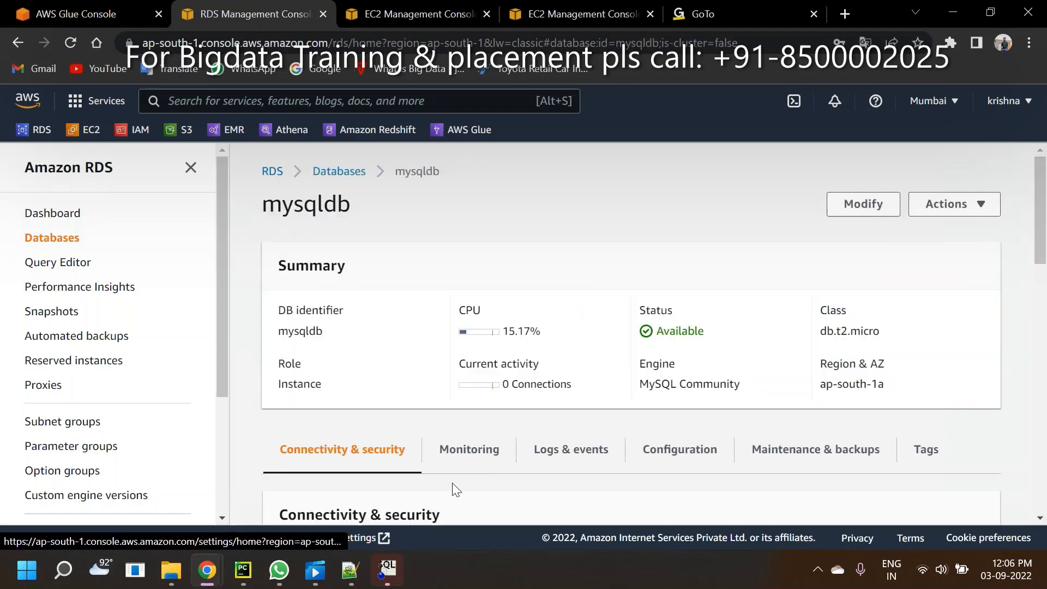
{"action": "scroll", "scroll_direction": "down", "scroll_amount": 3}
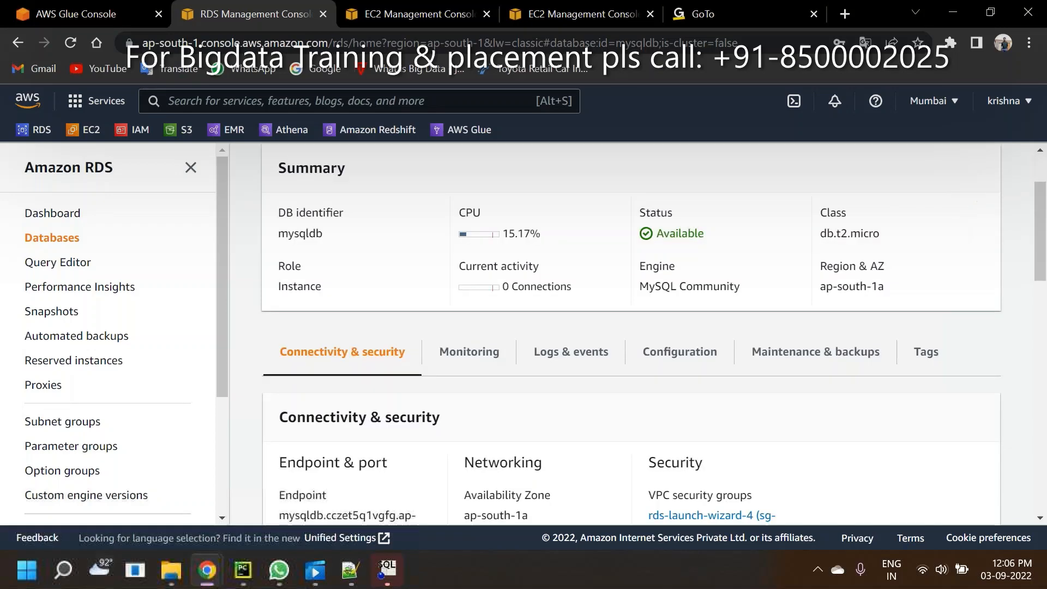
{"action": "scroll", "scroll_direction": "down", "scroll_amount": 3}
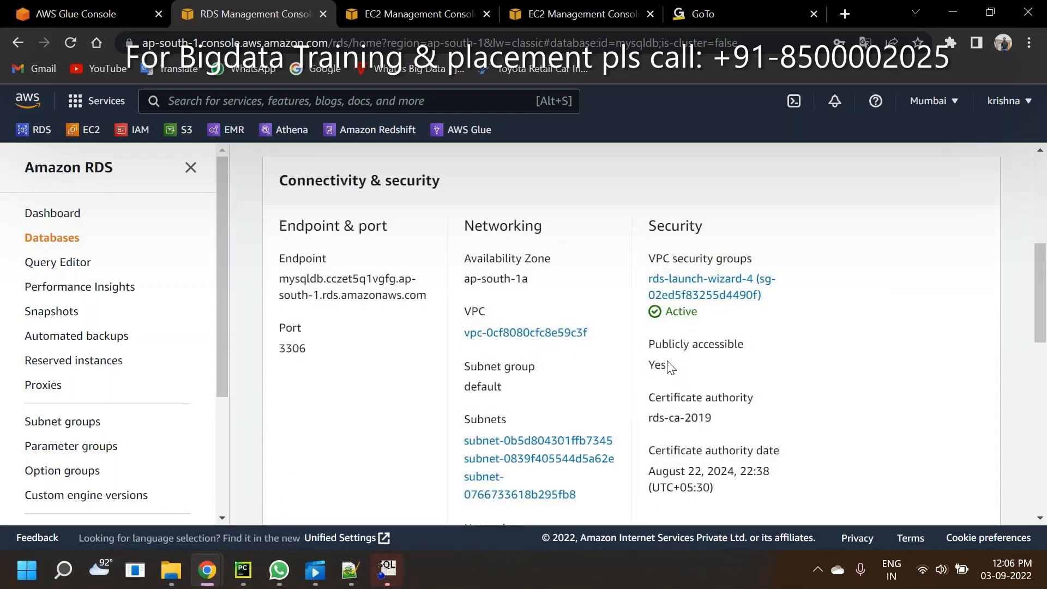
{"action": "double_click", "coordinate": [656, 364]}
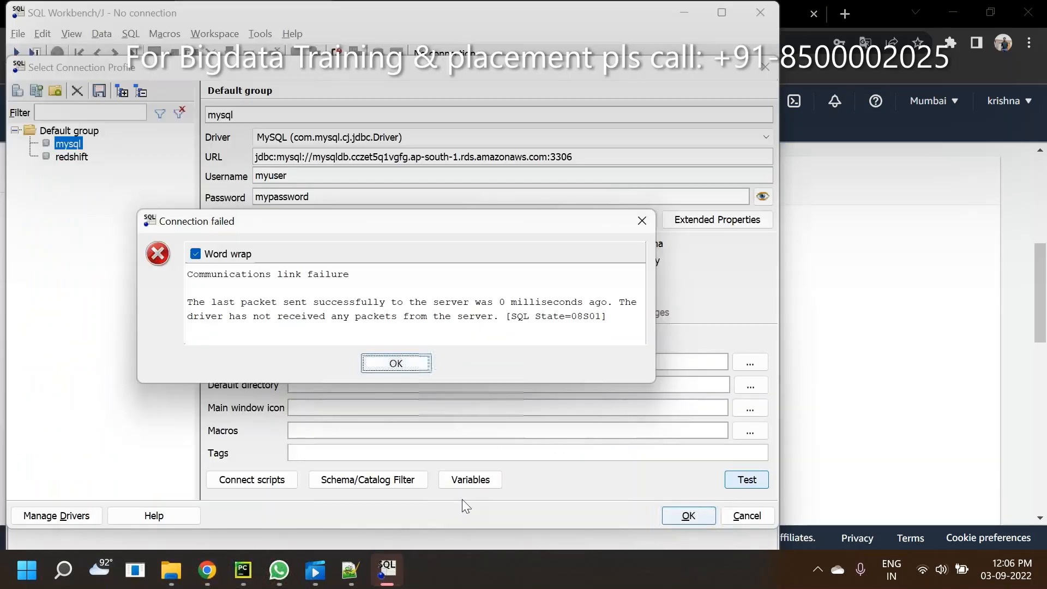
{"action": "mouse_move", "coordinate": [401, 369]}
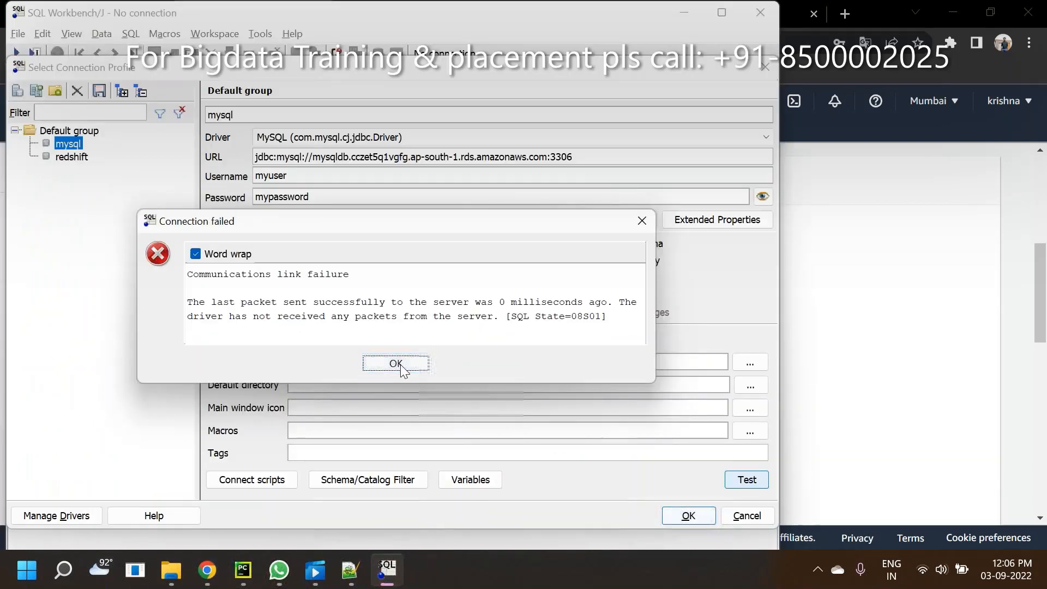
- Dismiss the failure, retest the mysql profile and acknowledge the successful connection on port 3306
{"action": "left_click", "coordinate": [395, 363]}
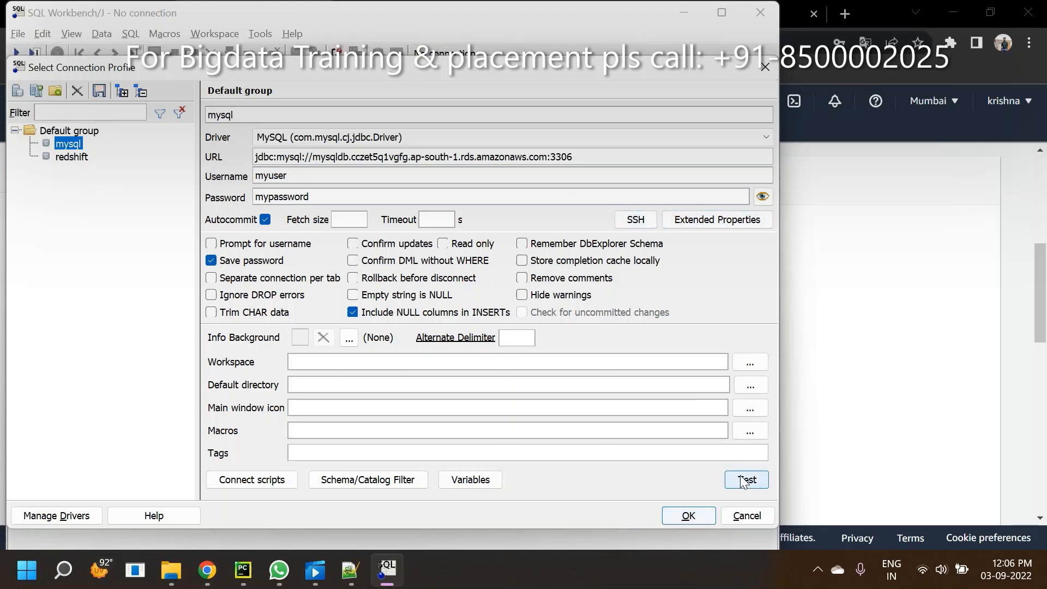
{"action": "left_click", "coordinate": [746, 480]}
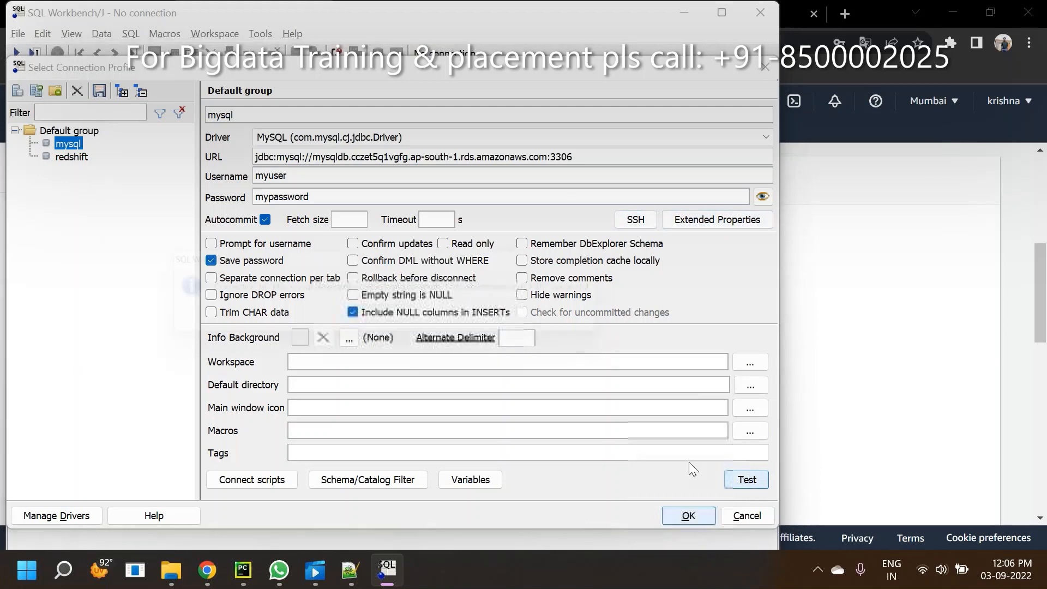
{"action": "left_click", "coordinate": [747, 480]}
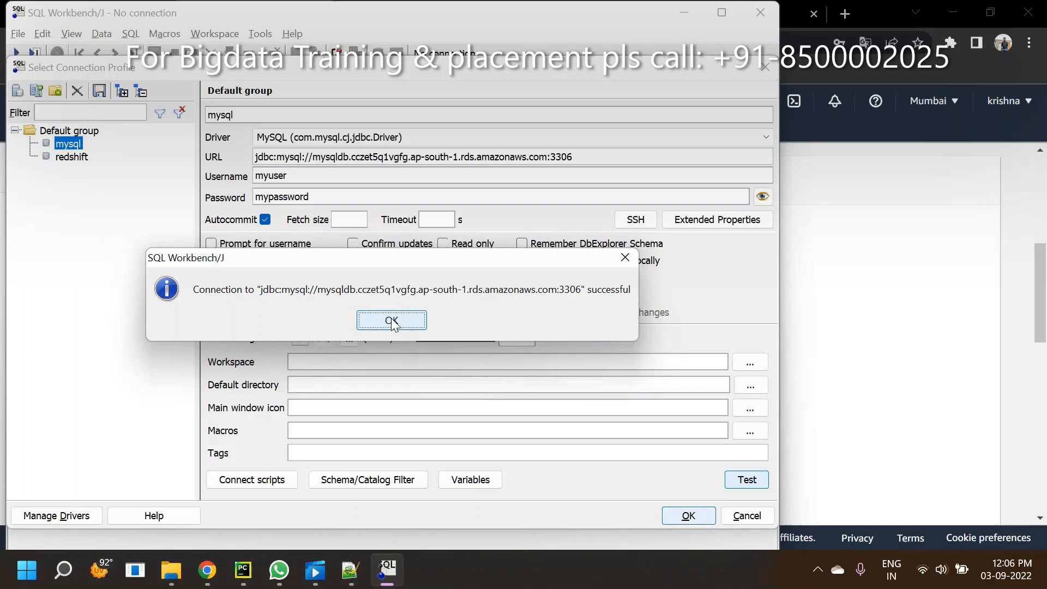
{"action": "left_click", "coordinate": [391, 320]}
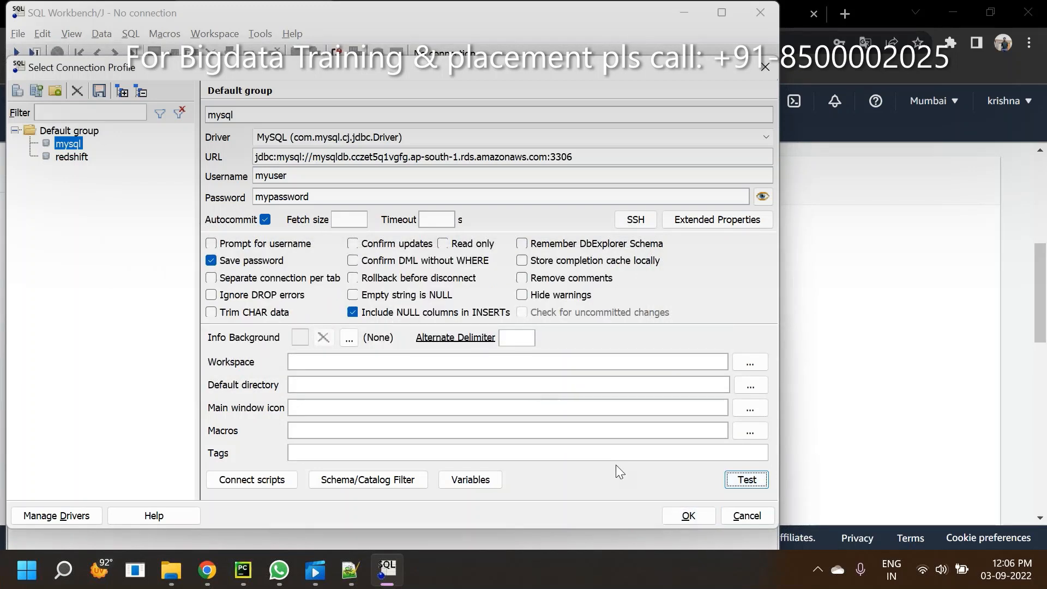
{"action": "mouse_move", "coordinate": [687, 517]}
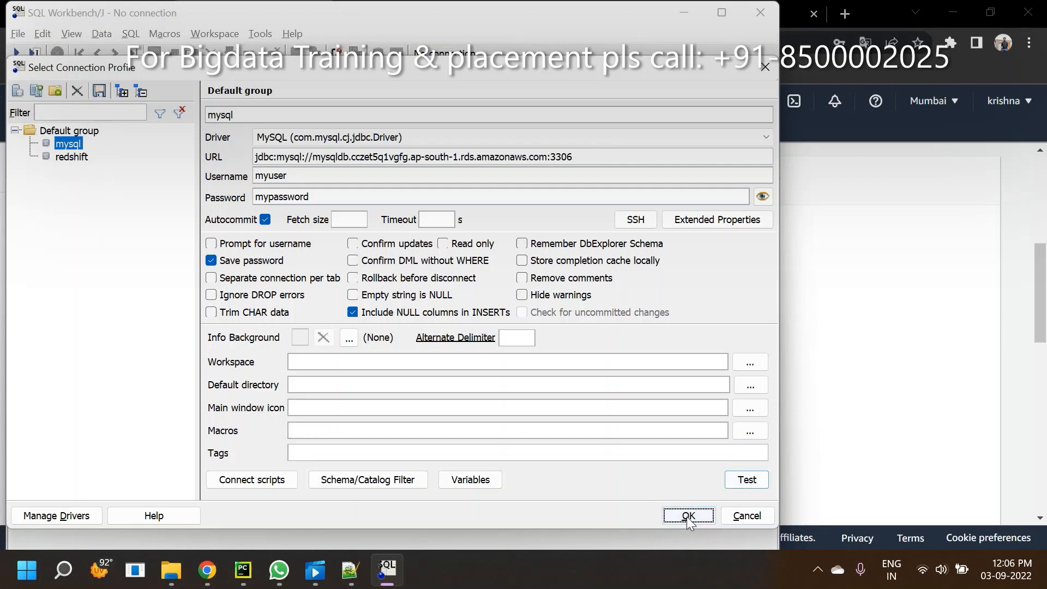
- Connect with the mysql profile and write 'create database krishnadb' in a new statement tab
{"action": "left_click", "coordinate": [689, 514]}
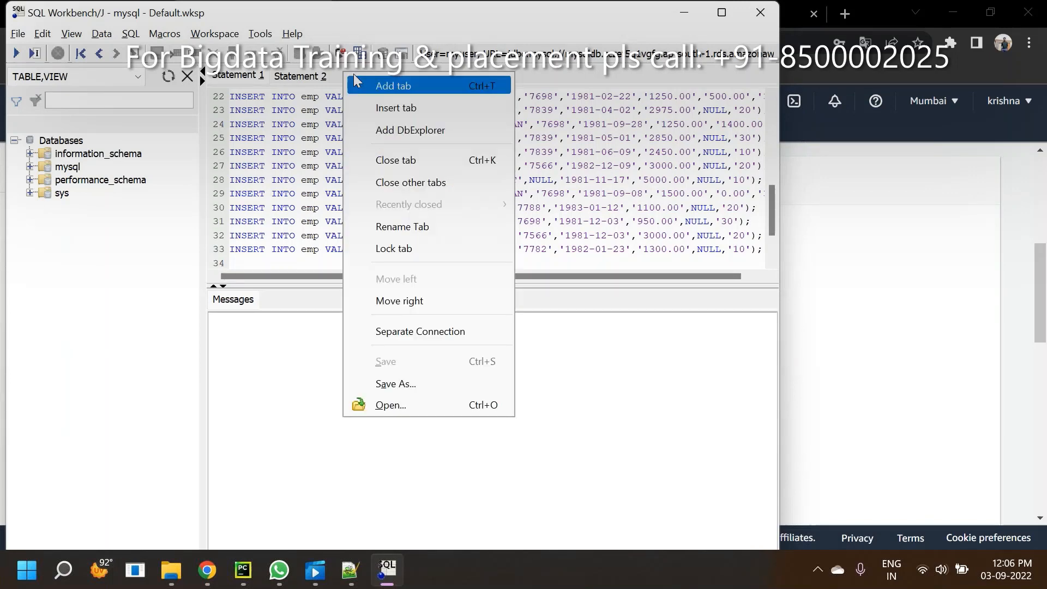
{"action": "left_click", "coordinate": [394, 85]}
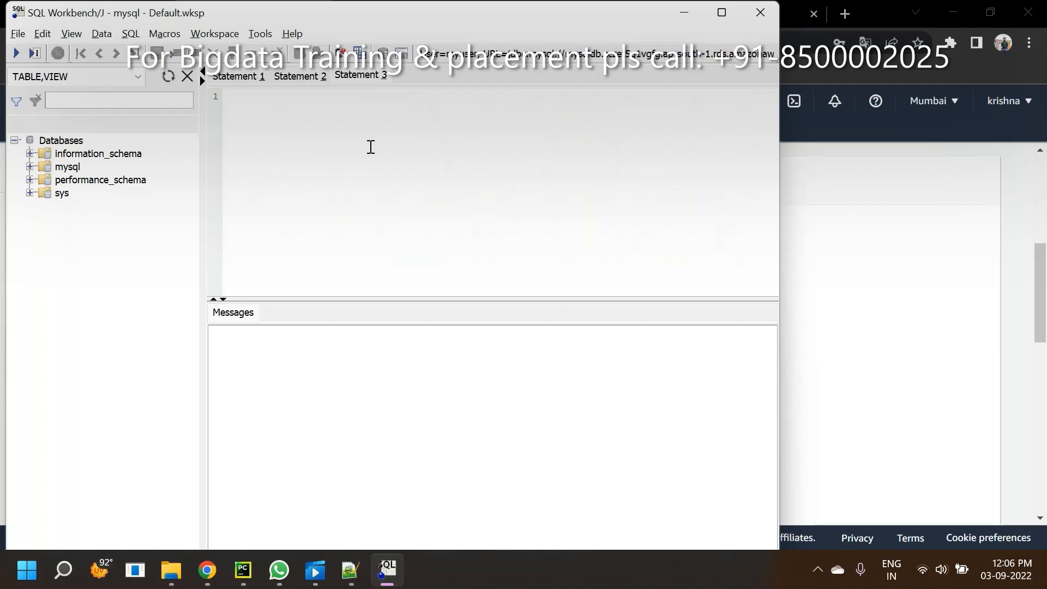
{"action": "type", "text": "c"}
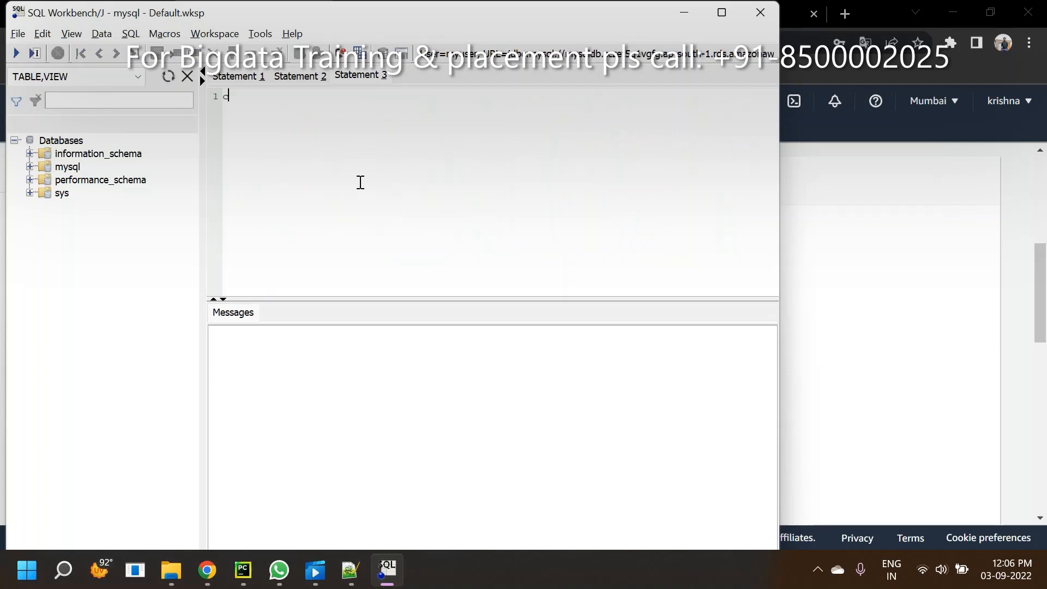
{"action": "type", "text": "reate data"}
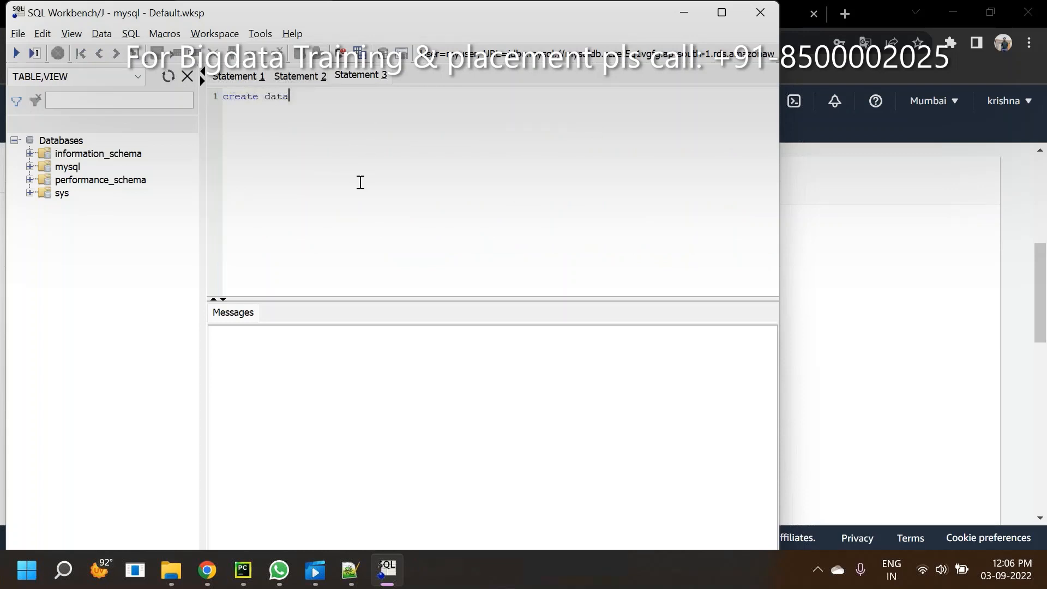
{"action": "type", "text": "base"}
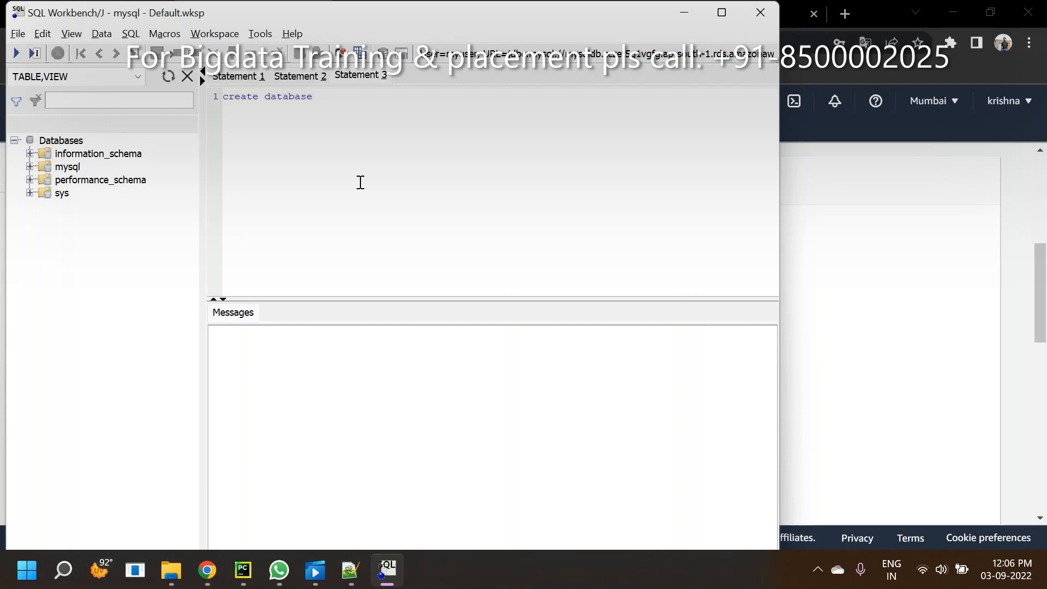
{"action": "type", "text": "krish"}
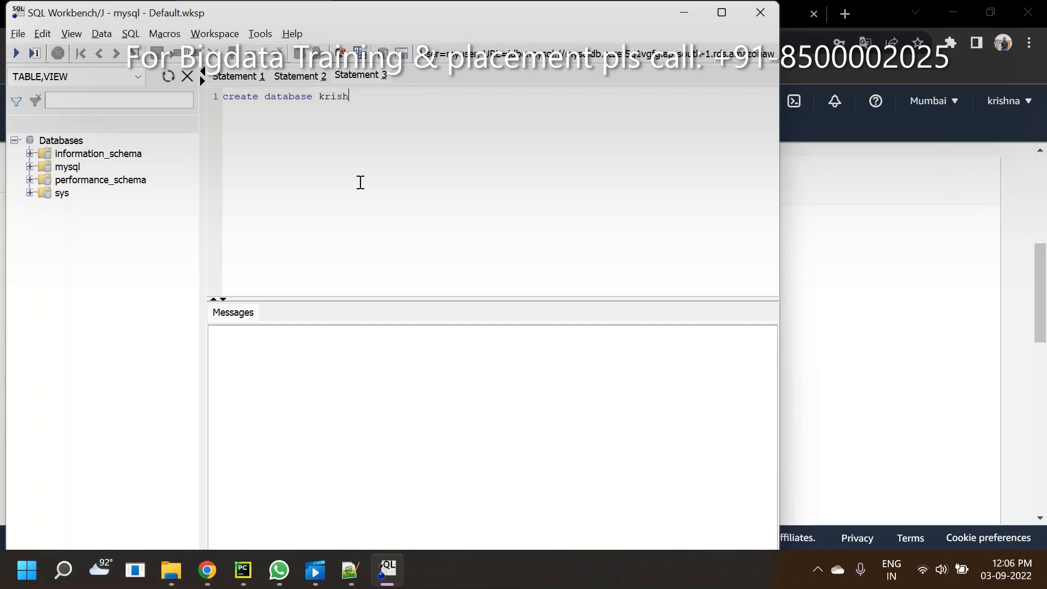
{"action": "type", "text": "nadb"}
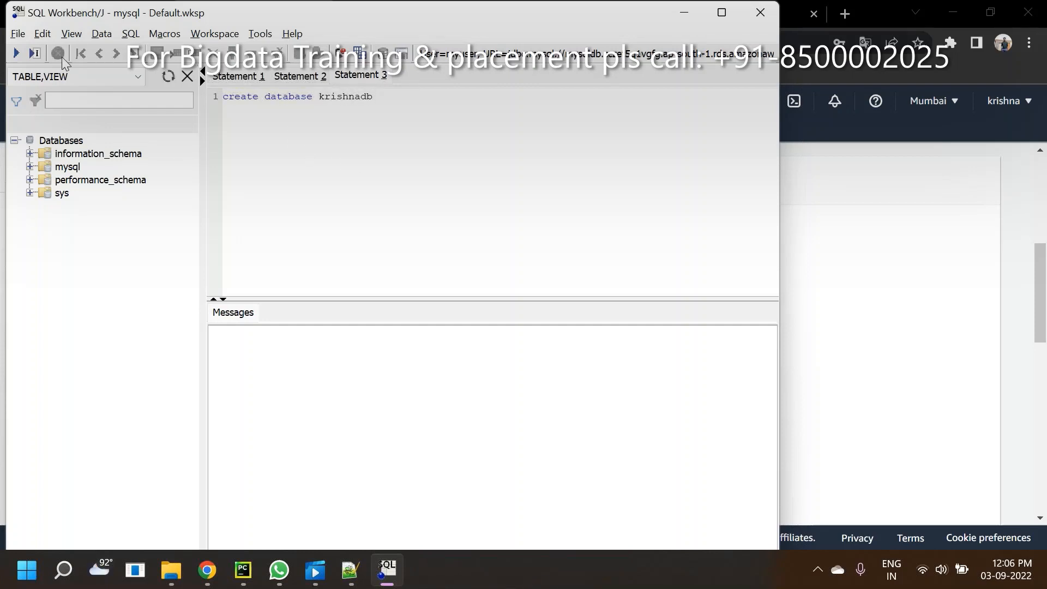
- Execute the statement to create krishnadb and select the name krishnadb for copying
{"action": "left_click", "coordinate": [24, 52]}
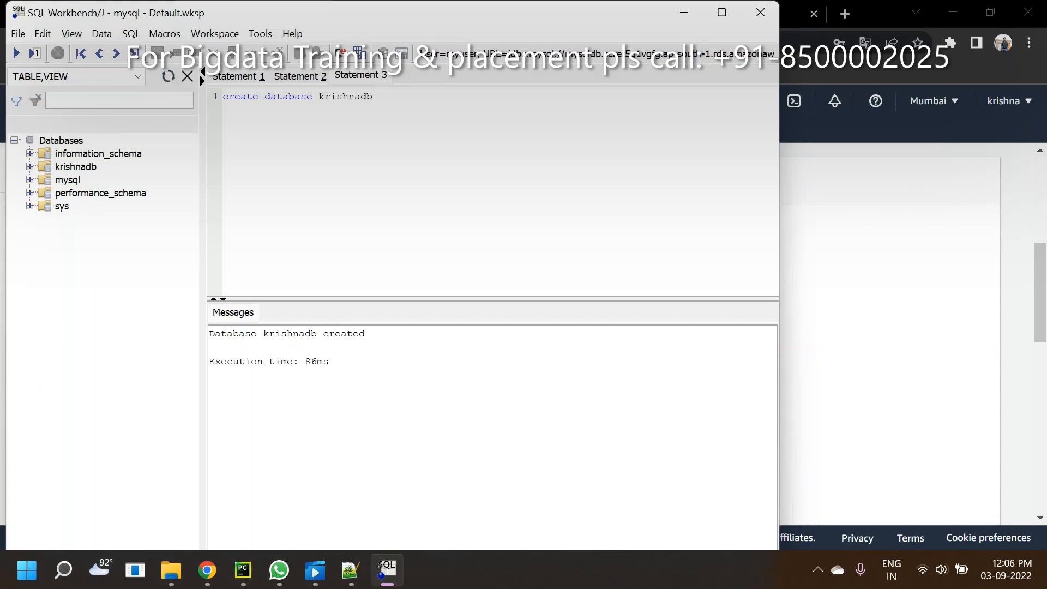
{"action": "left_click", "coordinate": [373, 96]}
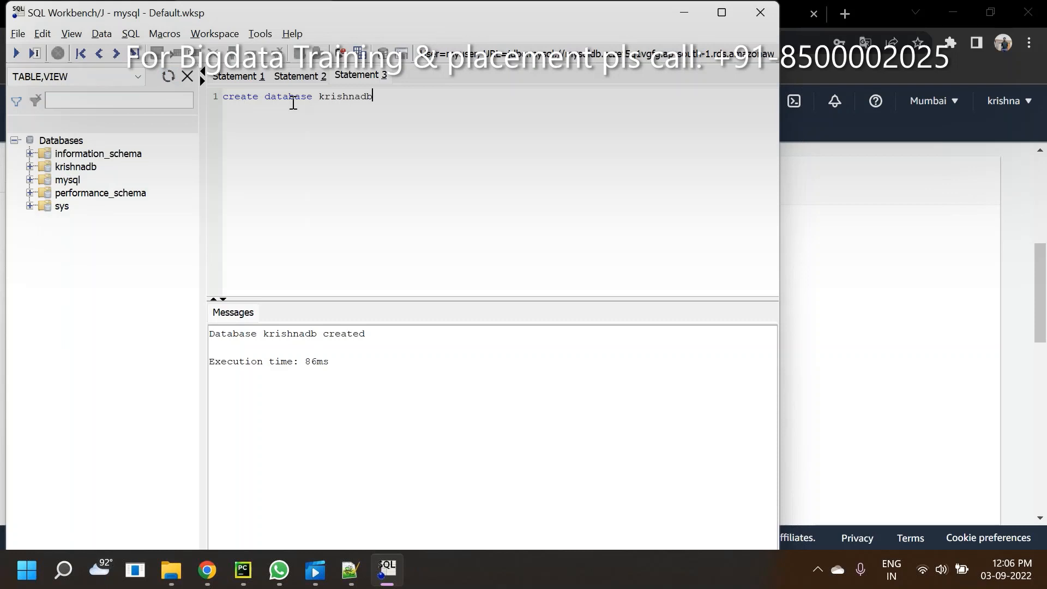
{"action": "double_click", "coordinate": [345, 96]}
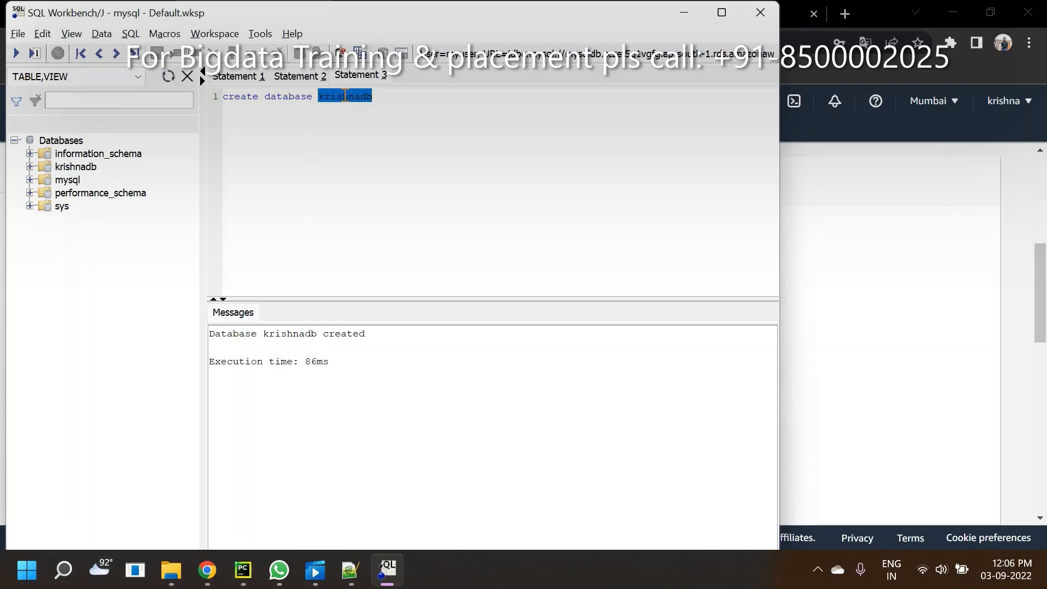
- Append /krishnadb to the profile URL after :3306 and reconnect with it as default database
{"action": "left_click", "coordinate": [19, 34]}
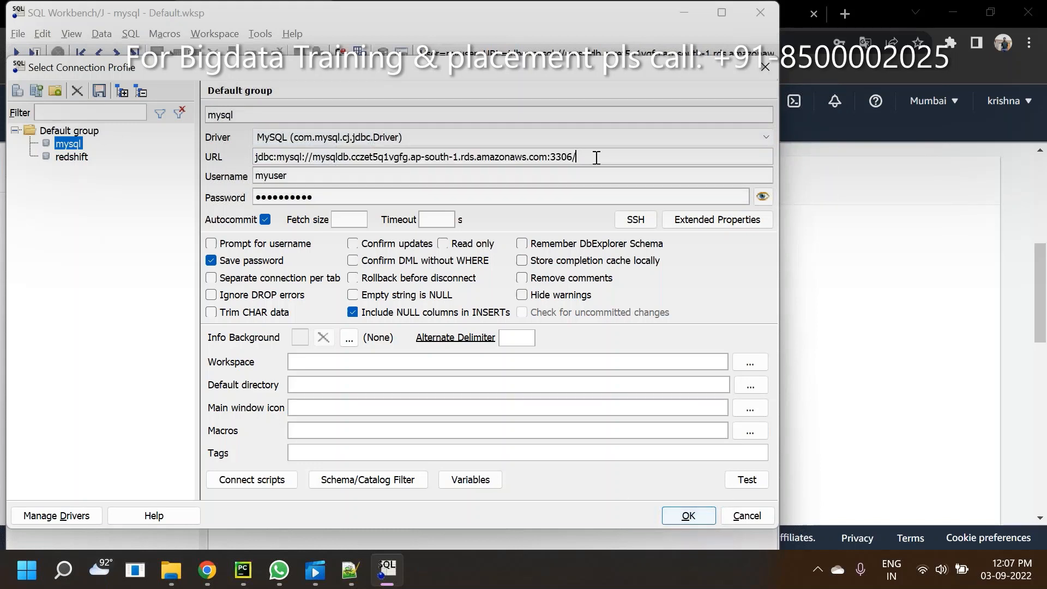
{"action": "type", "text": "krishnadb"}
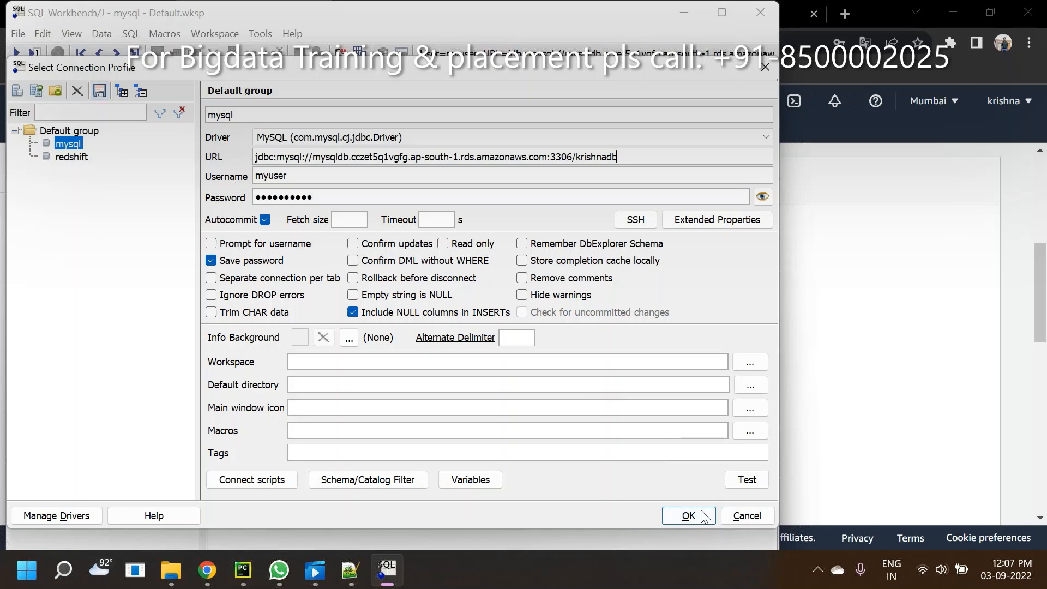
{"action": "left_click", "coordinate": [687, 515]}
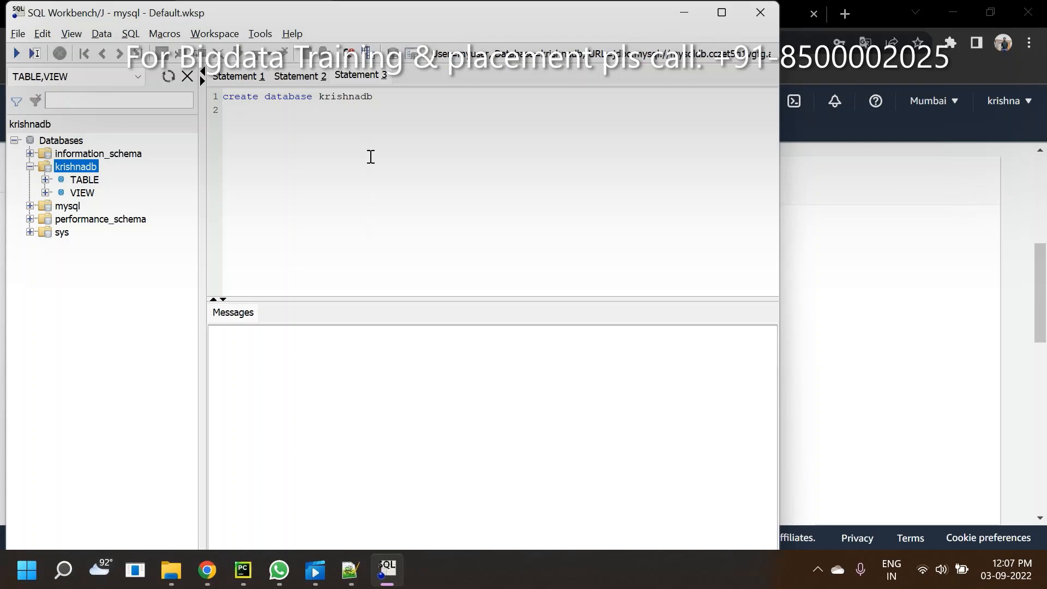
- Overwrite the statement with notes: url, port, database wrong inputs; publicassable; security group
{"action": "triple_click", "coordinate": [297, 96]}
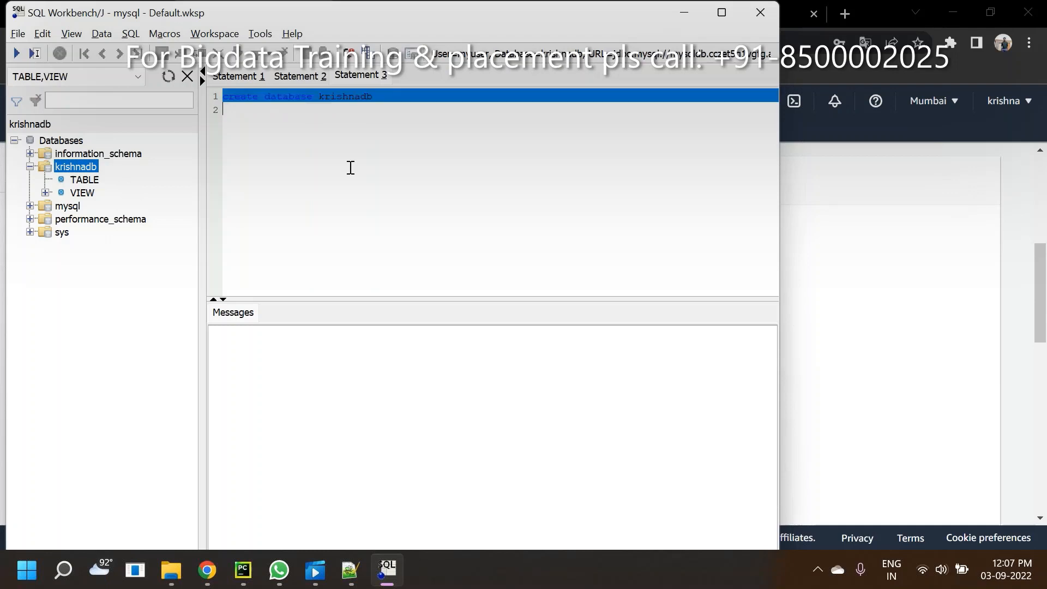
{"action": "type", "text": "url,"}
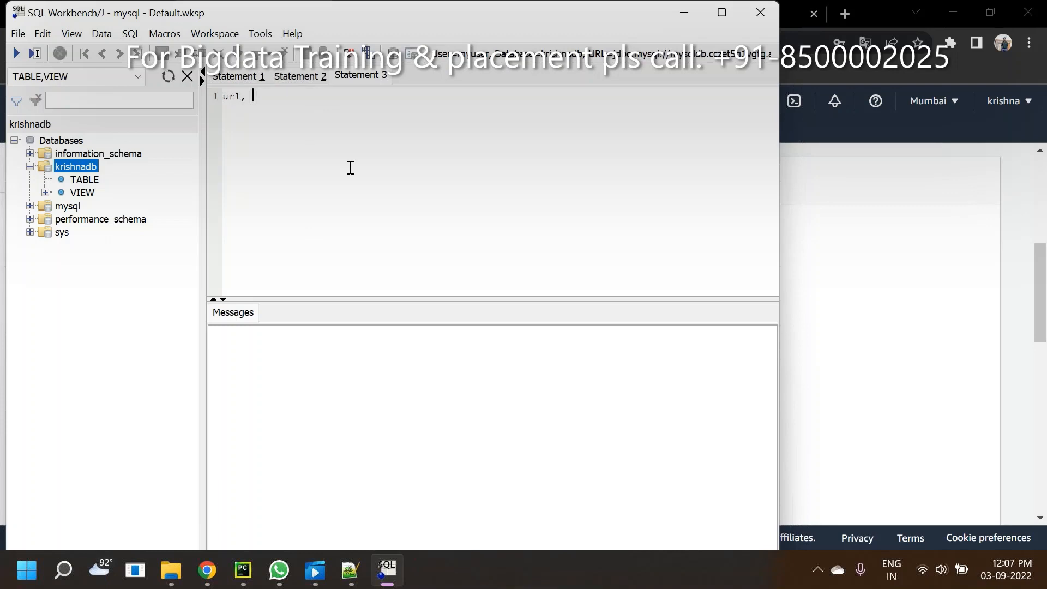
{"action": "type", "text": "port, database wr"}
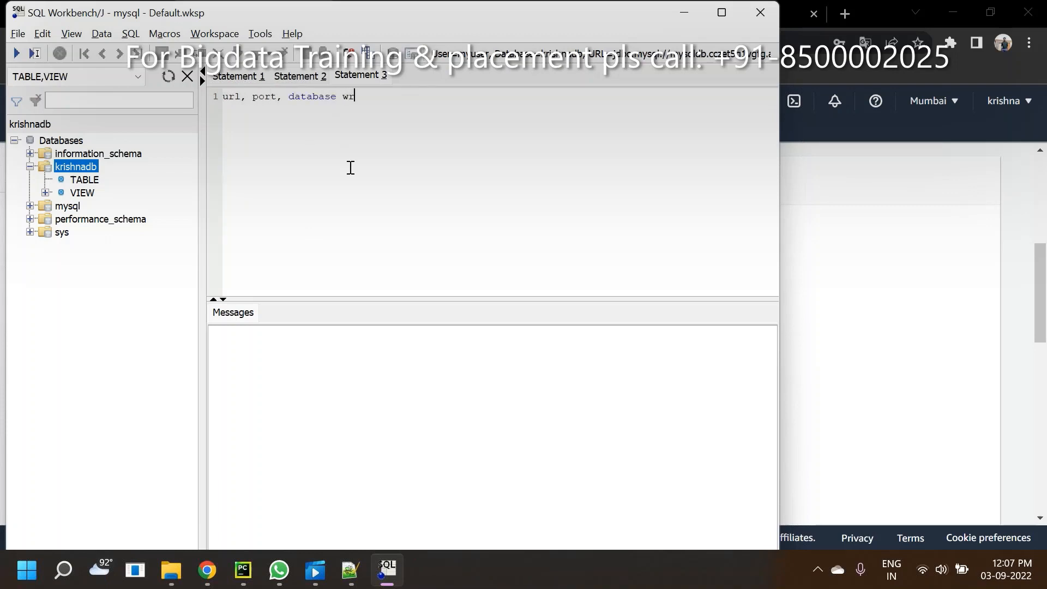
{"action": "type", "text": "ong inputs"}
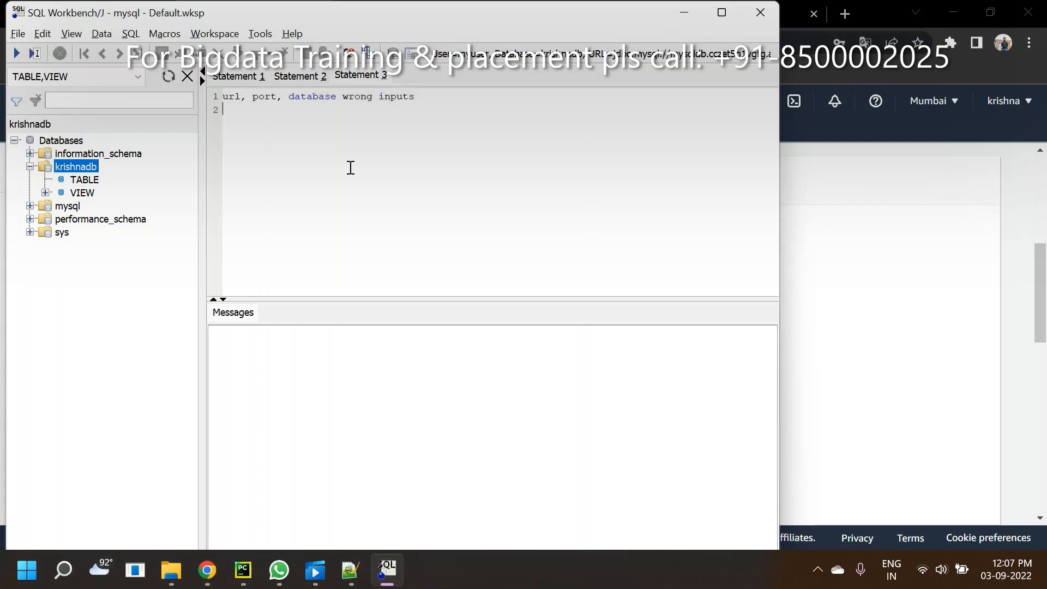
{"action": "type", "text": "pu"}
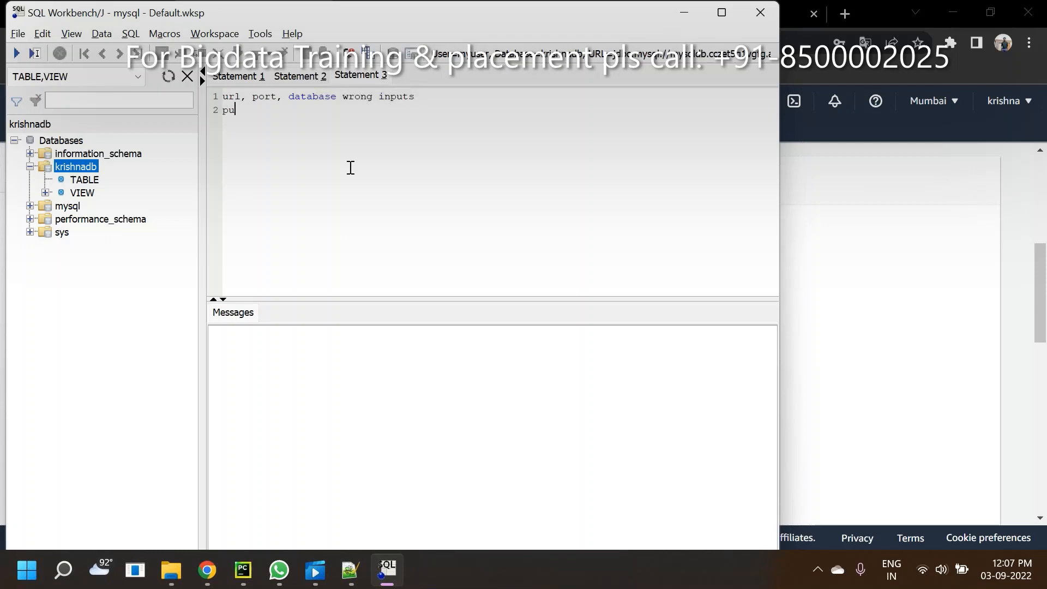
{"action": "type", "text": "blicassable"}
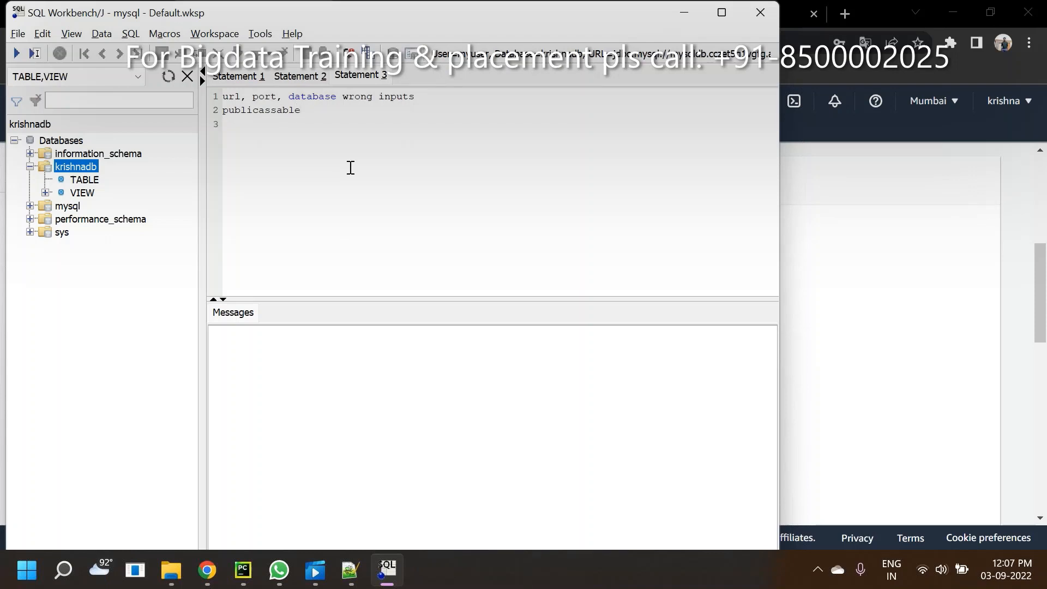
{"action": "type", "text": "security gr"}
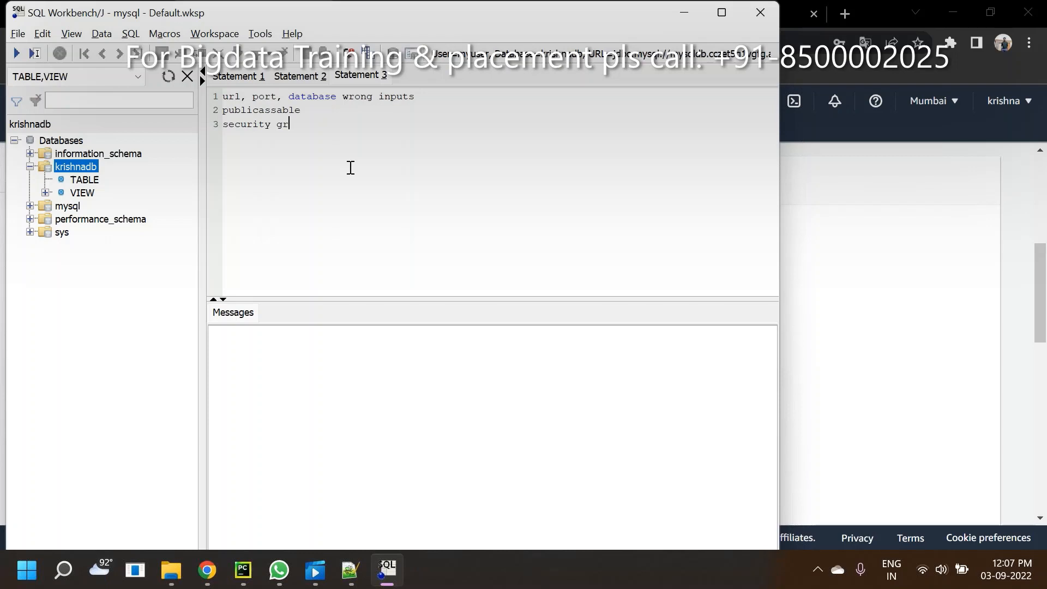
{"action": "type", "text": "oup s"}
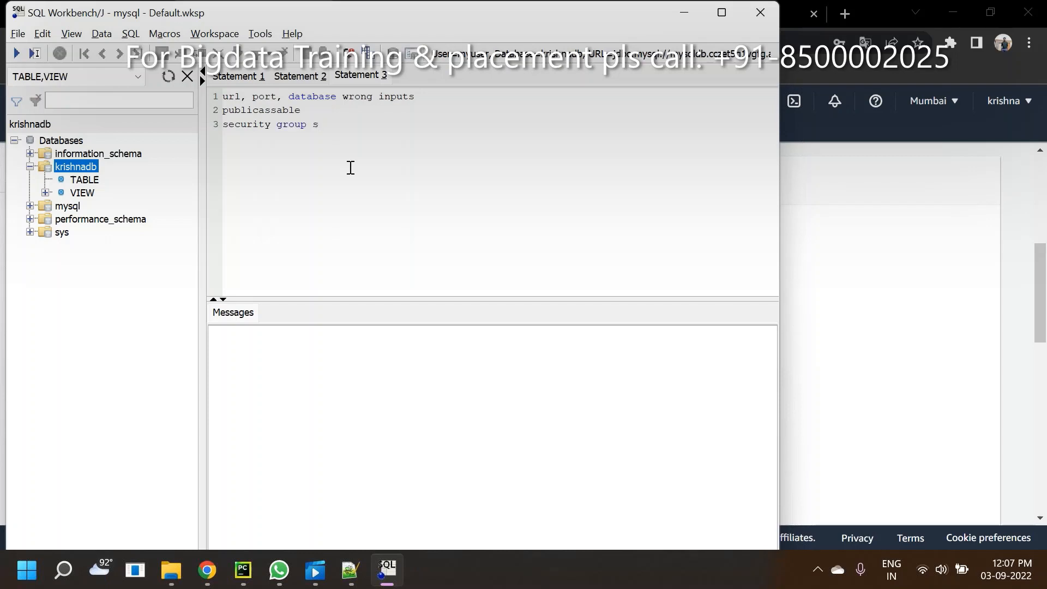